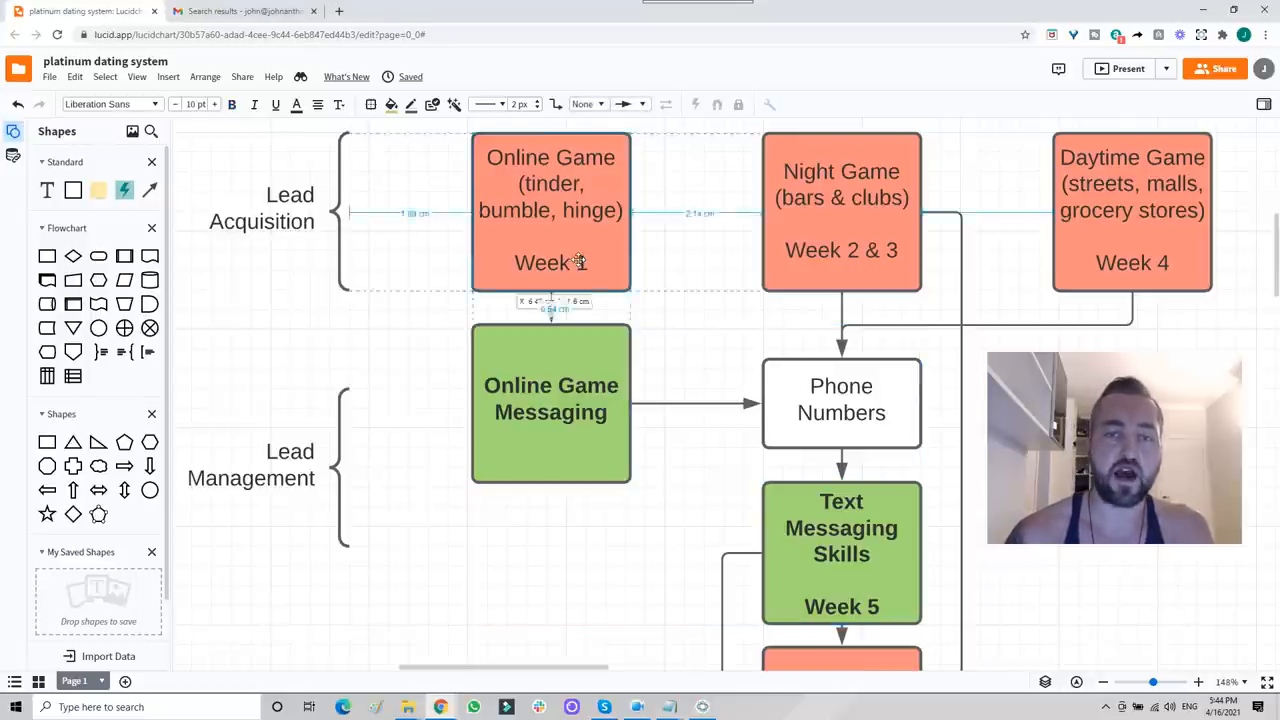
Fill the 'Online Game (tinder, bumble, hinge) Week 1' box green instead of orange
{"action": "scroll", "scroll_direction": "down", "scroll_amount": 3}
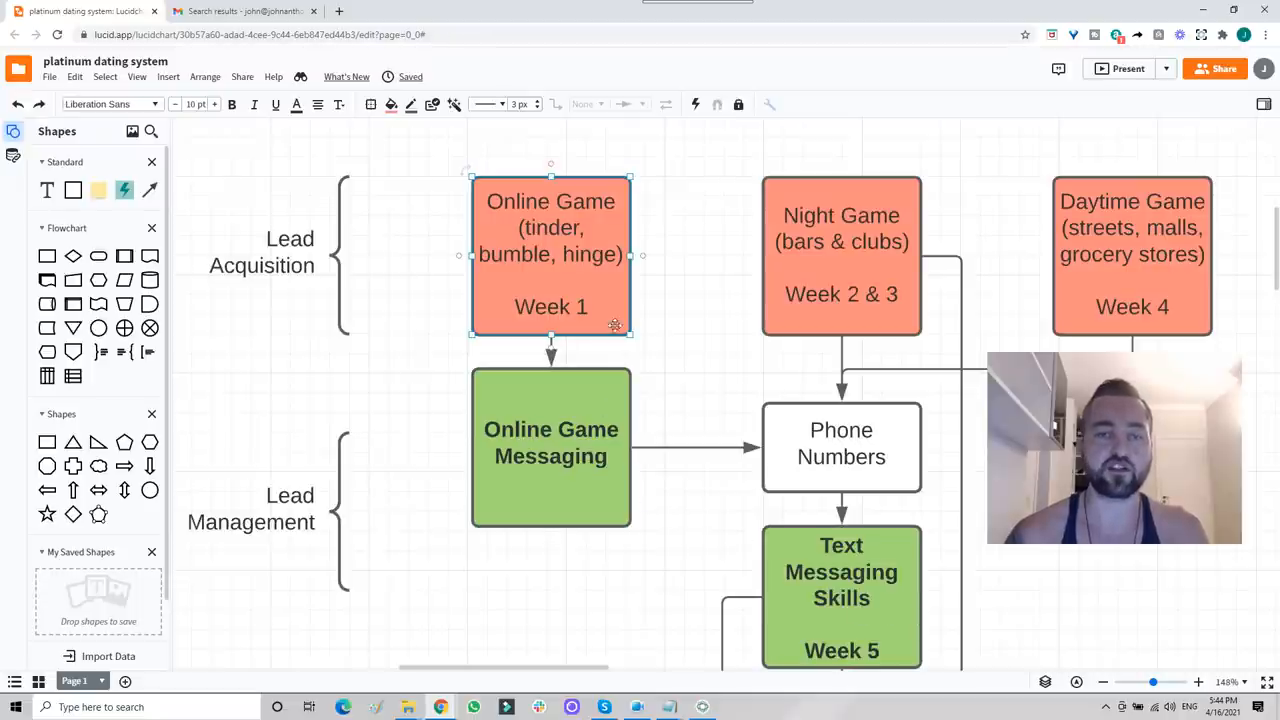
{"action": "left_click", "coordinate": [392, 104]}
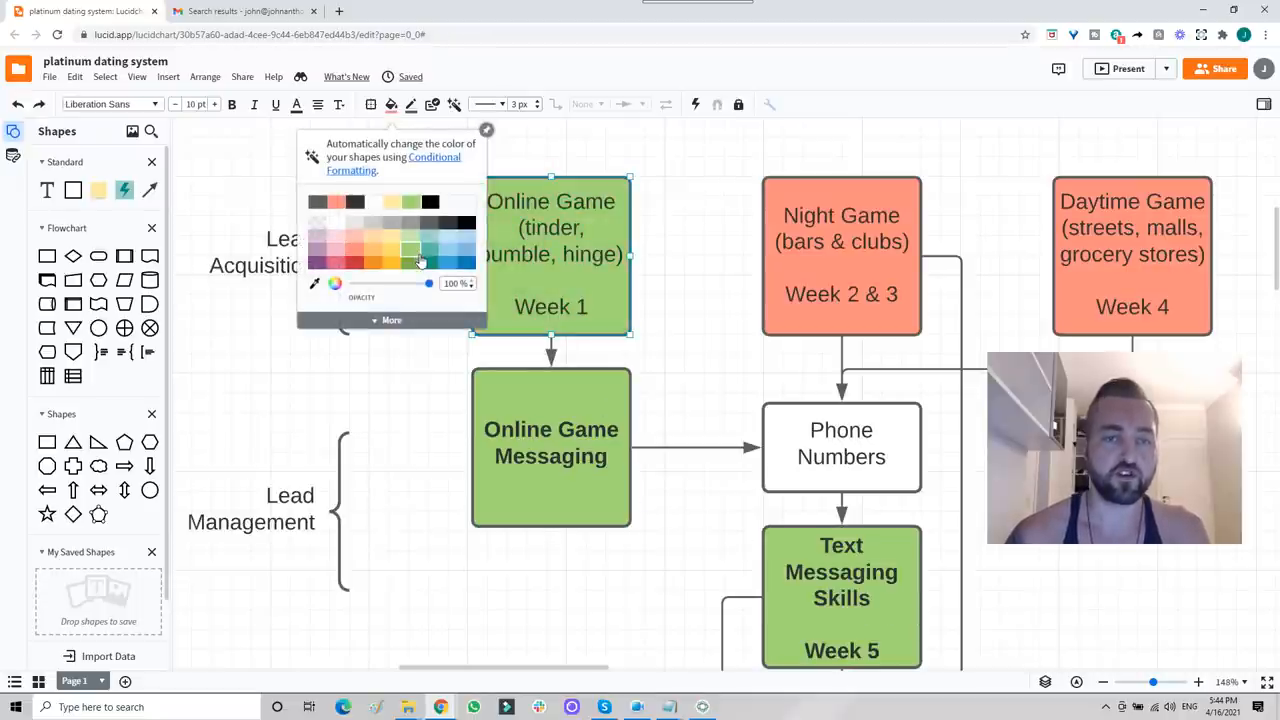
{"action": "left_click", "coordinate": [676, 258]}
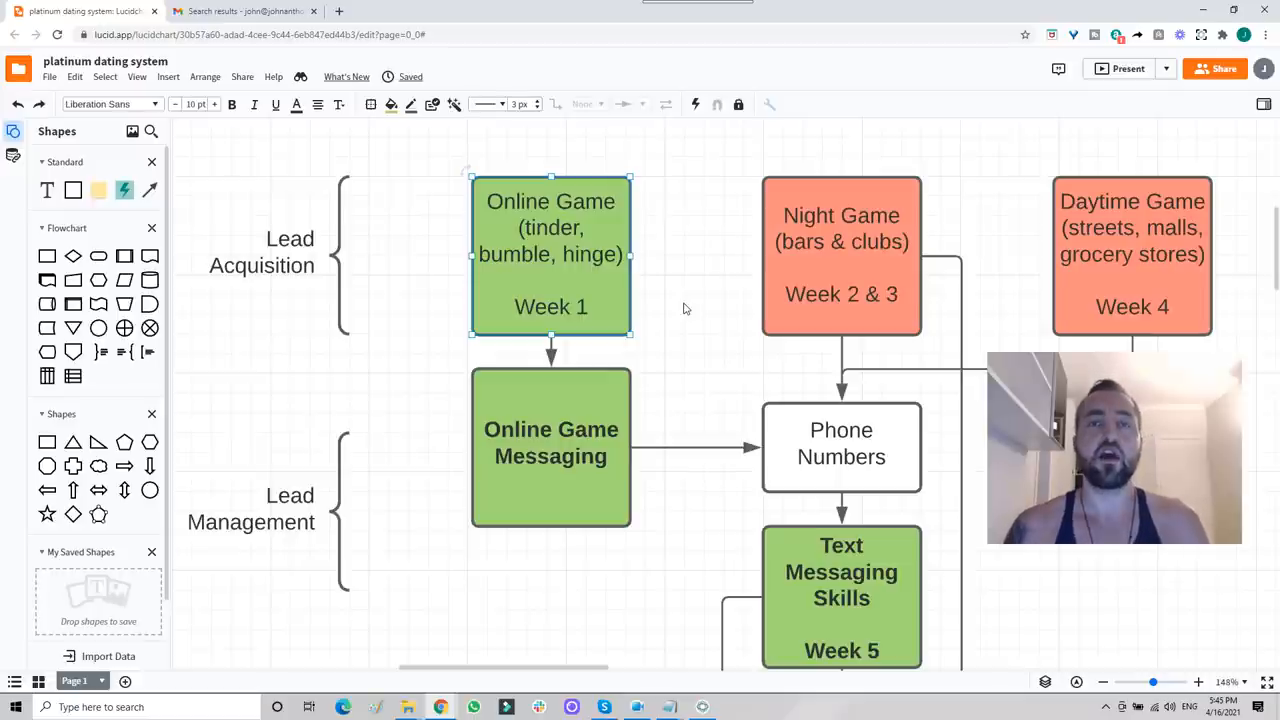
{"action": "mouse_move", "coordinate": [670, 306]}
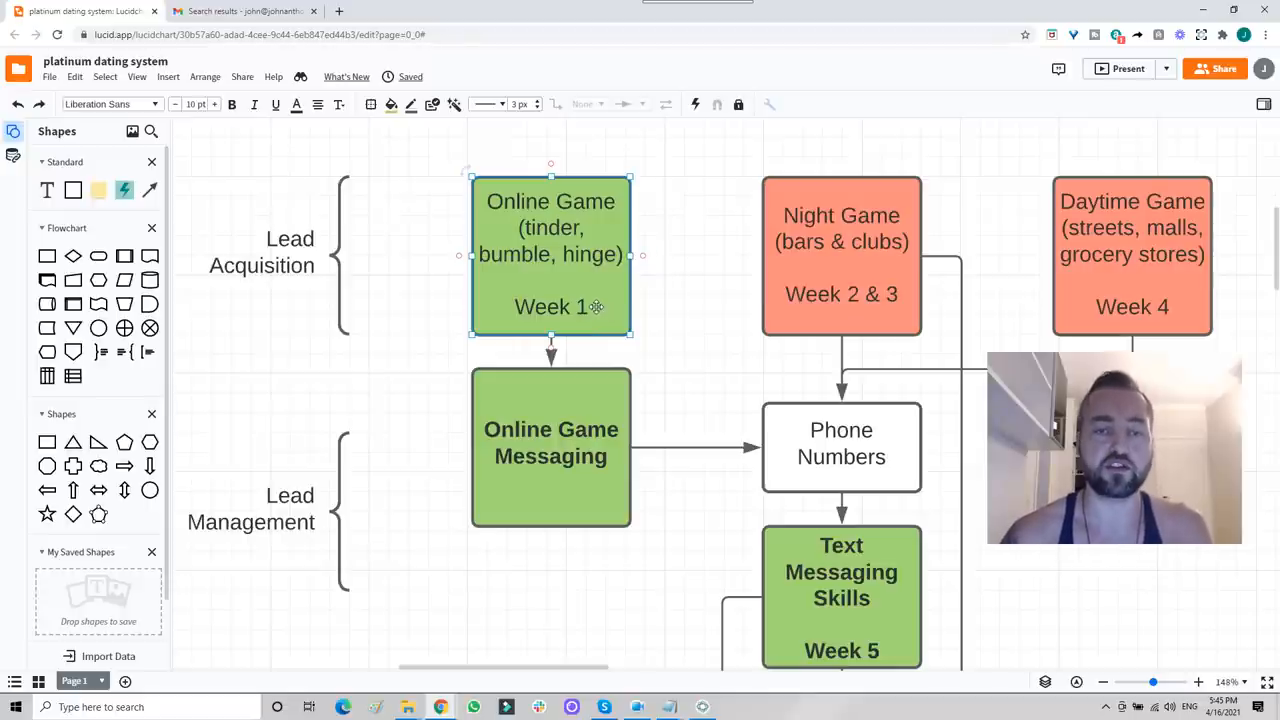
Select the Week 6 Public Dates and Week 7 Closing boxes together for a light blue fill
{"action": "left_click", "coordinate": [552, 448]}
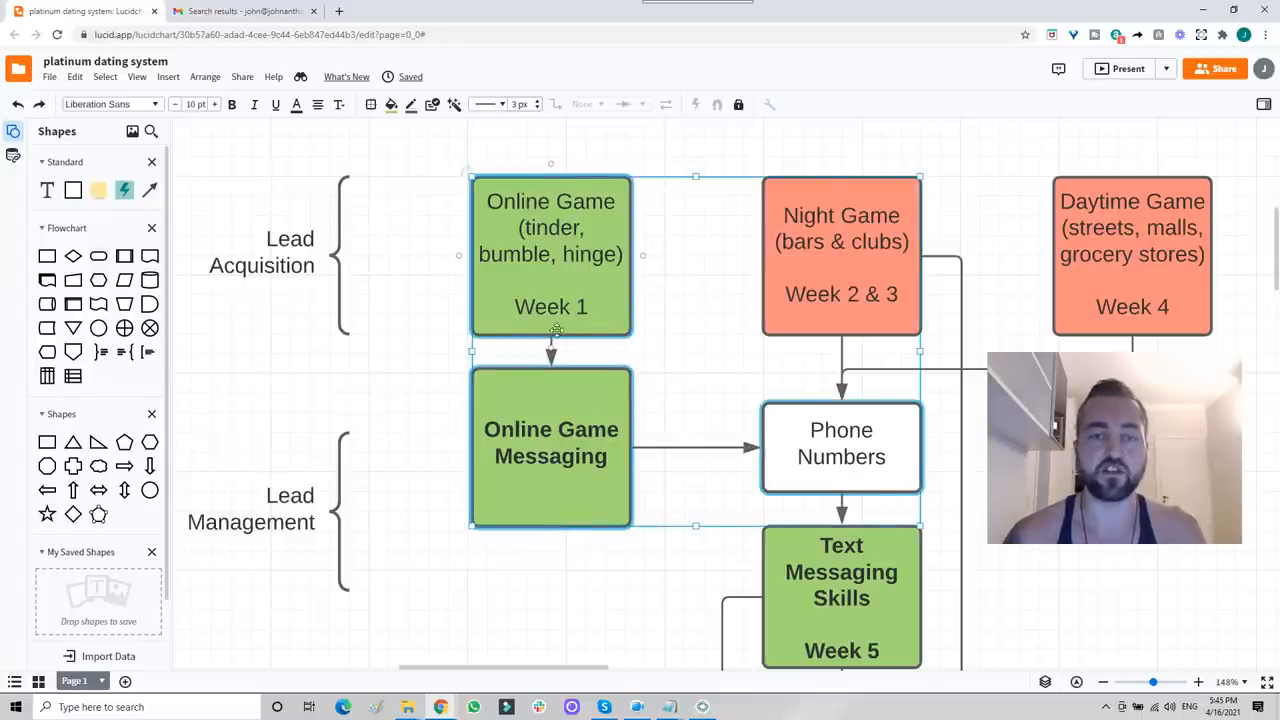
{"action": "scroll", "scroll_direction": "down", "scroll_amount": 3}
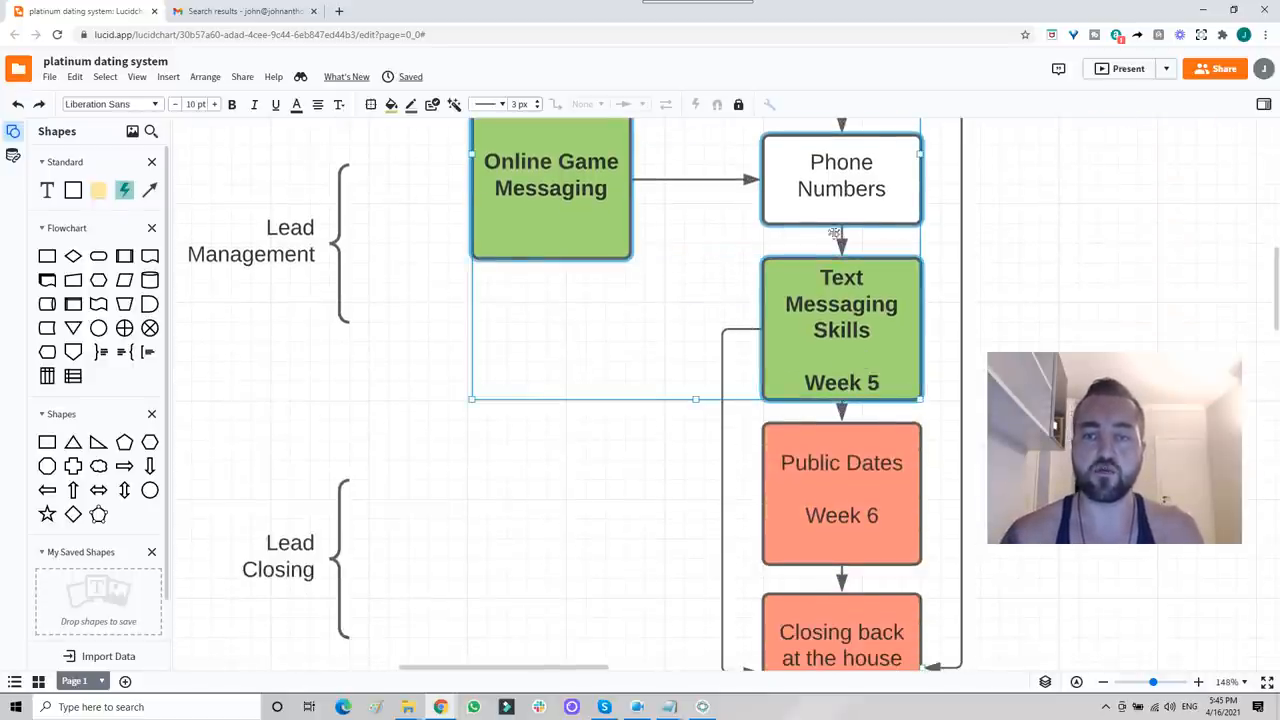
{"action": "scroll", "scroll_direction": "down", "scroll_amount": 3}
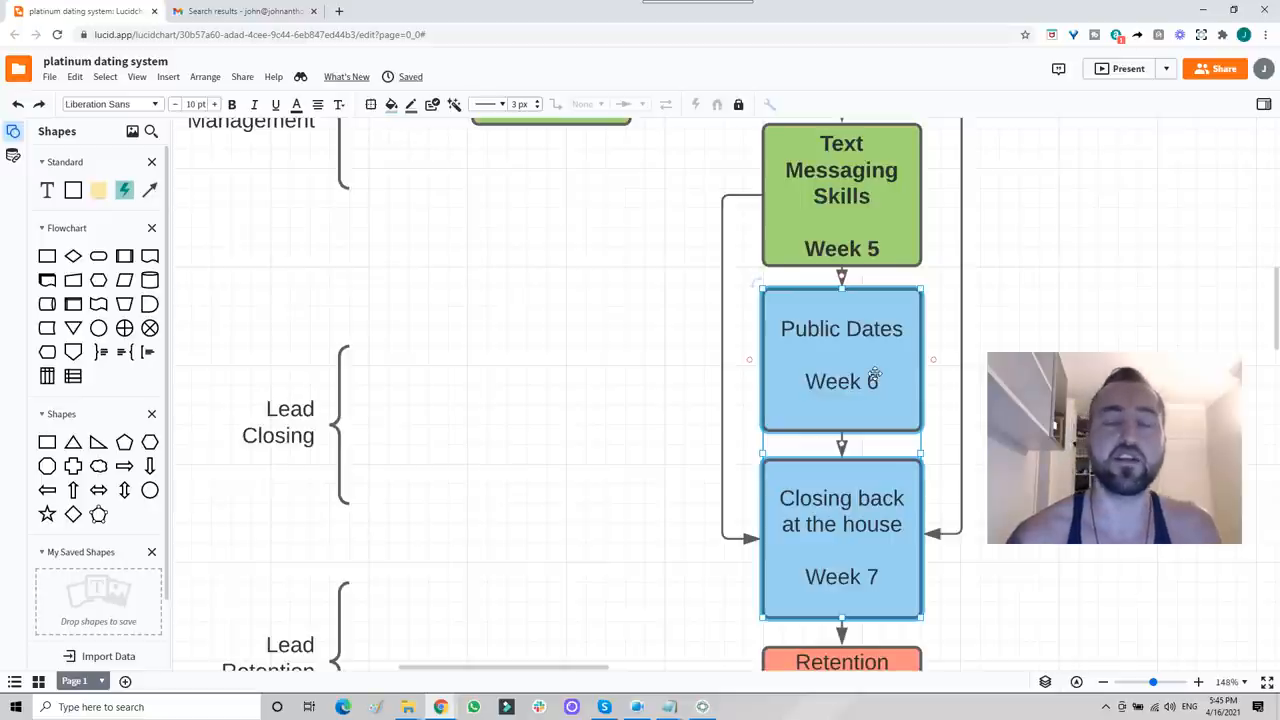
{"action": "mouse_move", "coordinate": [896, 404]}
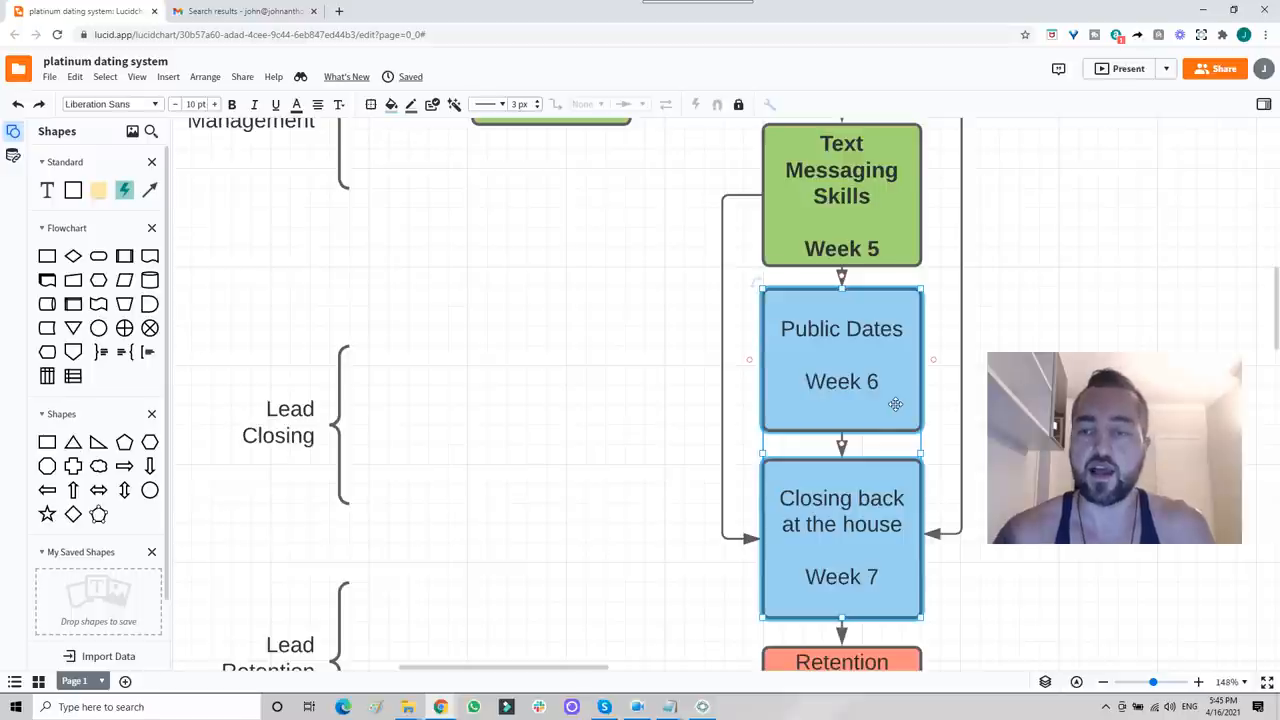
{"action": "mouse_move", "coordinate": [808, 414]}
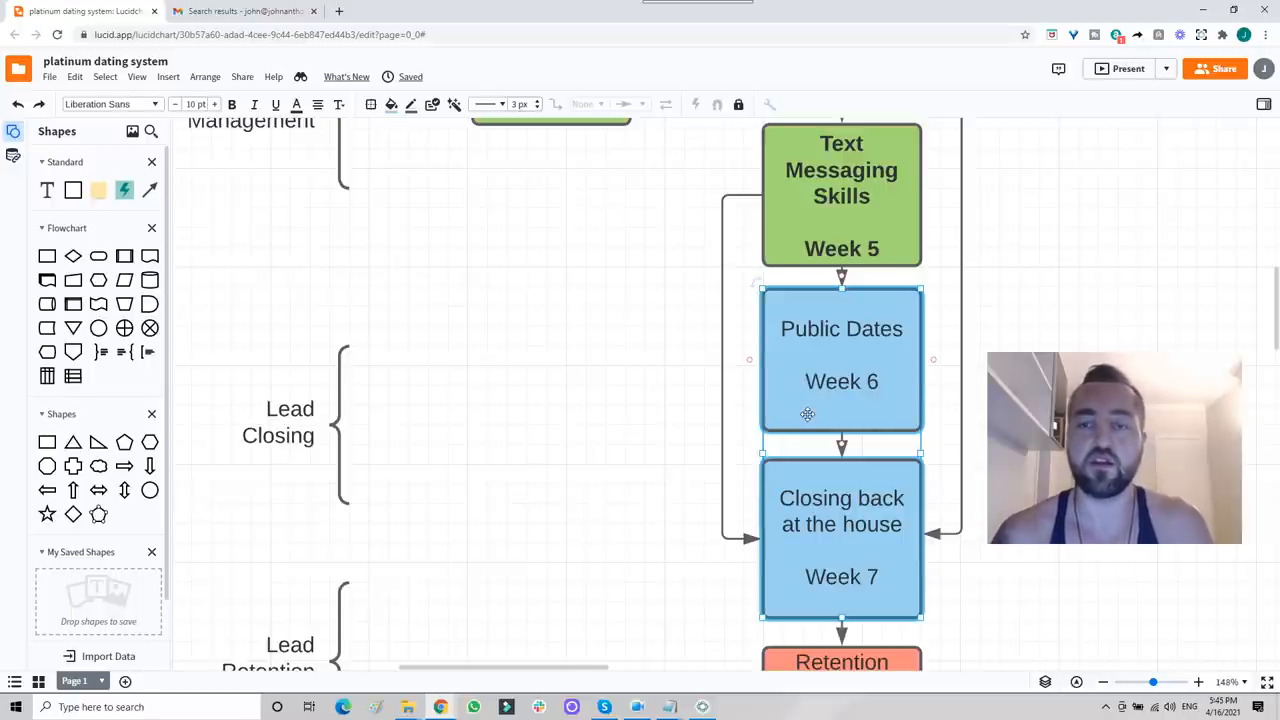
{"action": "mouse_move", "coordinate": [872, 434]}
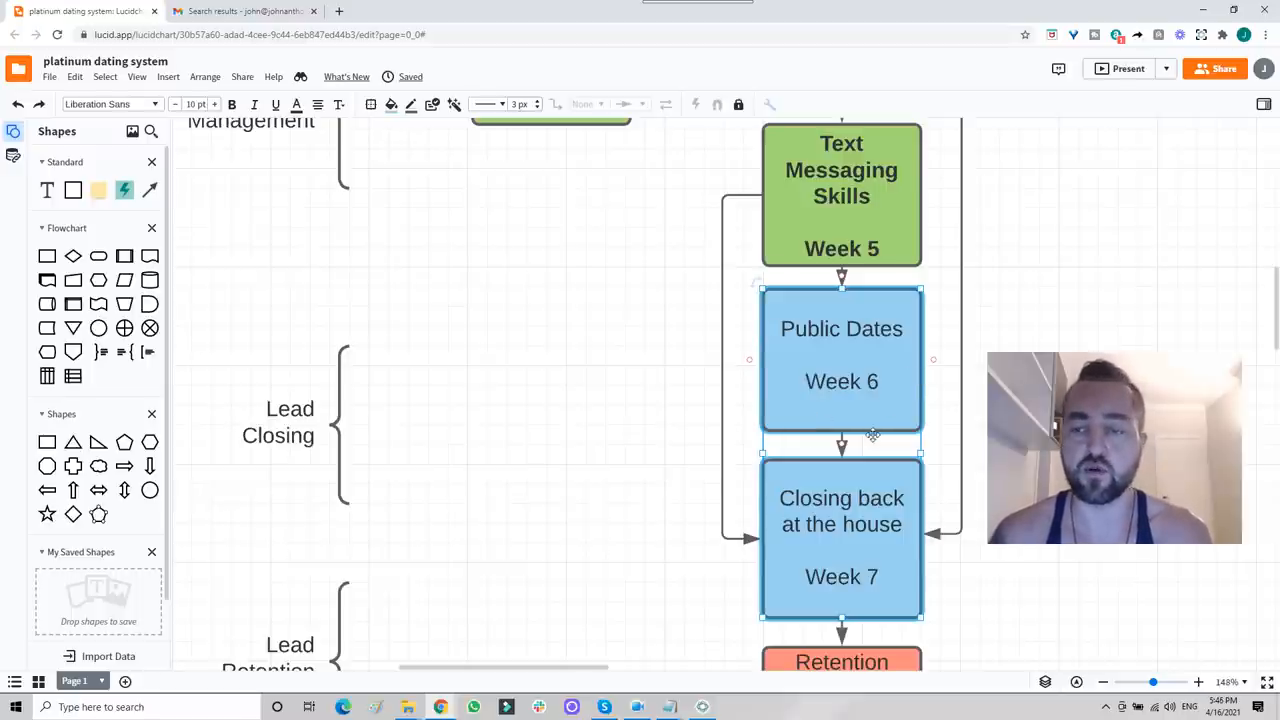
{"action": "scroll", "scroll_direction": "down", "scroll_amount": 3}
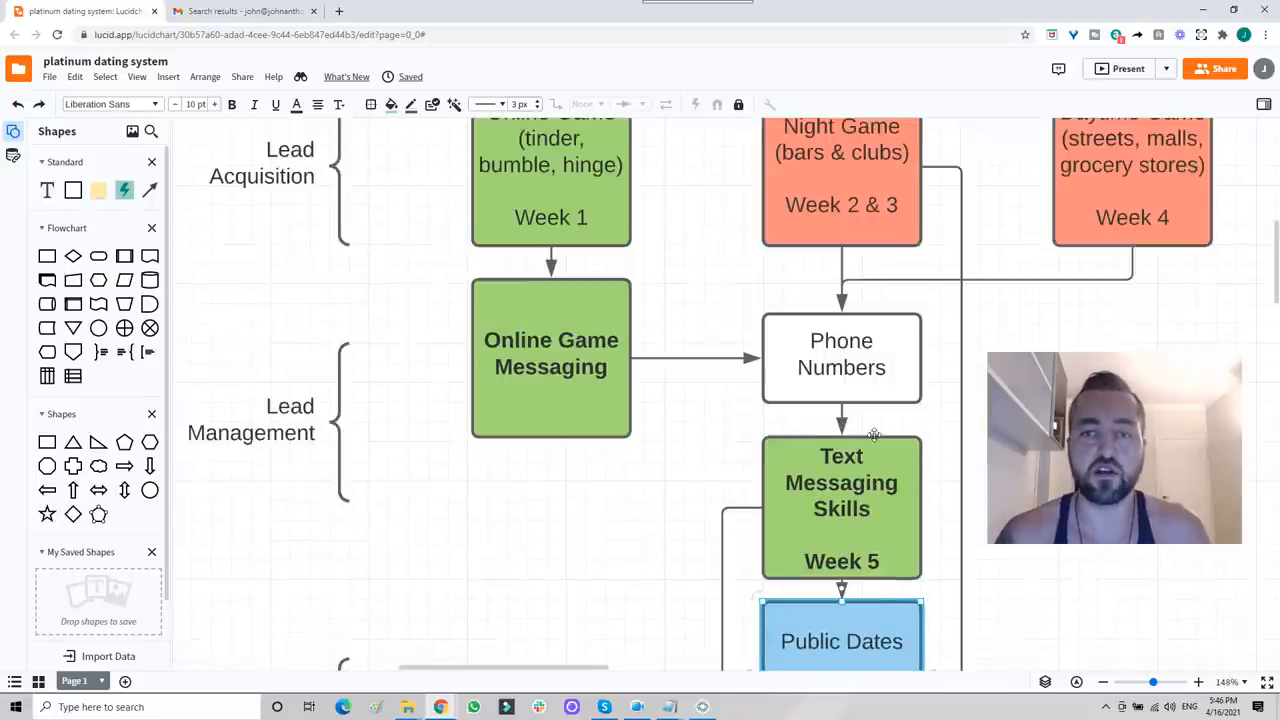
{"action": "scroll", "scroll_direction": "down", "scroll_amount": 3}
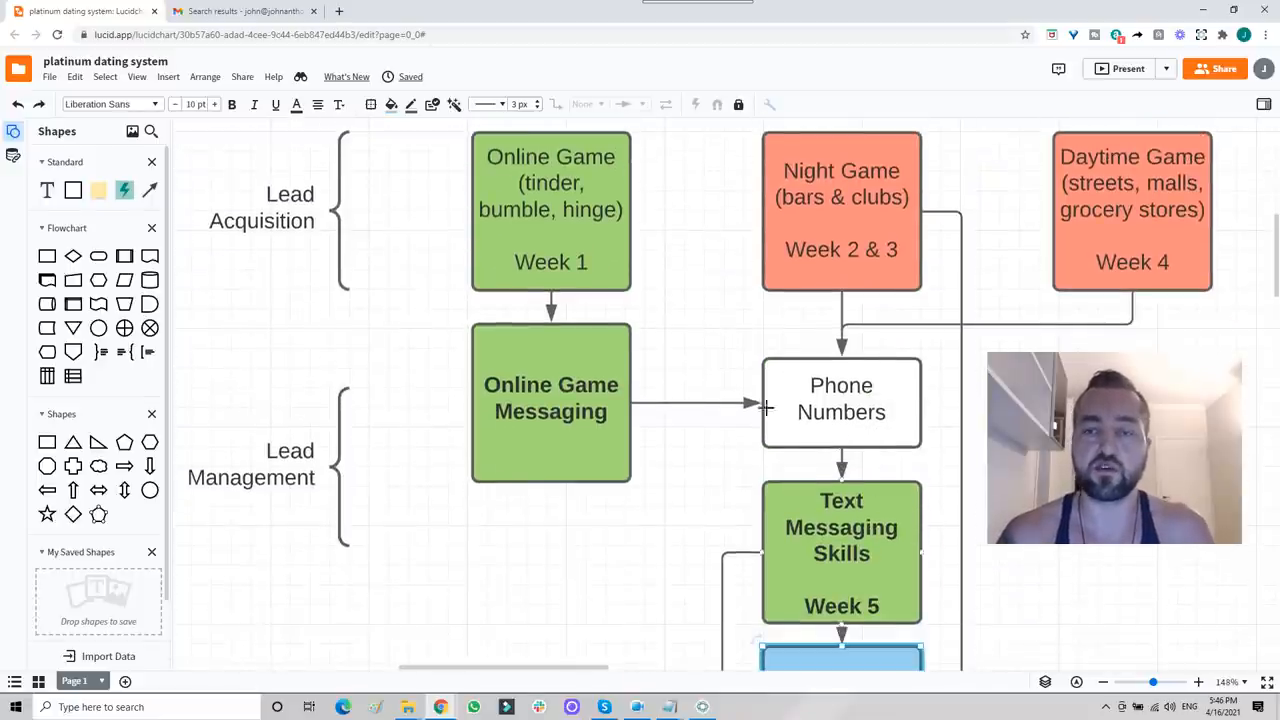
{"action": "mouse_move", "coordinate": [708, 344]}
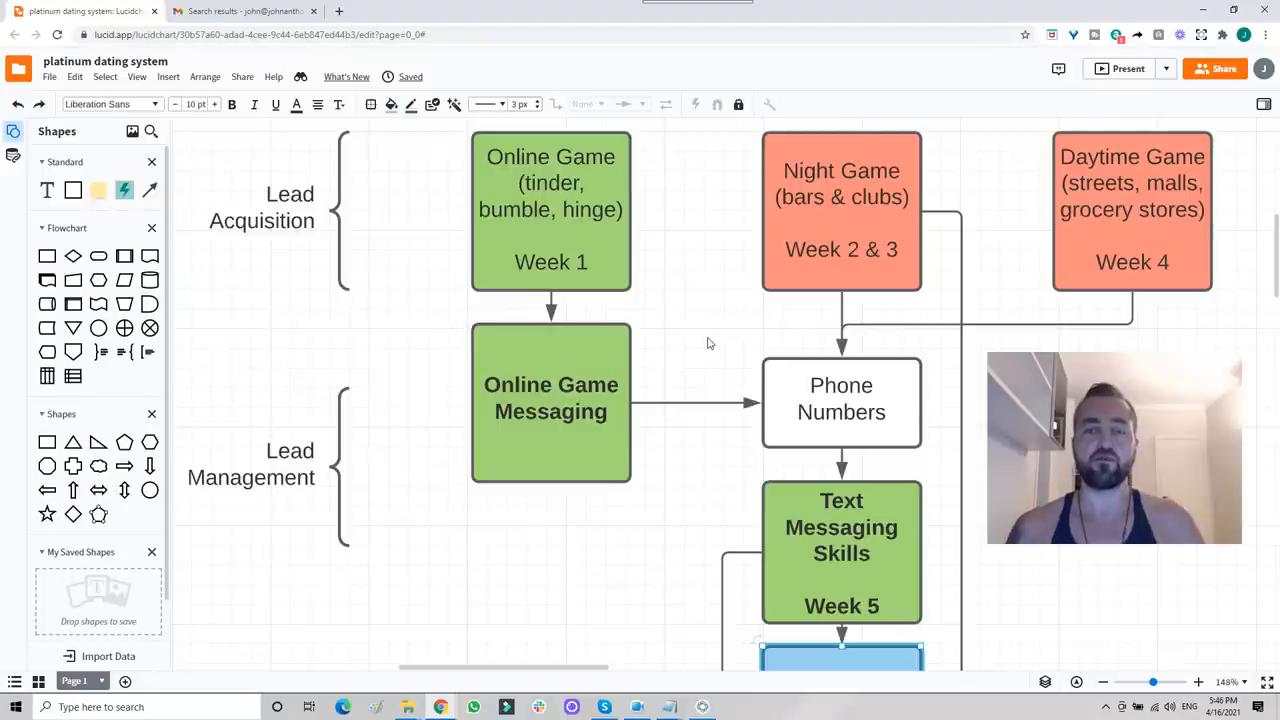
{"action": "mouse_move", "coordinate": [742, 328]}
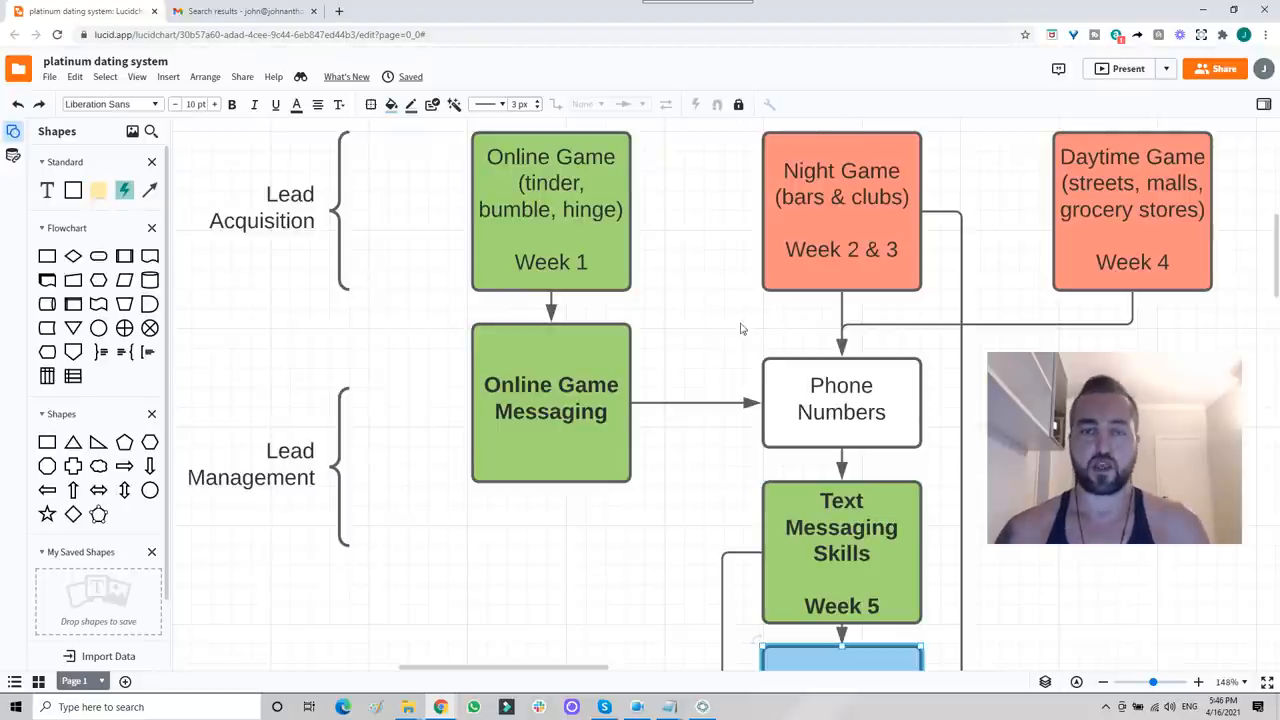
{"action": "scroll", "scroll_direction": "down", "scroll_amount": 3}
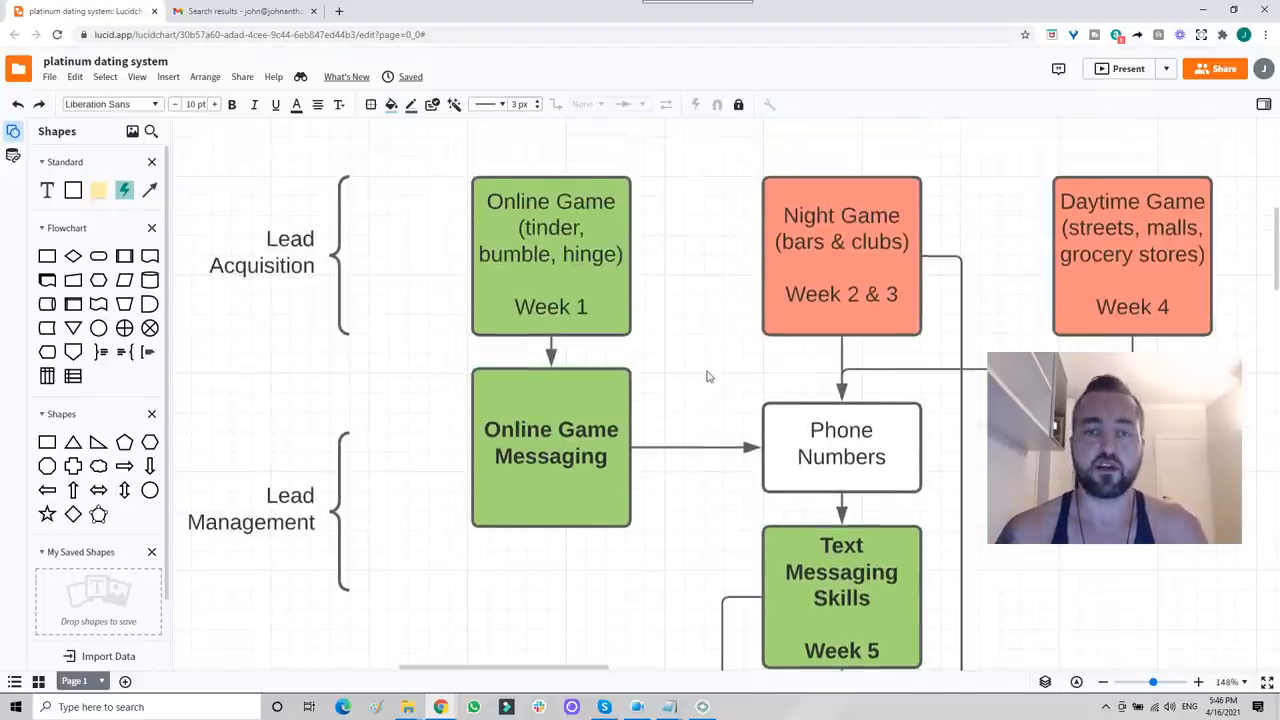
{"action": "scroll", "scroll_direction": "down", "scroll_amount": 3}
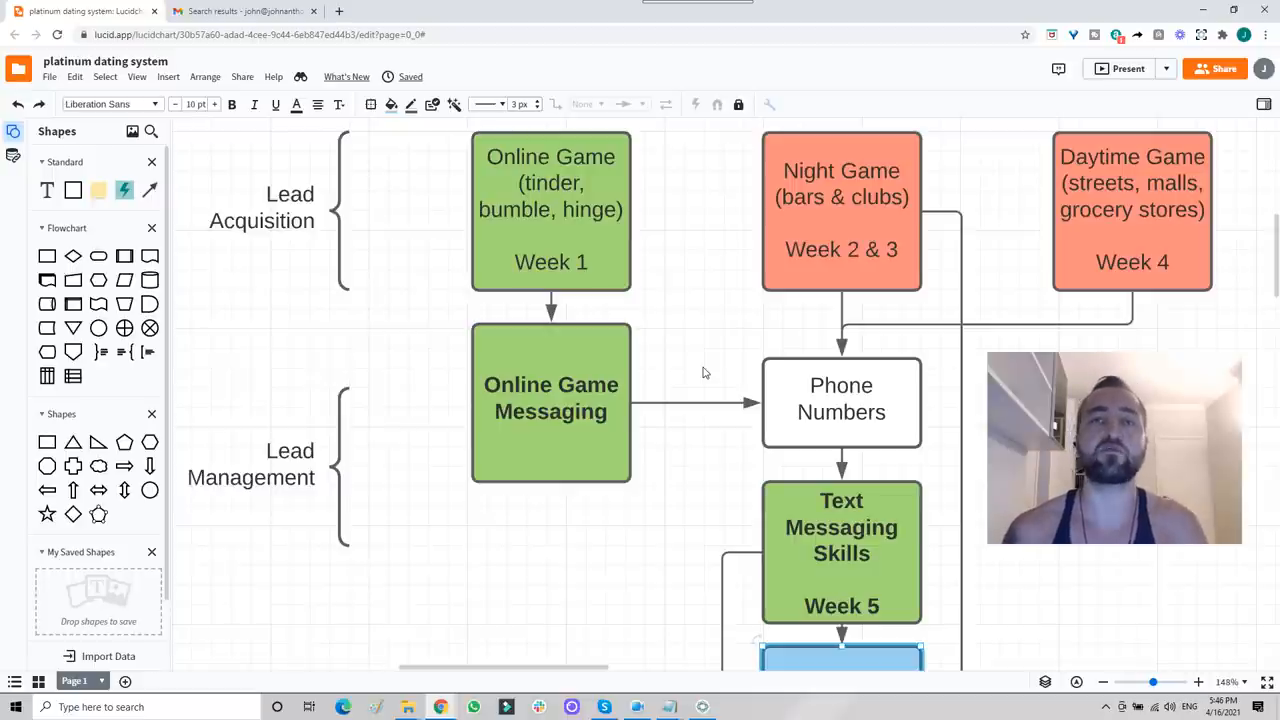
{"action": "mouse_move", "coordinate": [700, 360]}
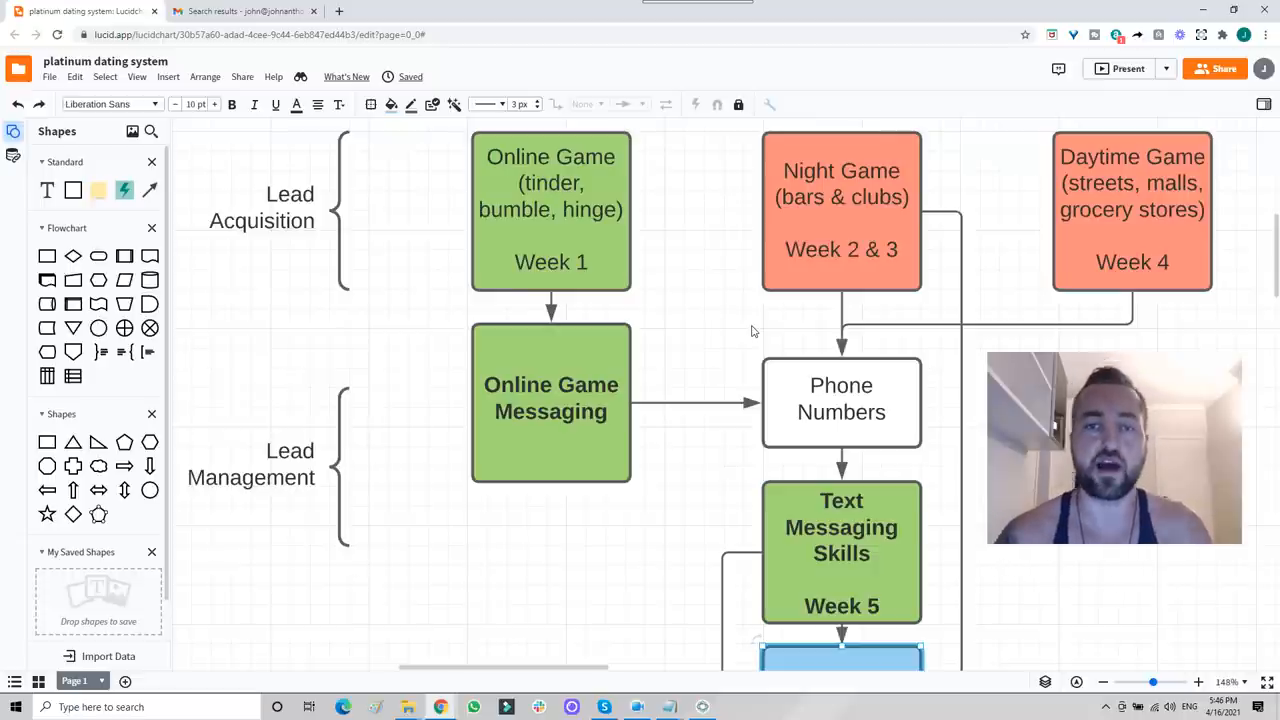
{"action": "mouse_move", "coordinate": [710, 312]}
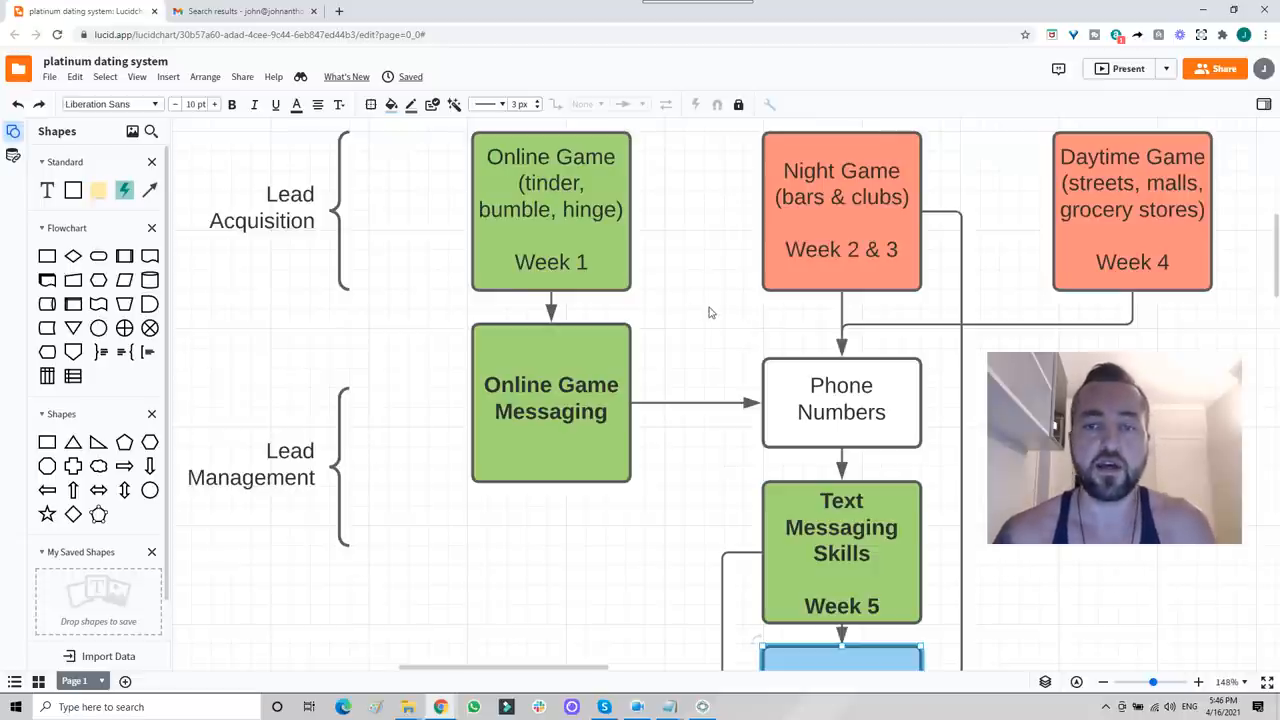
{"action": "mouse_move", "coordinate": [700, 226]}
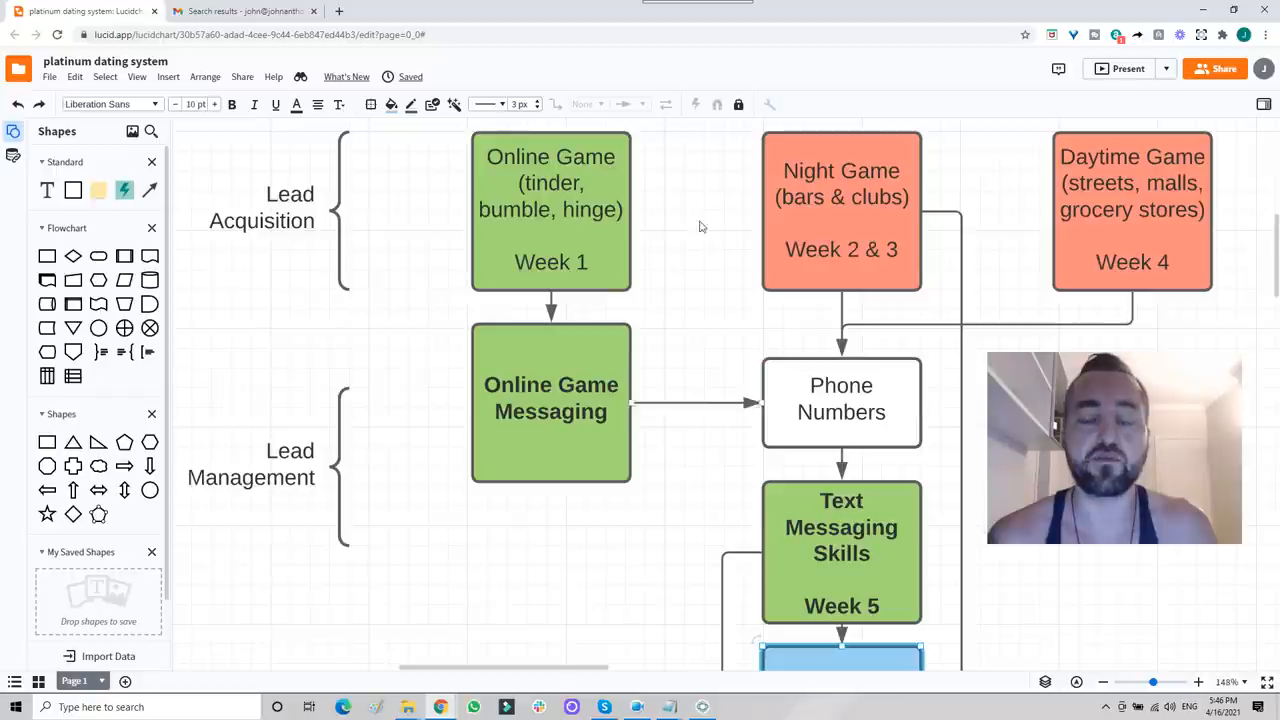
{"action": "mouse_move", "coordinate": [716, 318]}
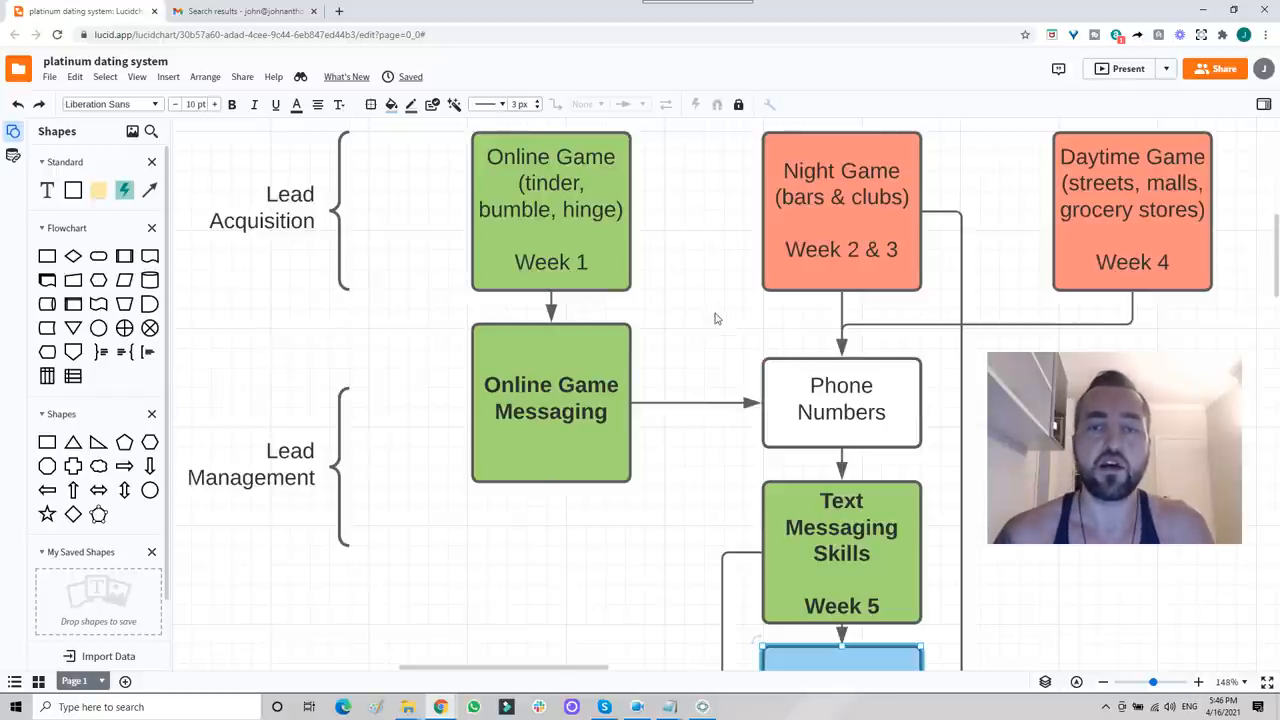
{"action": "mouse_move", "coordinate": [832, 340]}
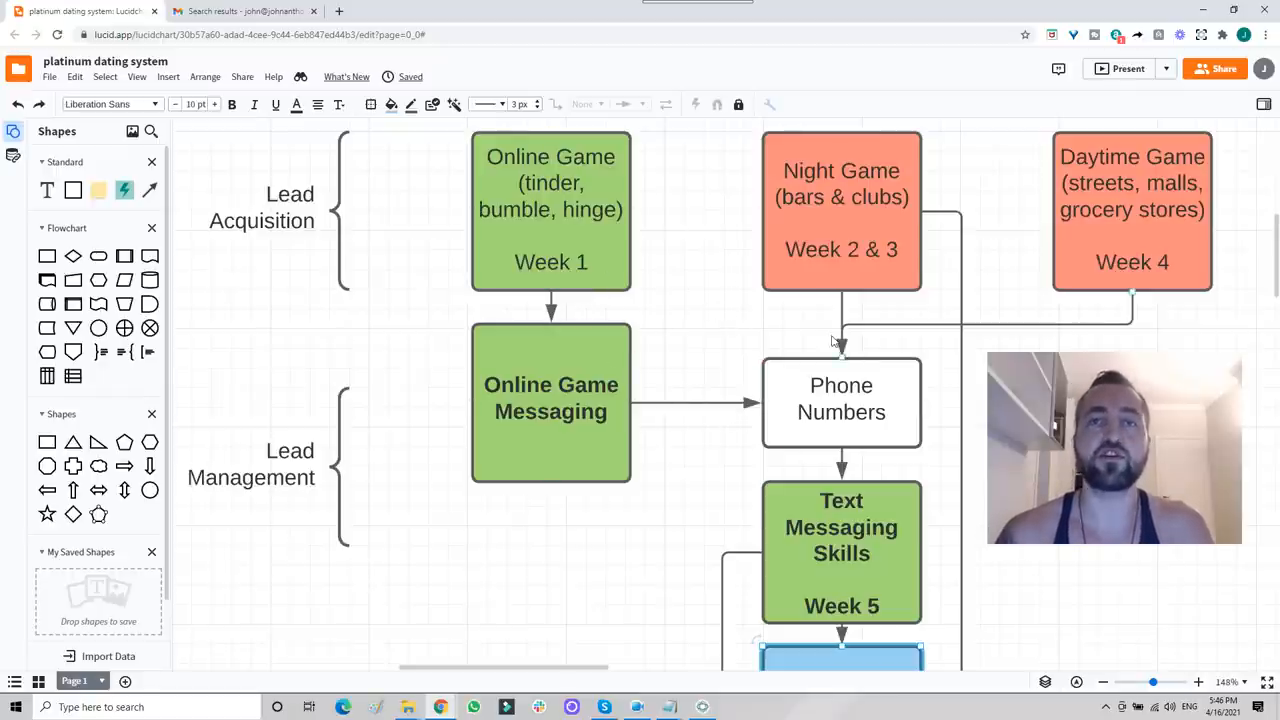
{"action": "mouse_move", "coordinate": [772, 332]}
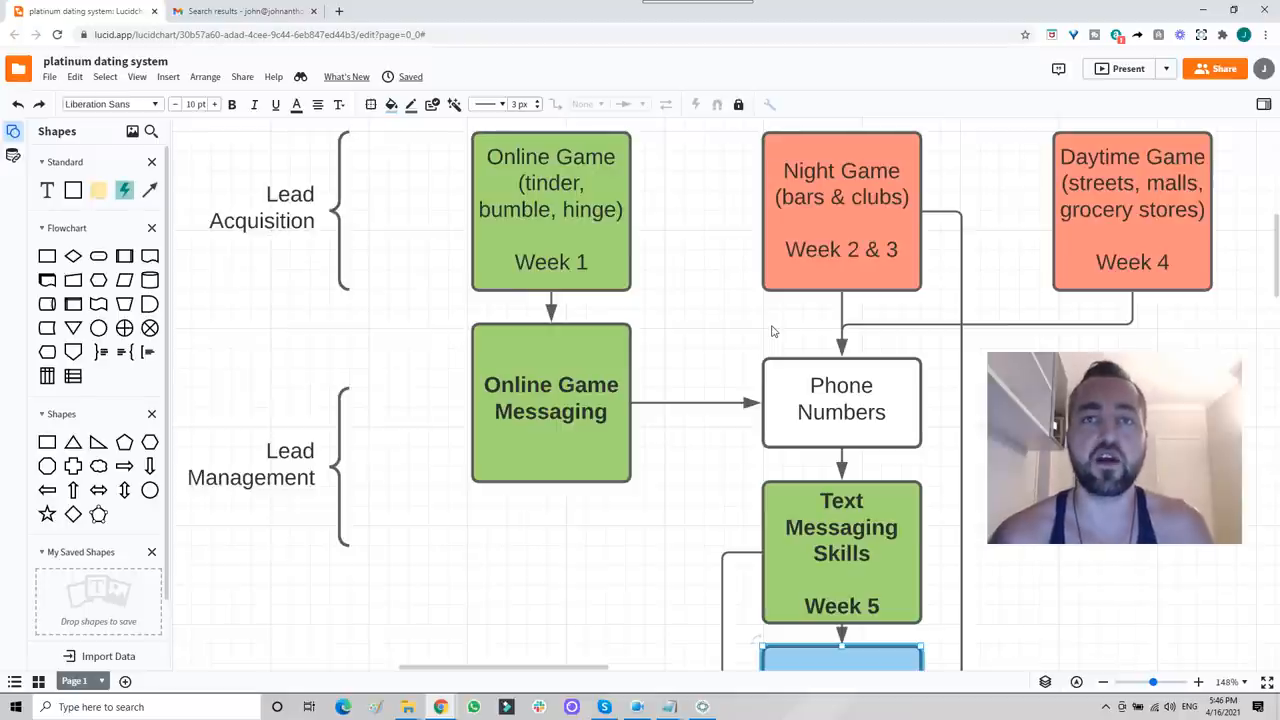
{"action": "mouse_move", "coordinate": [764, 350]}
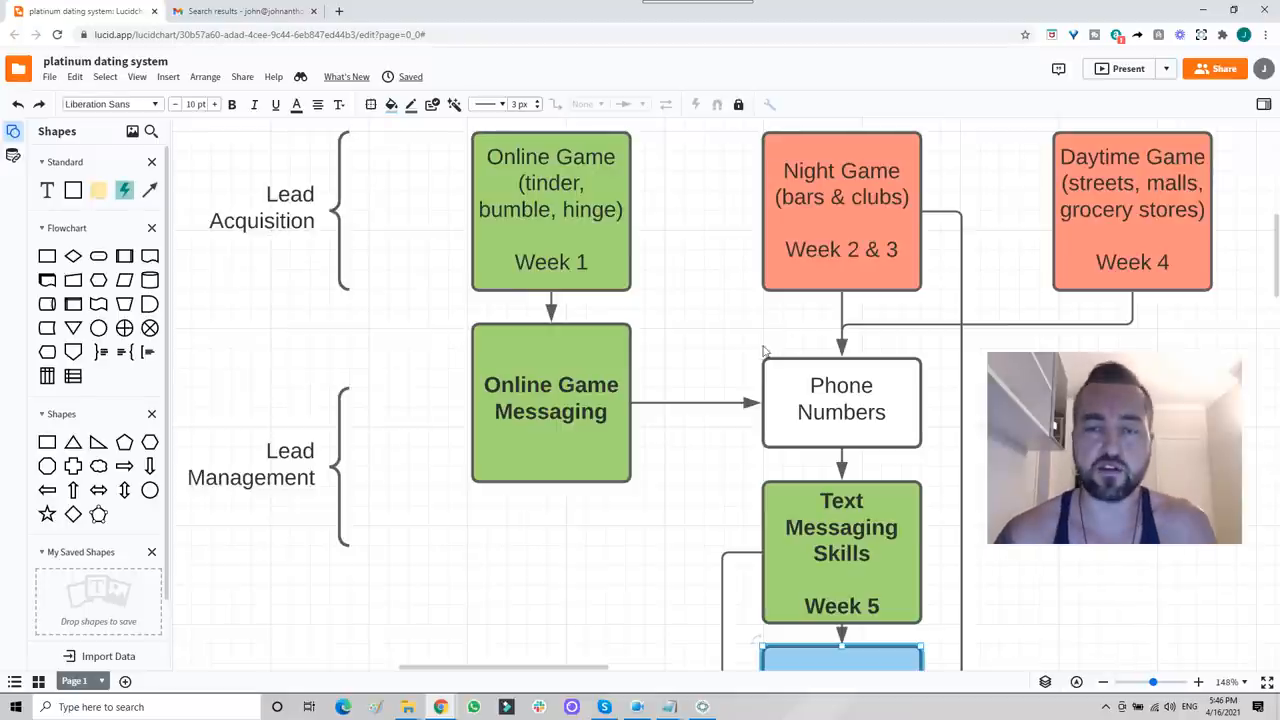
{"action": "mouse_move", "coordinate": [704, 324]}
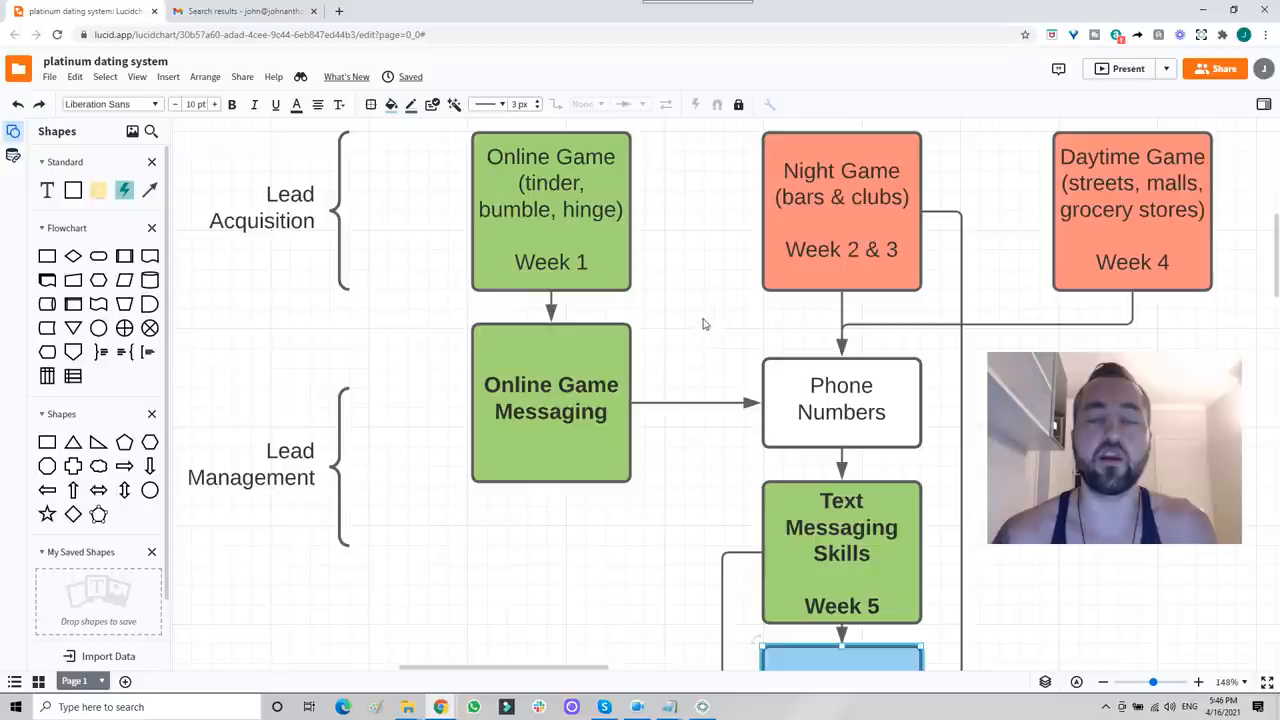
{"action": "mouse_move", "coordinate": [696, 332]}
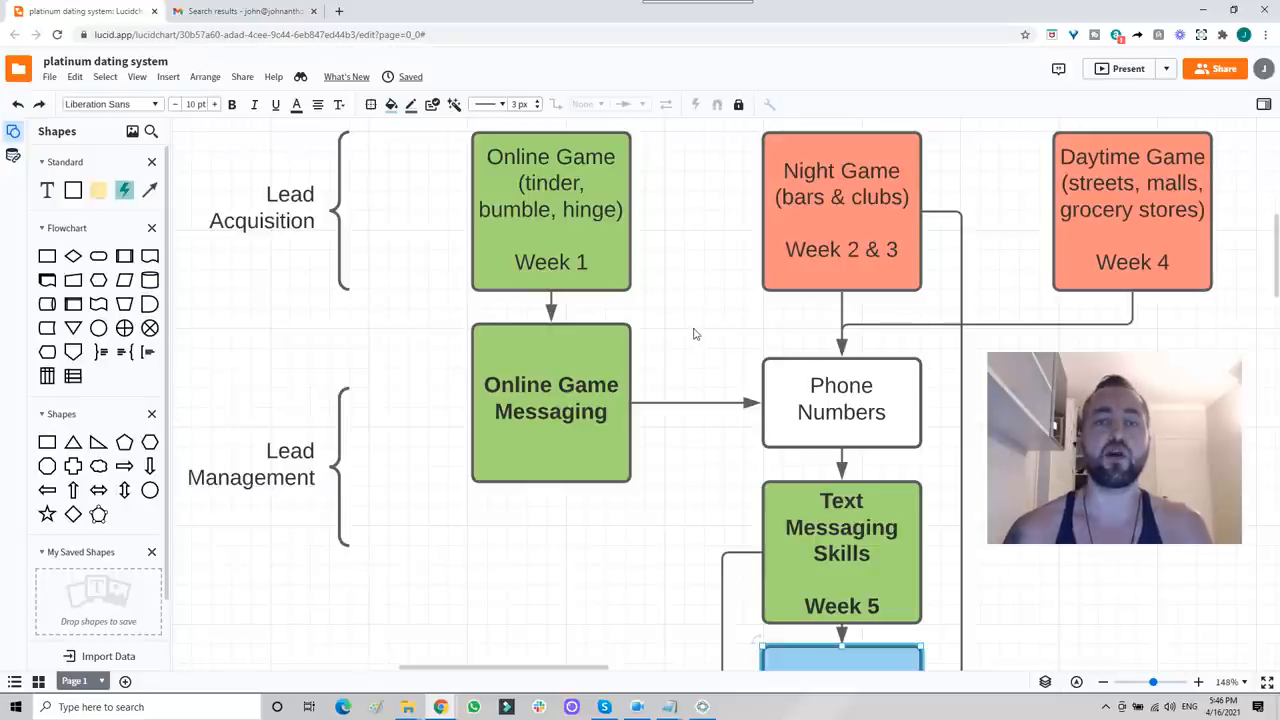
{"action": "mouse_move", "coordinate": [714, 280]}
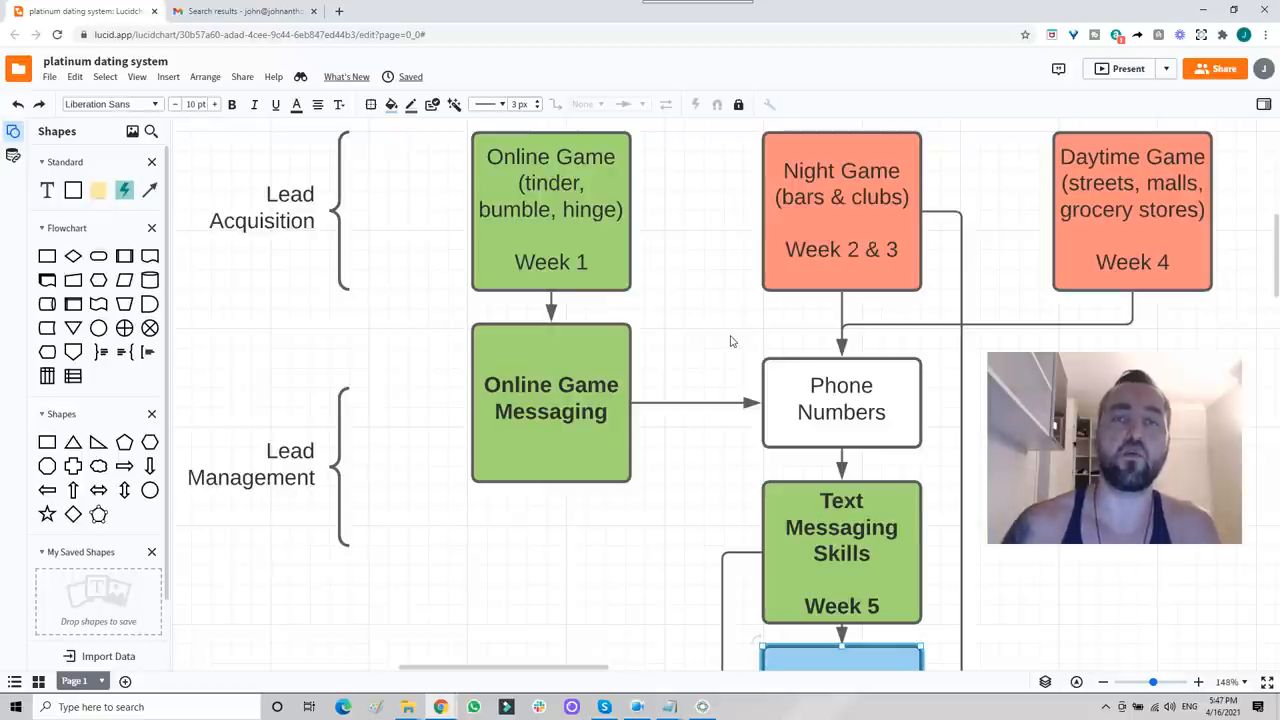
{"action": "mouse_move", "coordinate": [708, 332]}
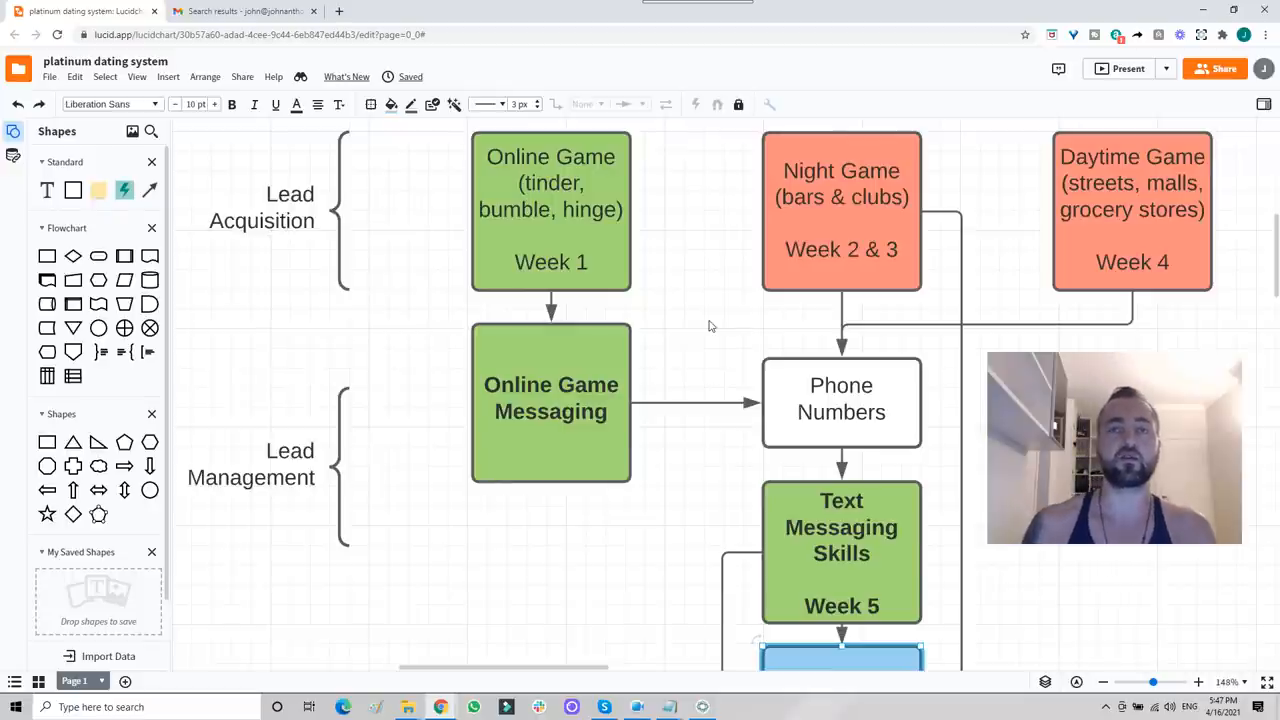
{"action": "mouse_move", "coordinate": [730, 288]}
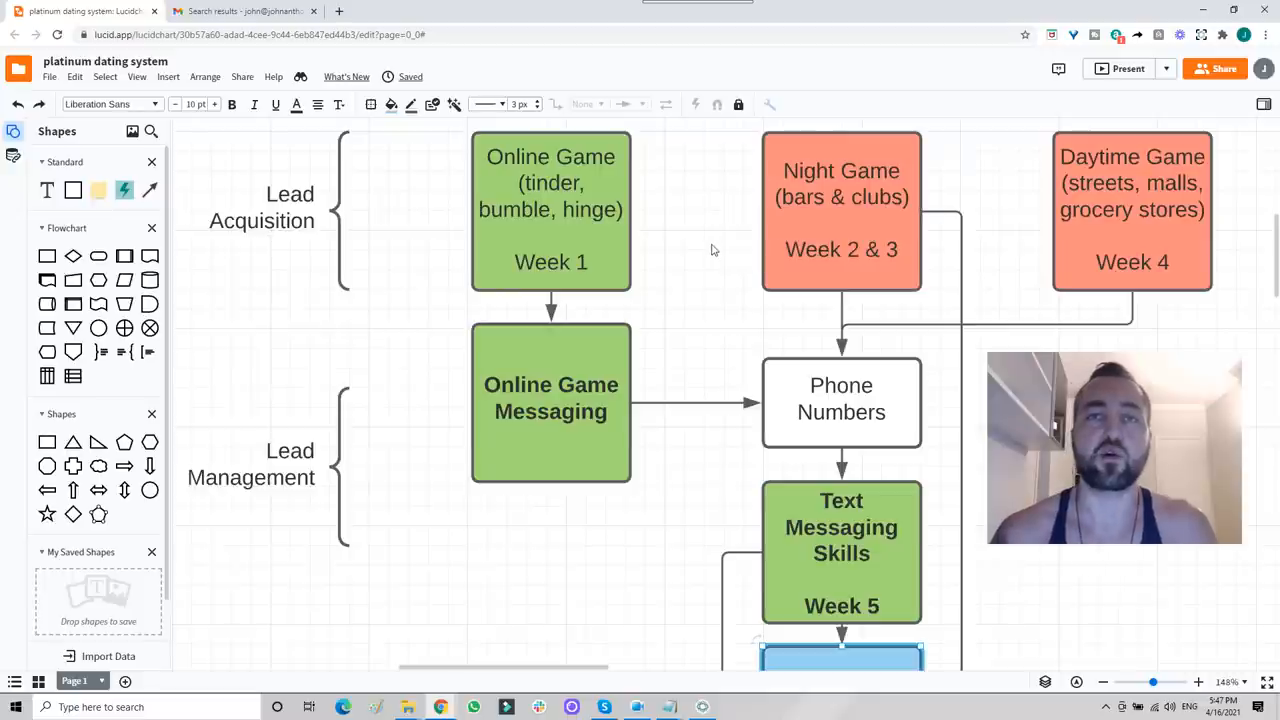
{"action": "mouse_move", "coordinate": [730, 260]}
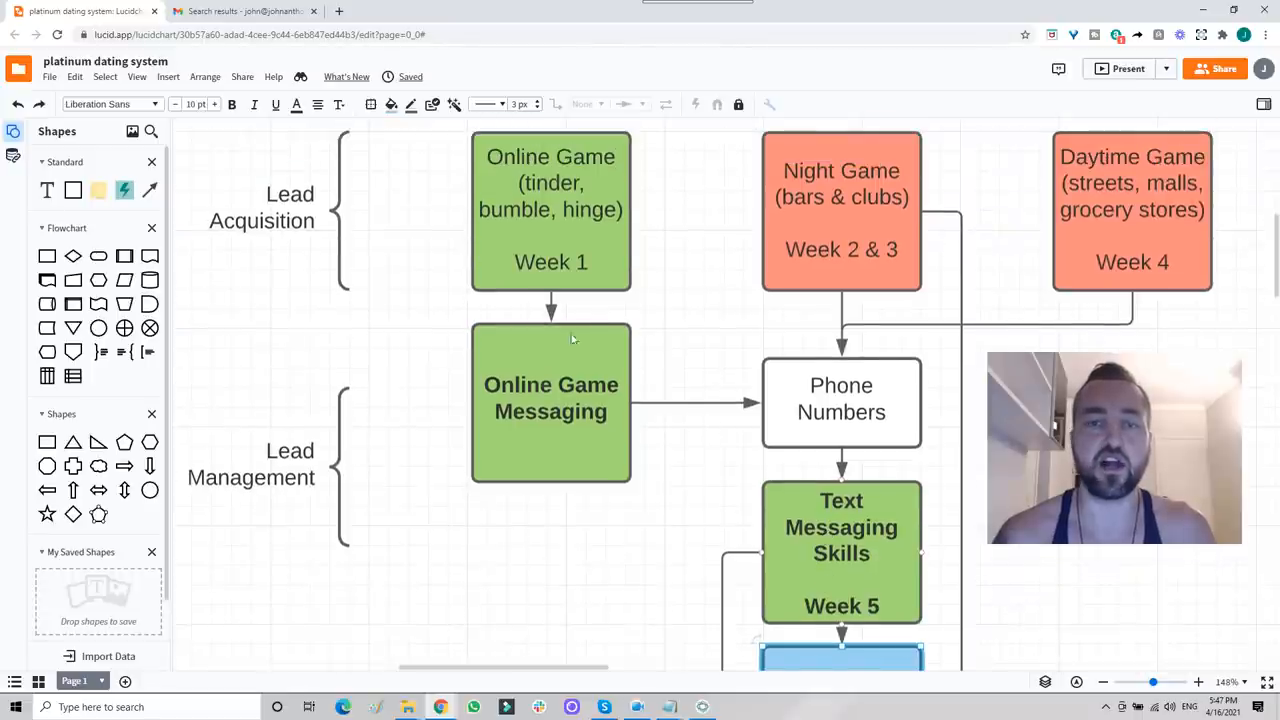
{"action": "mouse_move", "coordinate": [1024, 206]}
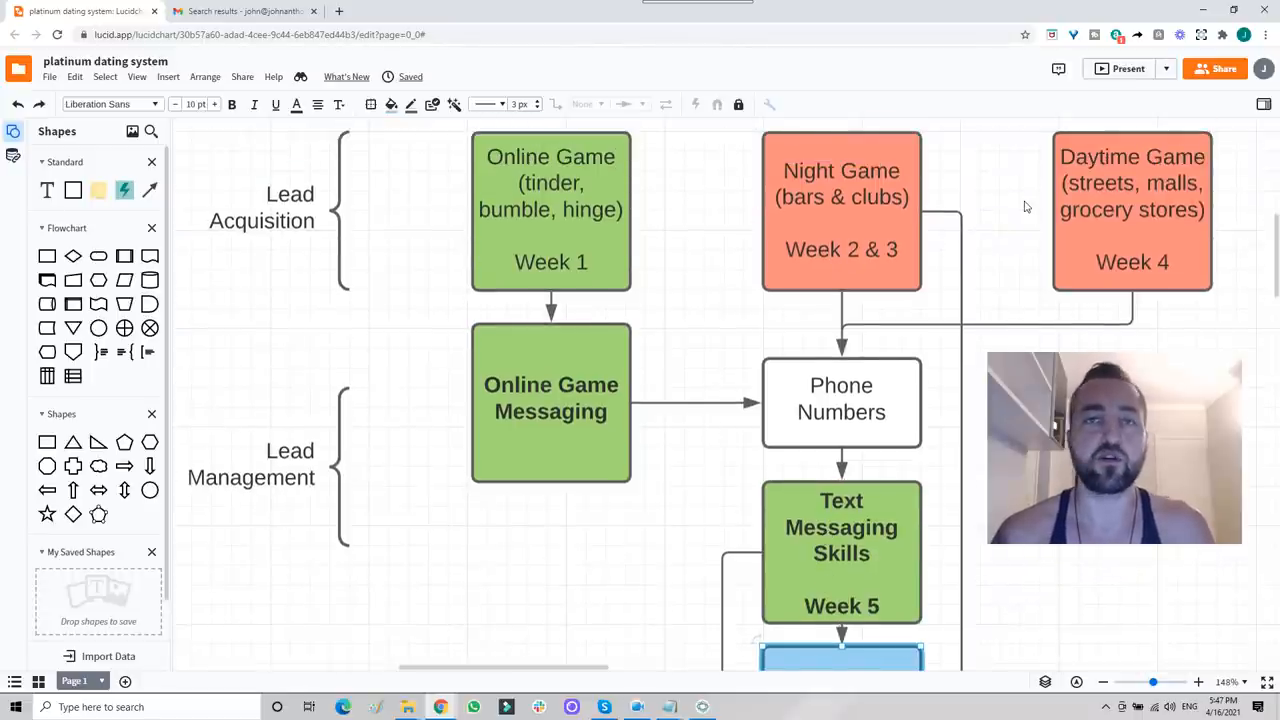
{"action": "scroll", "scroll_direction": "down", "scroll_amount": 3}
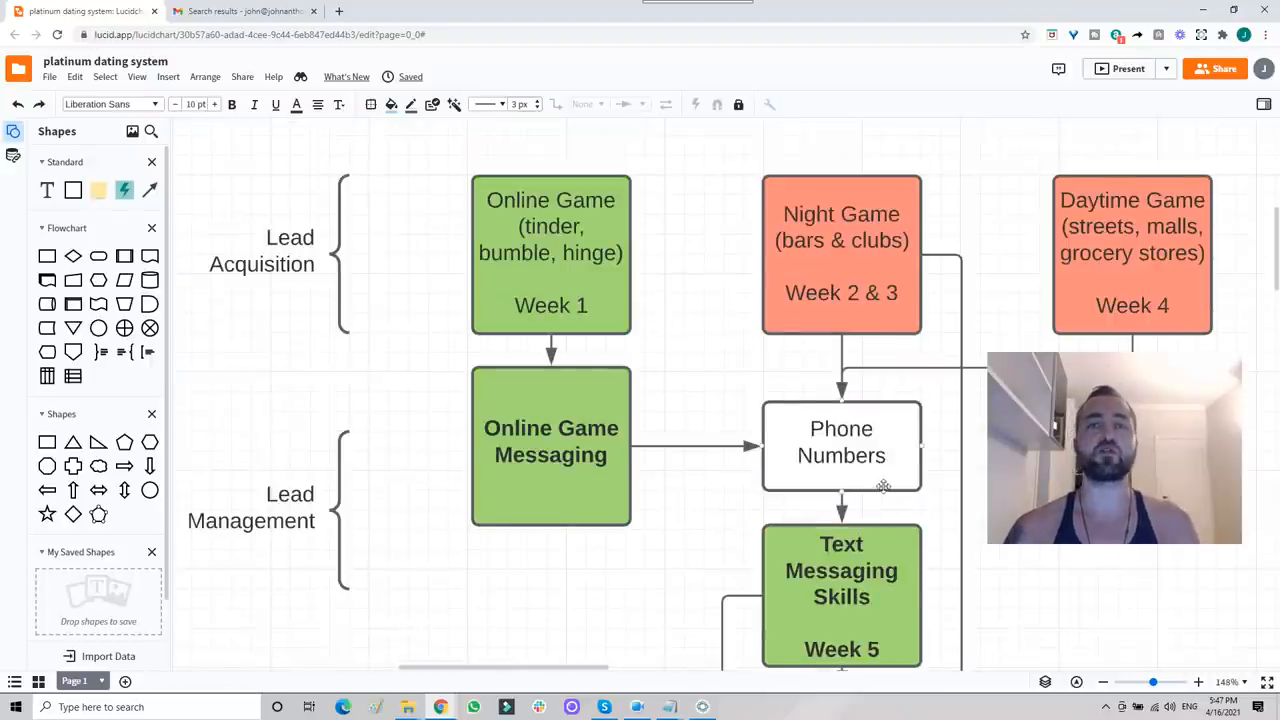
{"action": "scroll", "scroll_direction": "down", "scroll_amount": 3}
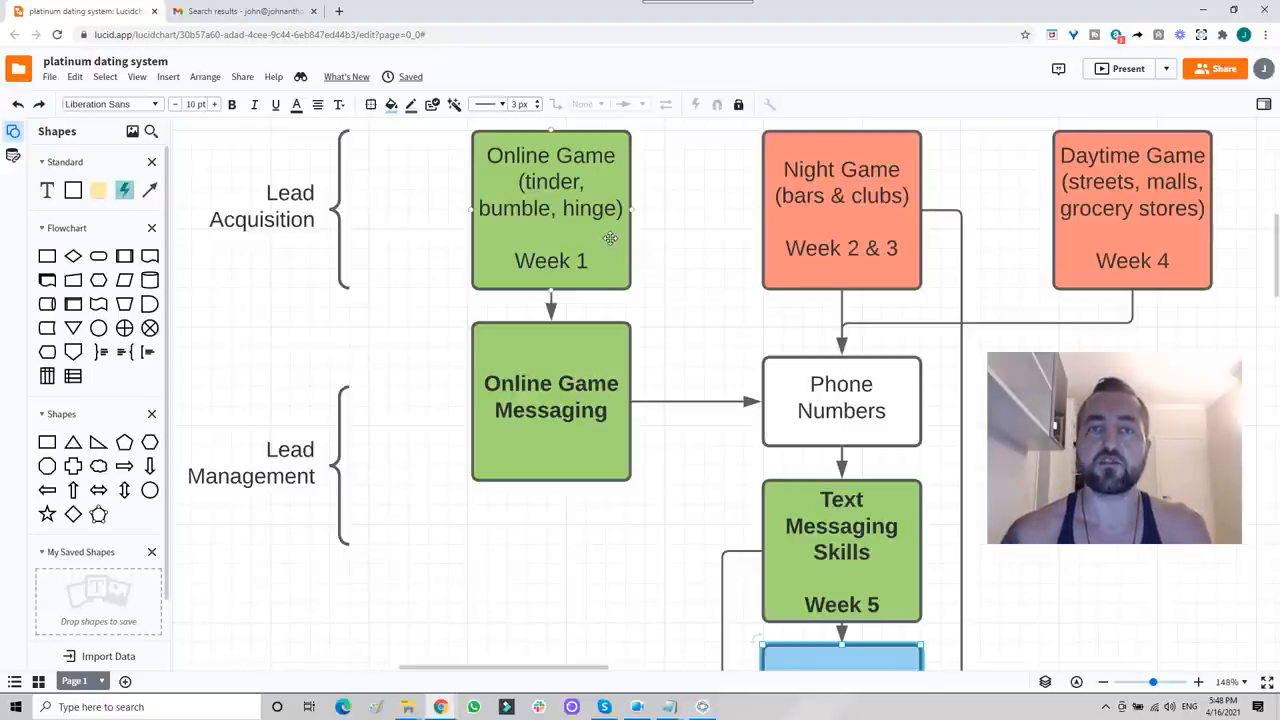
{"action": "mouse_move", "coordinate": [676, 206]}
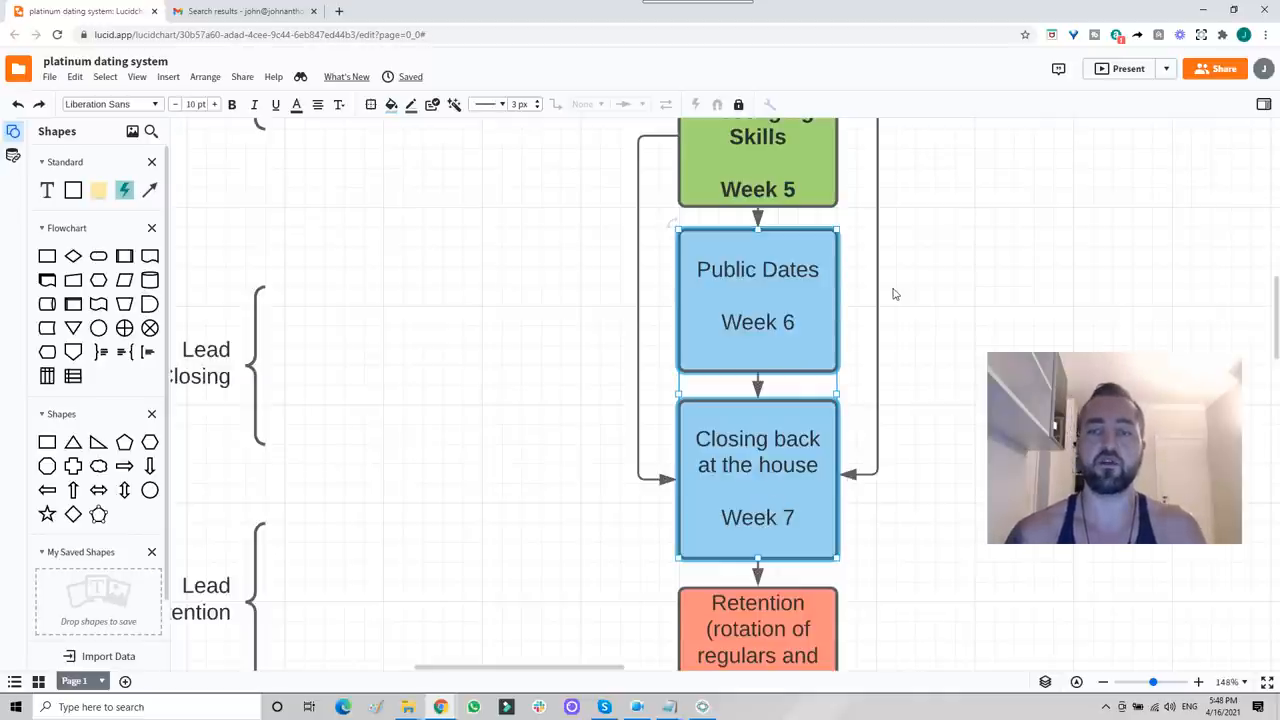
{"action": "scroll", "scroll_direction": "down", "scroll_amount": 3}
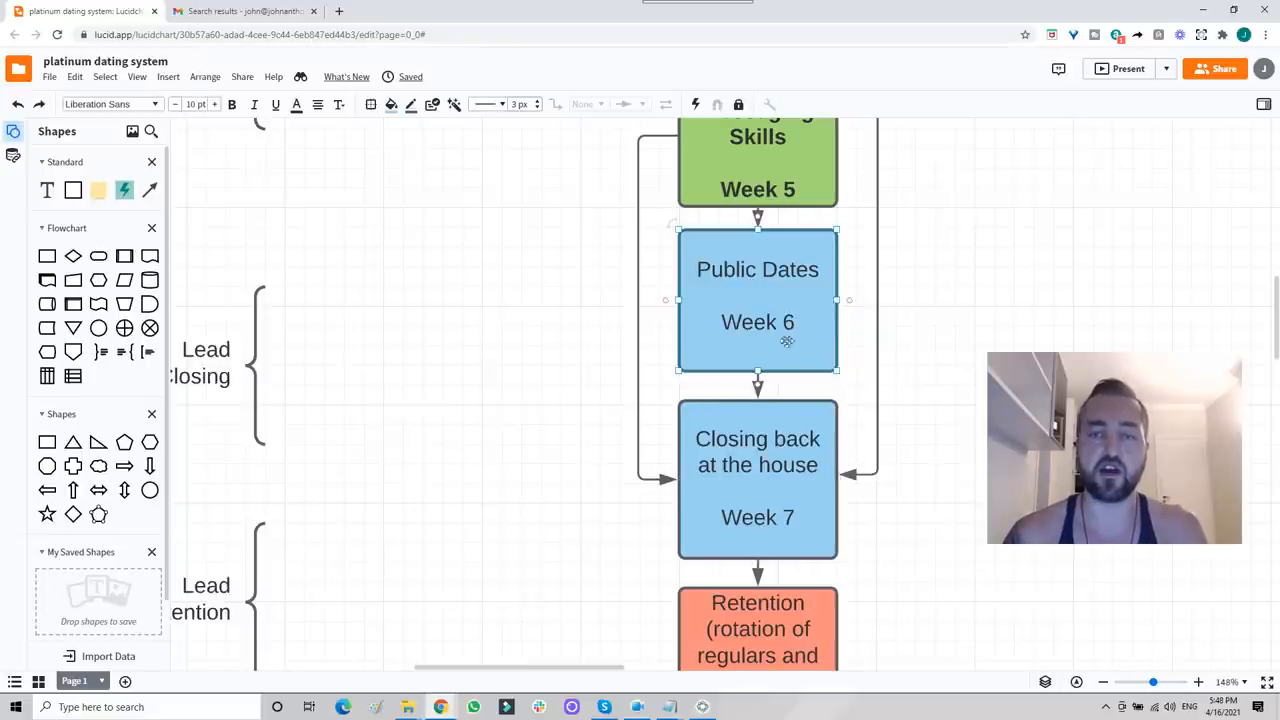
{"action": "scroll", "scroll_direction": "down", "scroll_amount": 3}
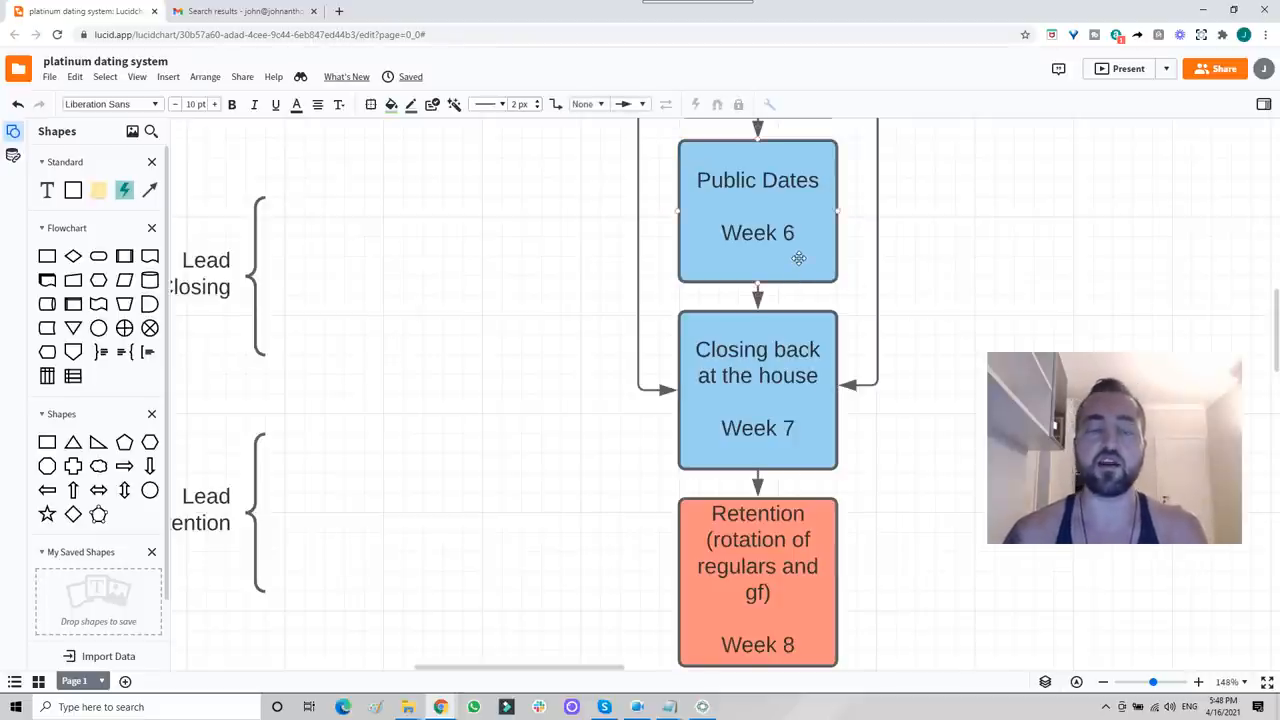
{"action": "mouse_move", "coordinate": [768, 256]}
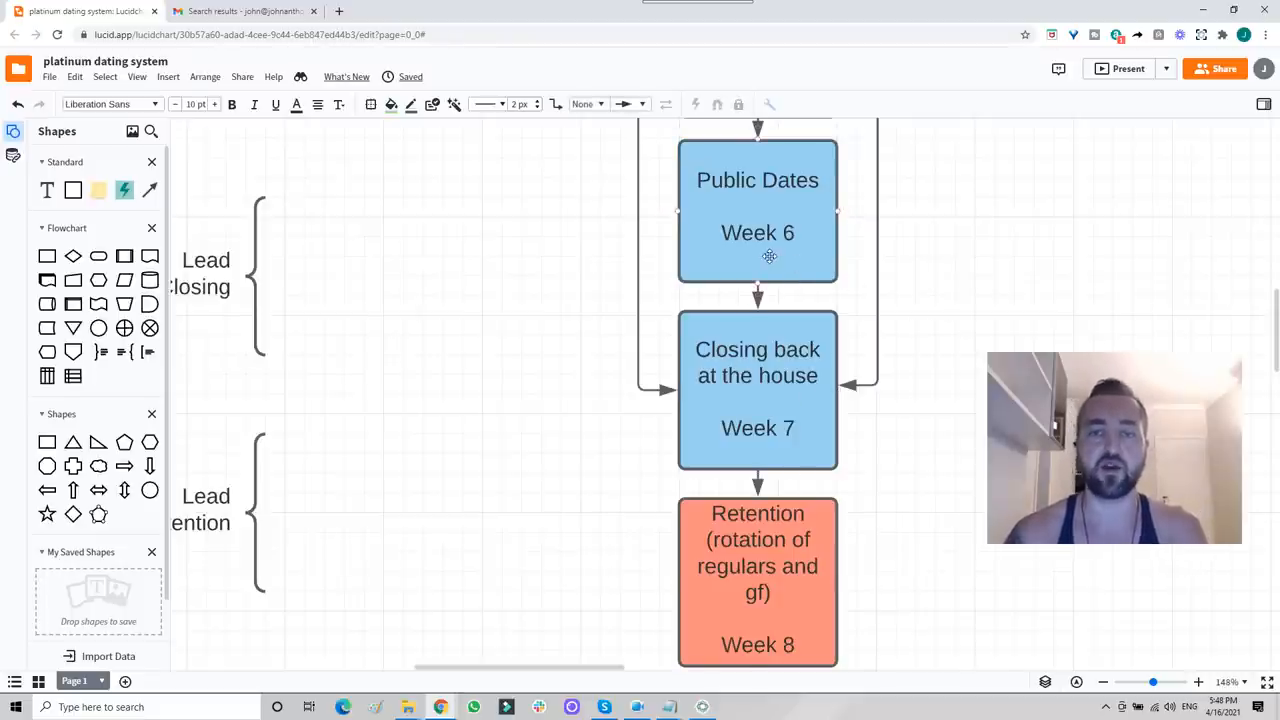
Fill the Week 6 Public Dates, Week 7 Closing back at the house and Week 8 Retention boxes green
{"action": "left_click", "coordinate": [392, 202]}
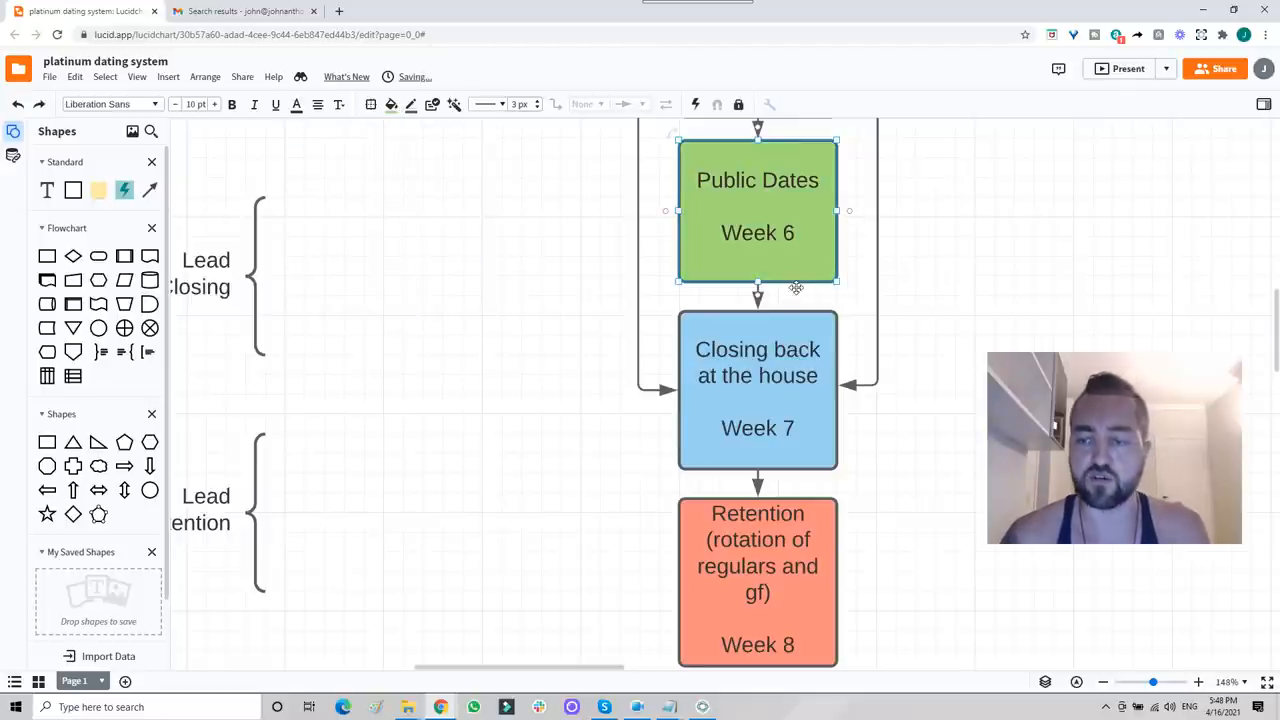
{"action": "left_click", "coordinate": [756, 390]}
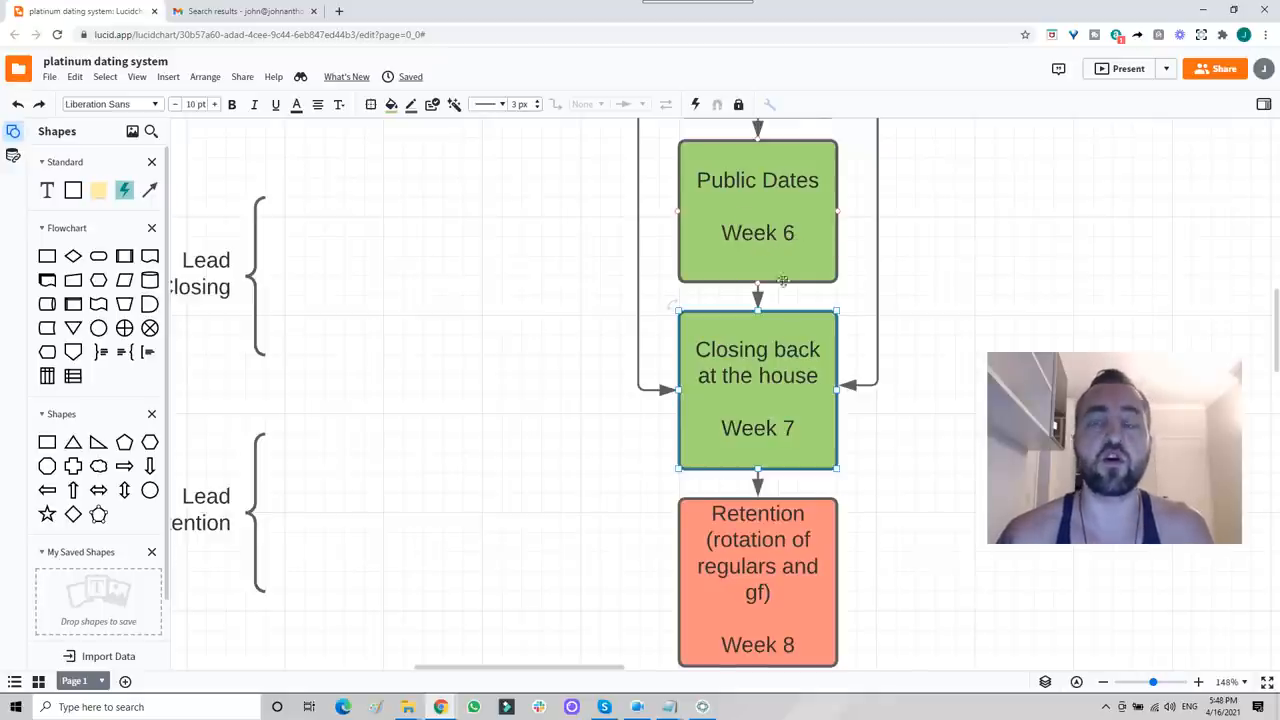
{"action": "mouse_move", "coordinate": [808, 388]}
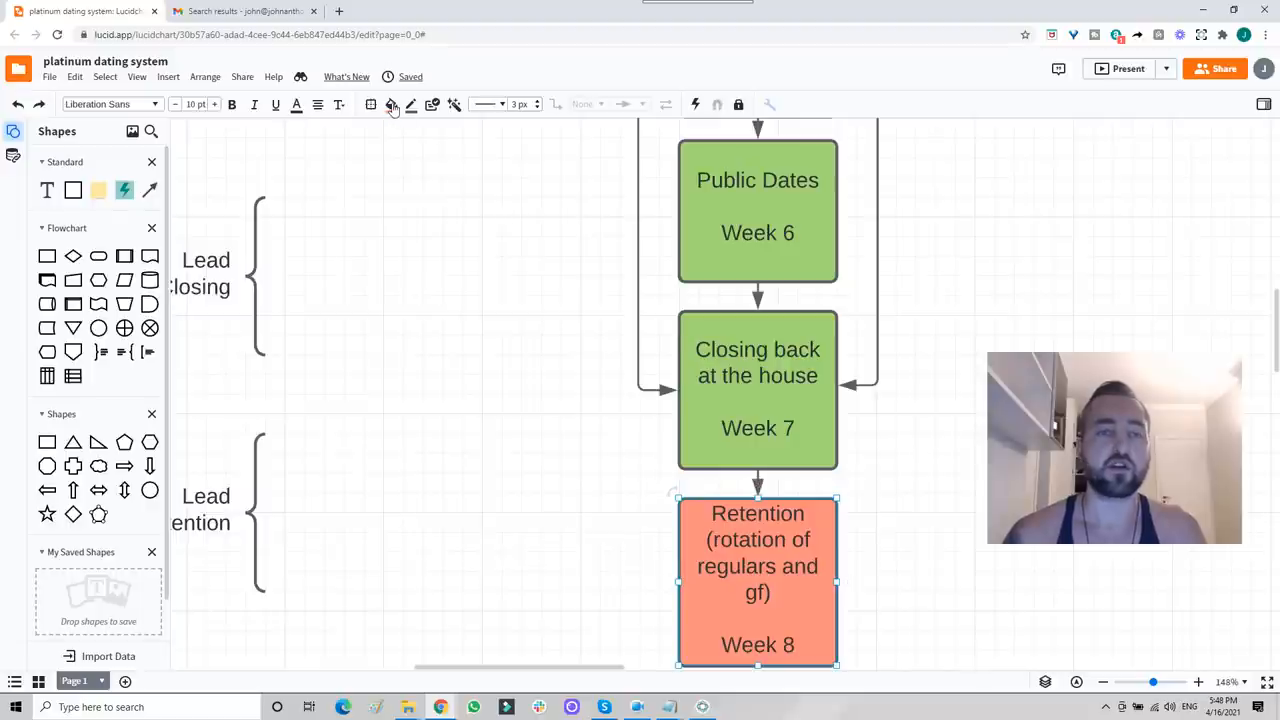
{"action": "left_click", "coordinate": [392, 104]}
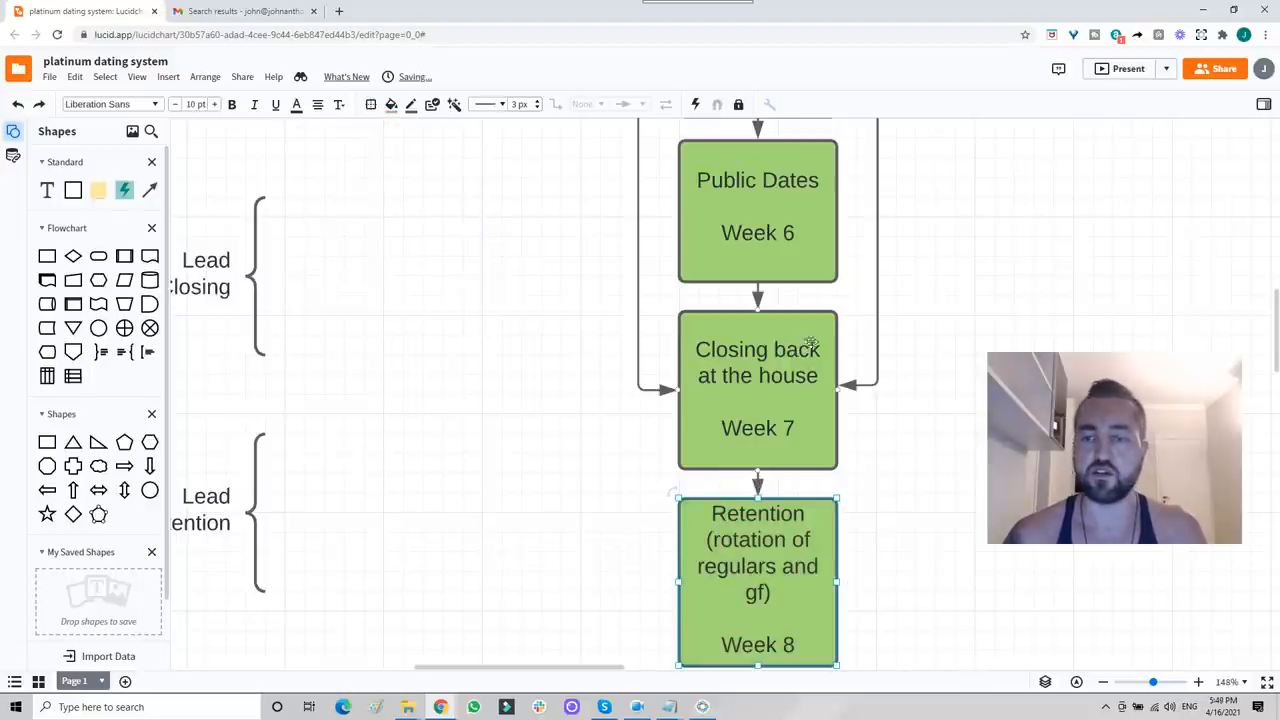
{"action": "scroll", "scroll_direction": "down", "scroll_amount": 3}
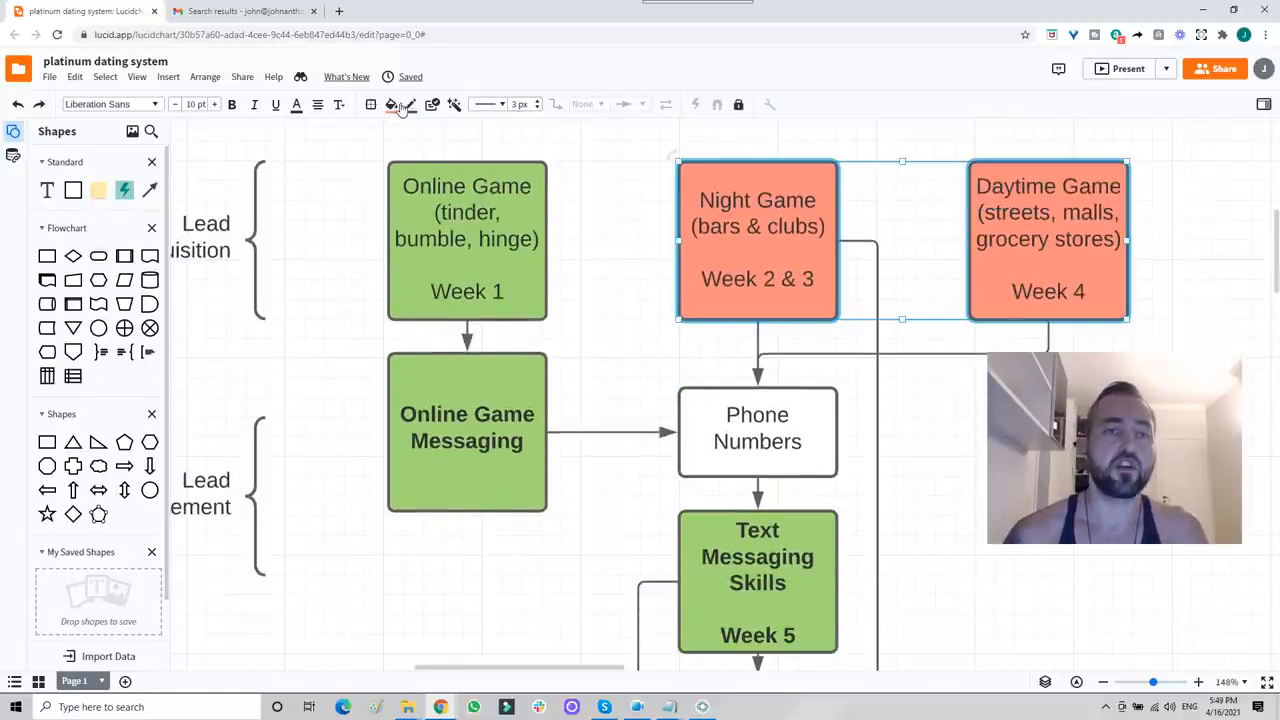
Fill the Night Game Week 2 & 3 and Daytime Game Week 4 boxes green
{"action": "left_click", "coordinate": [392, 104]}
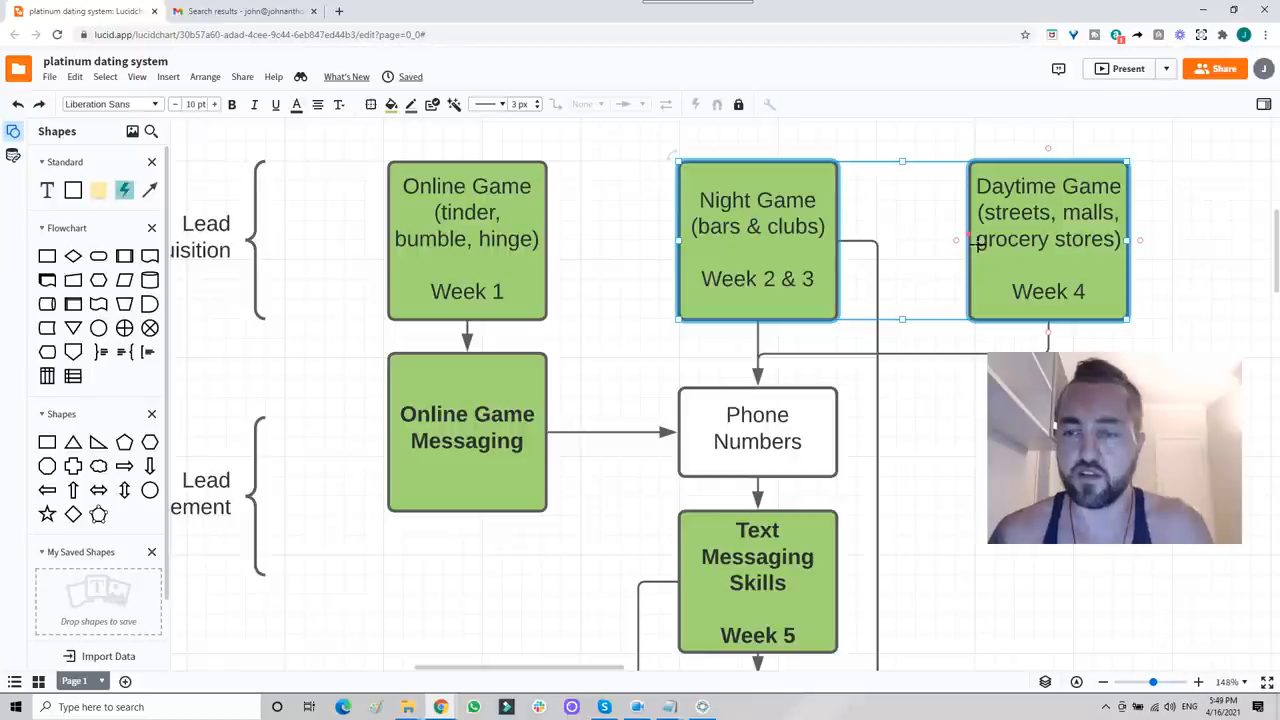
{"action": "mouse_move", "coordinate": [936, 250]}
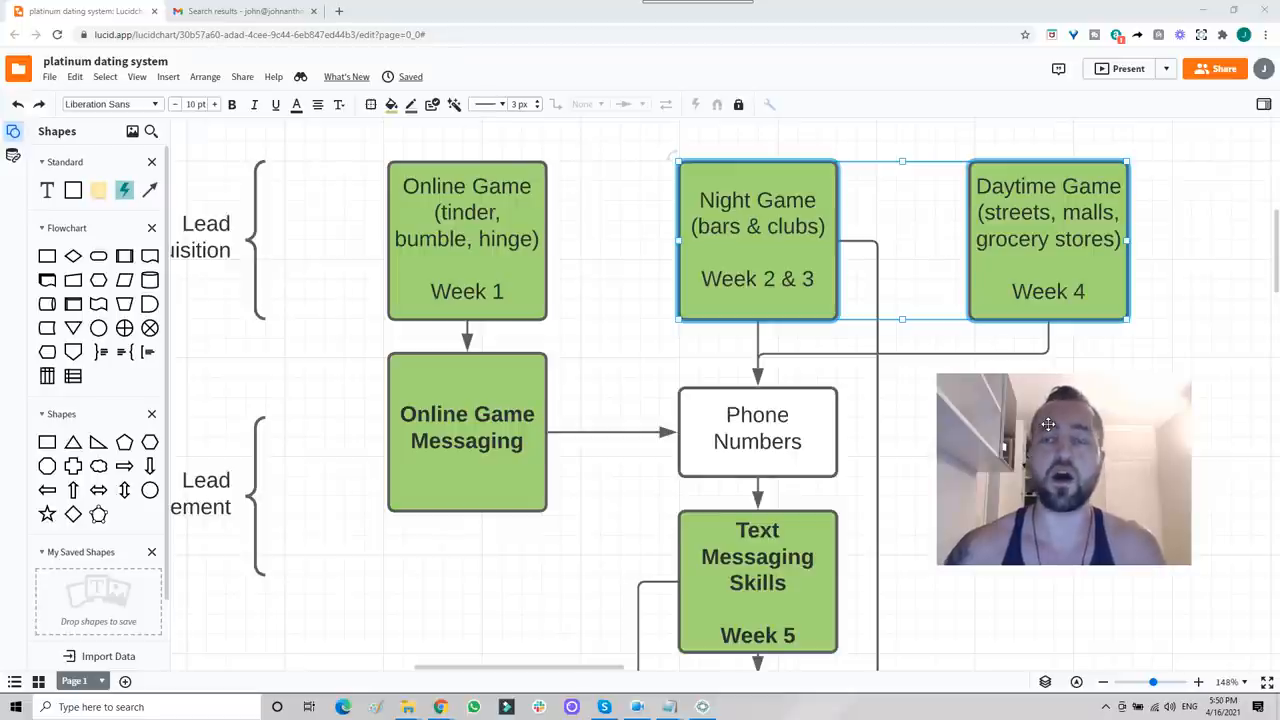
{"action": "mouse_move", "coordinate": [914, 268]}
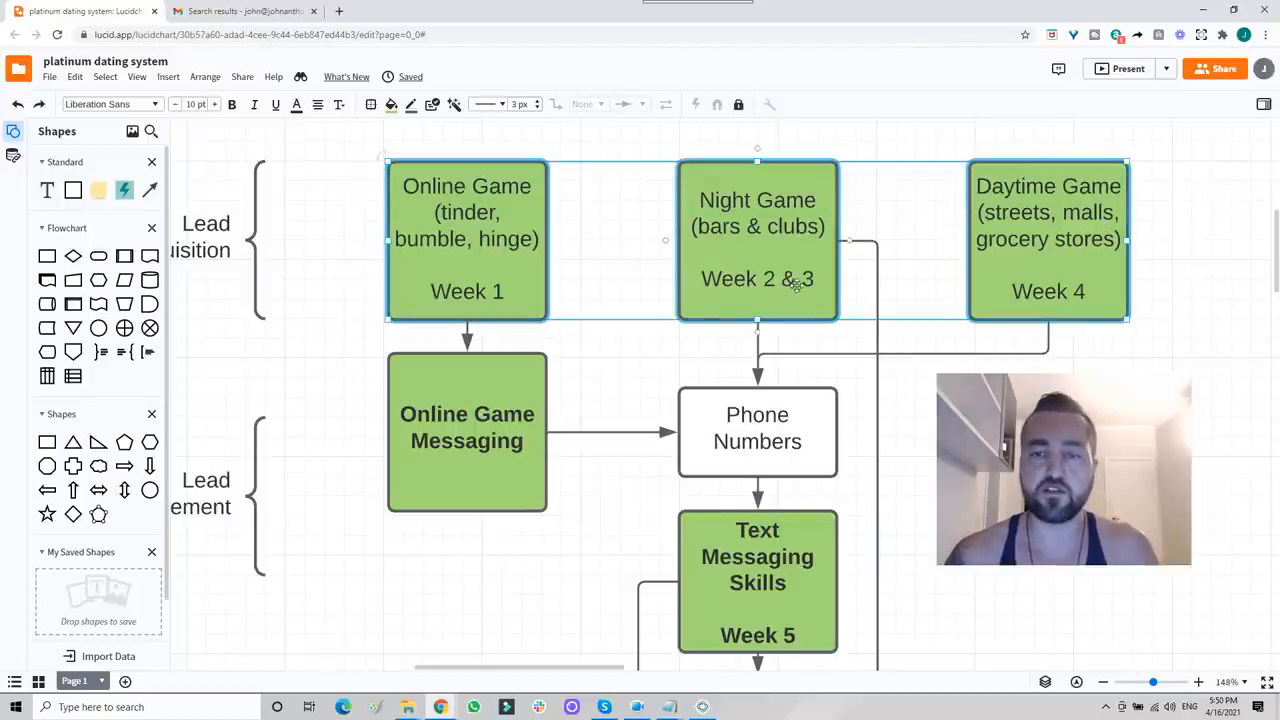
{"action": "scroll", "scroll_direction": "down", "scroll_amount": 3}
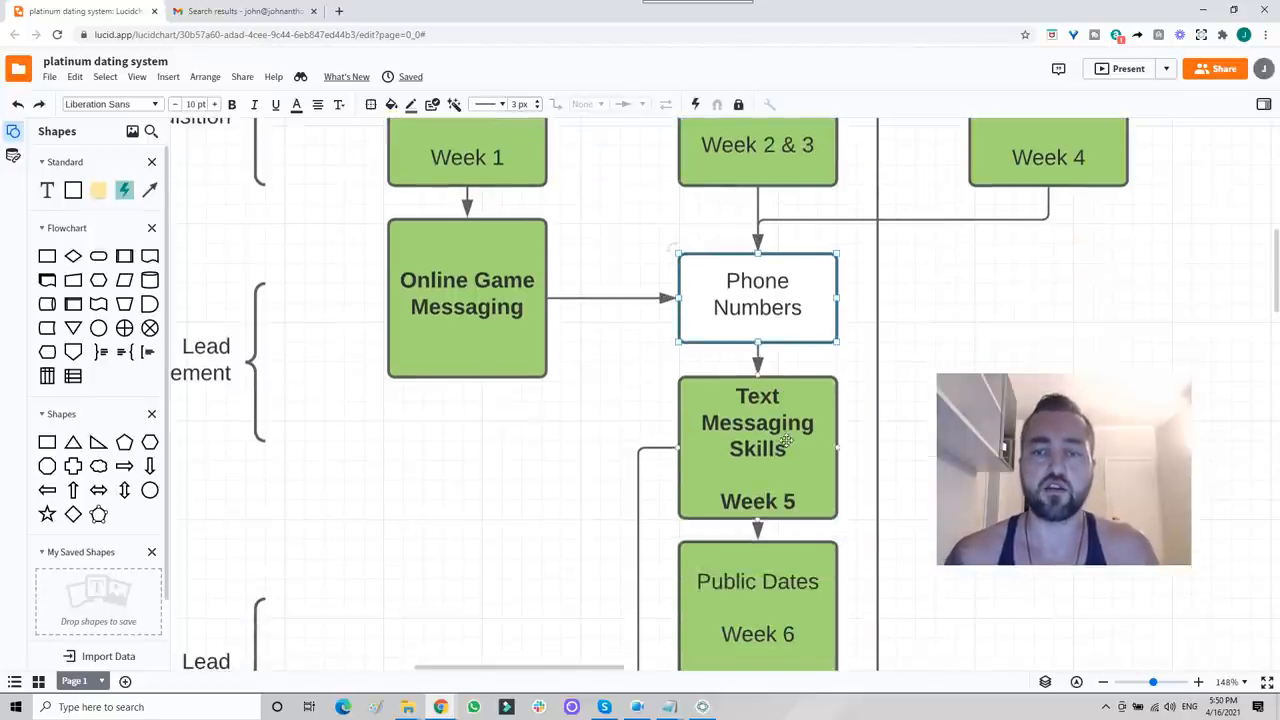
{"action": "scroll", "scroll_direction": "down", "scroll_amount": 3}
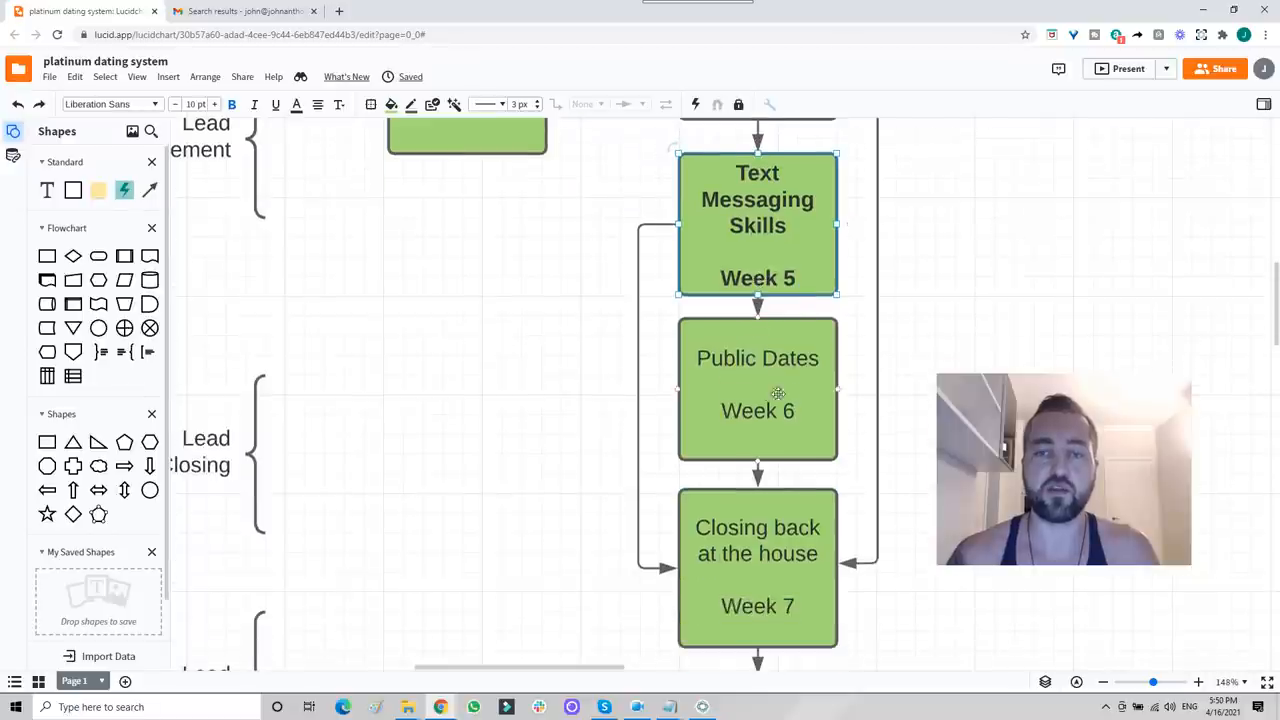
{"action": "scroll", "scroll_direction": "down", "scroll_amount": 3}
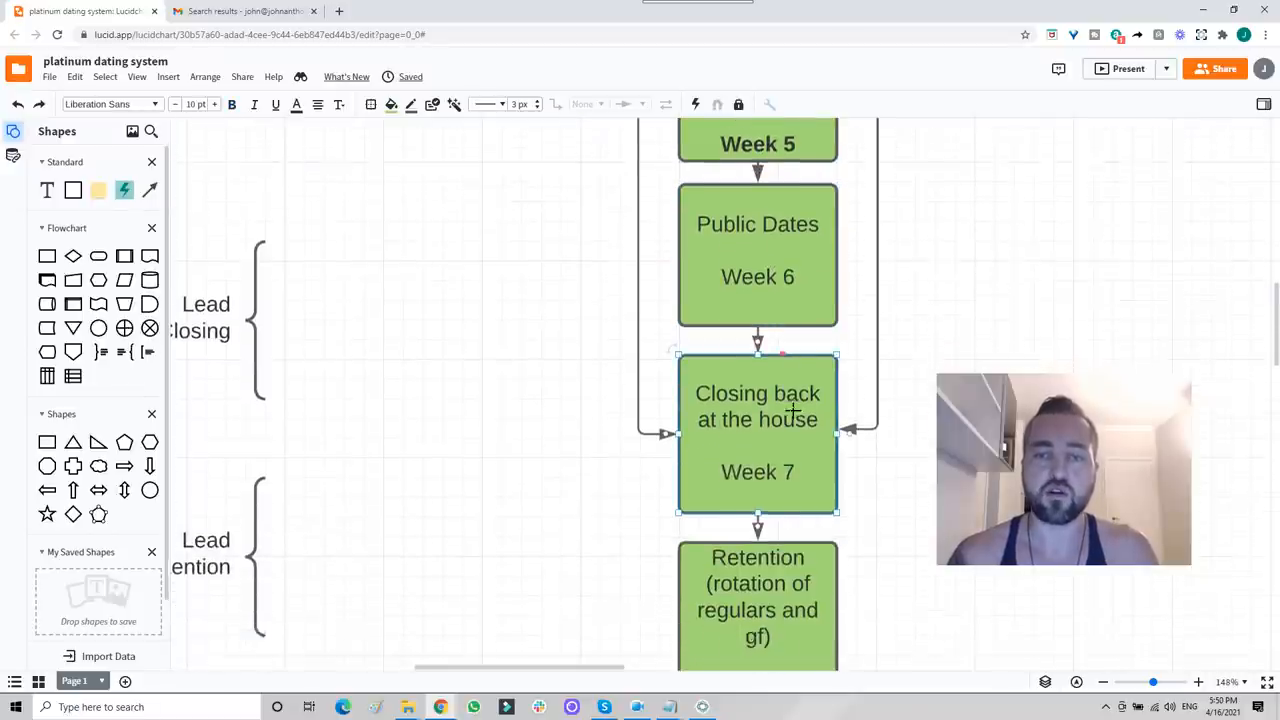
{"action": "scroll", "scroll_direction": "up", "scroll_amount": 3}
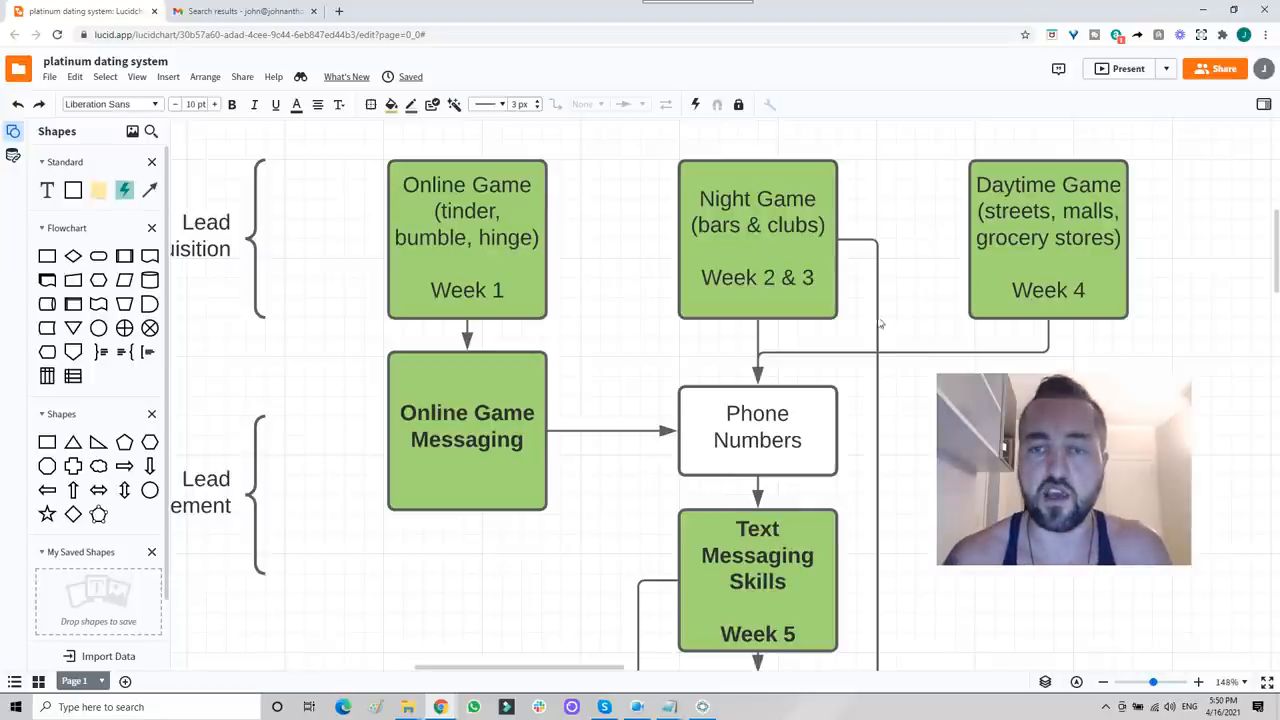
{"action": "left_click", "coordinate": [756, 238]}
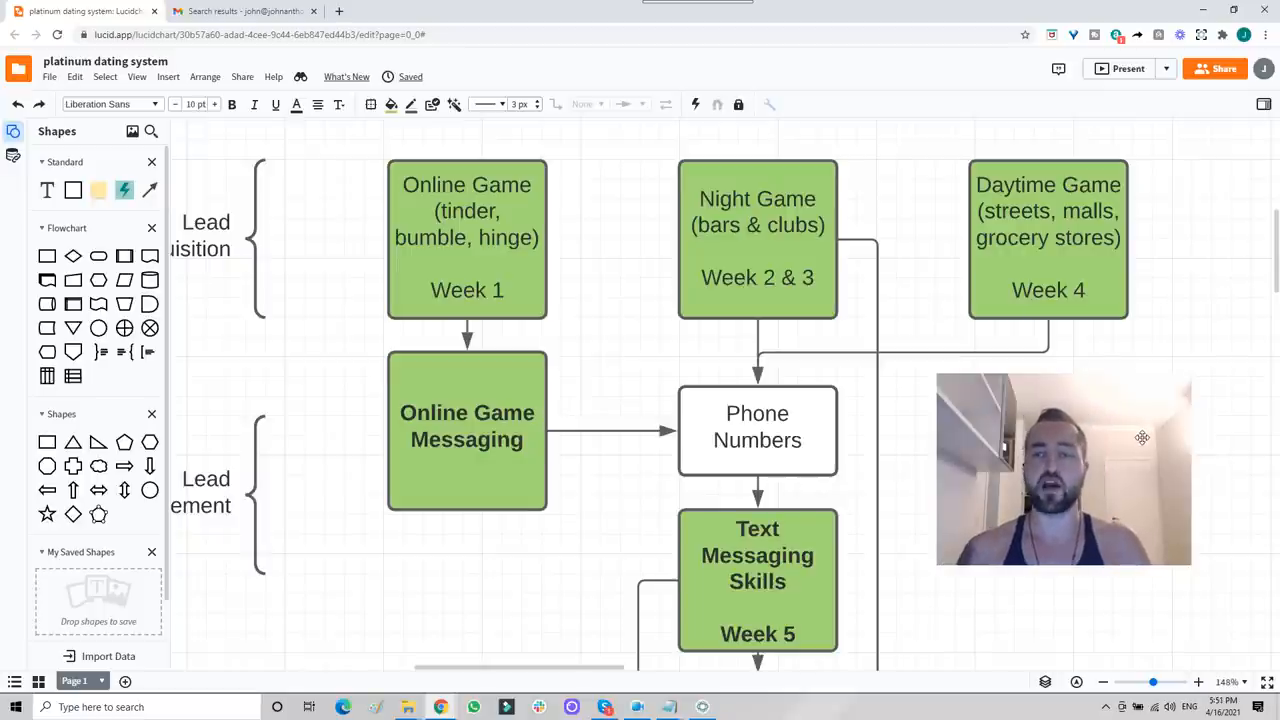
Turn all the stage boxes orange, then restore the Week 1 through Week 5 boxes to green
{"action": "left_click", "coordinate": [756, 238]}
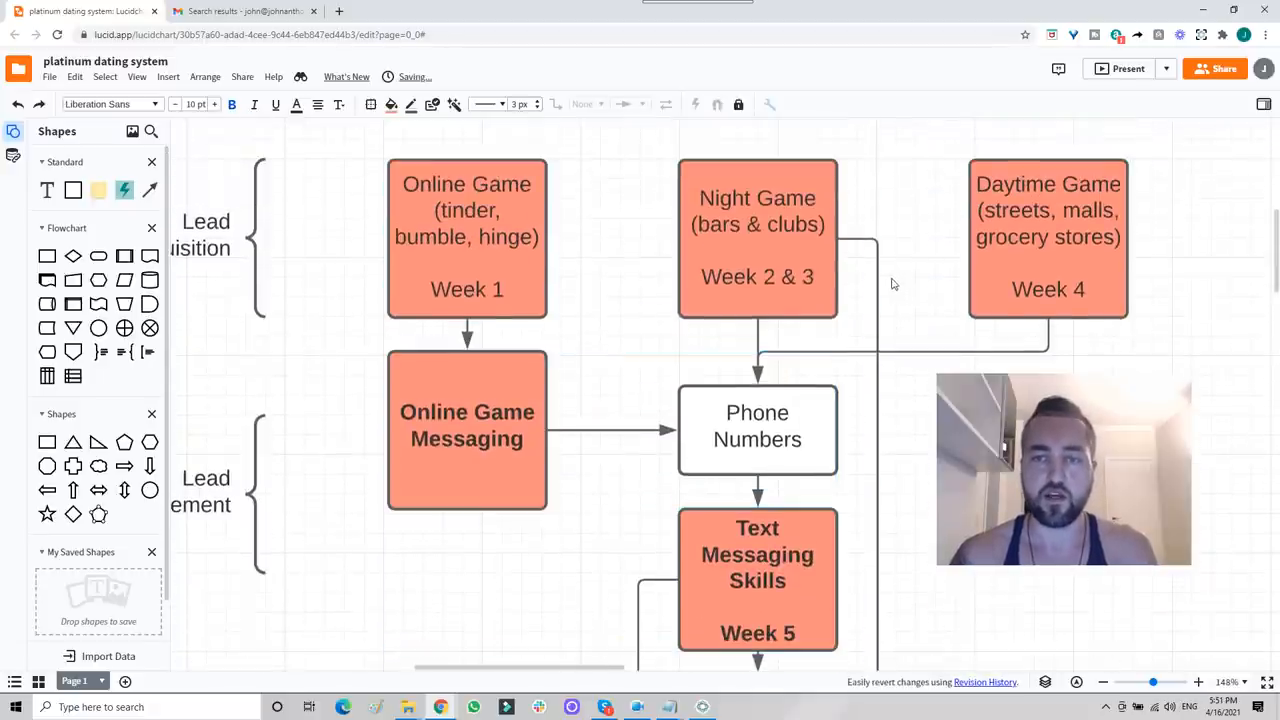
{"action": "left_click", "coordinate": [392, 104]}
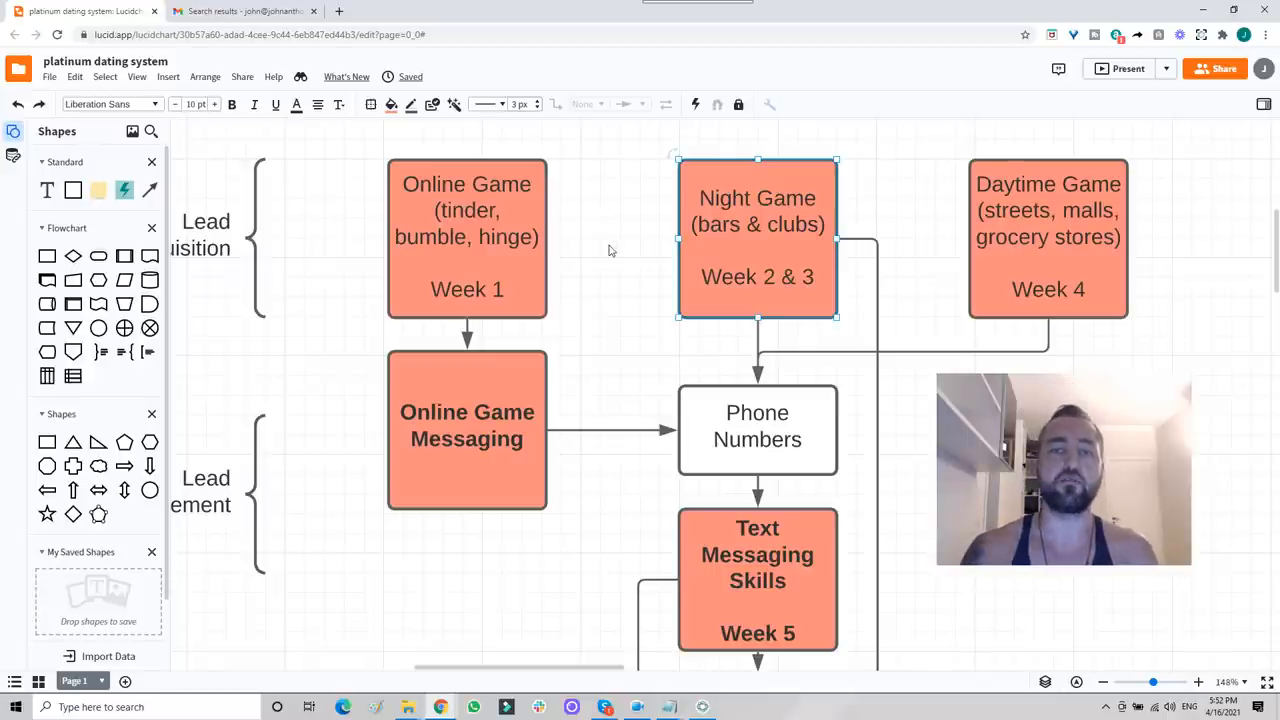
{"action": "scroll", "scroll_direction": "down", "scroll_amount": 3}
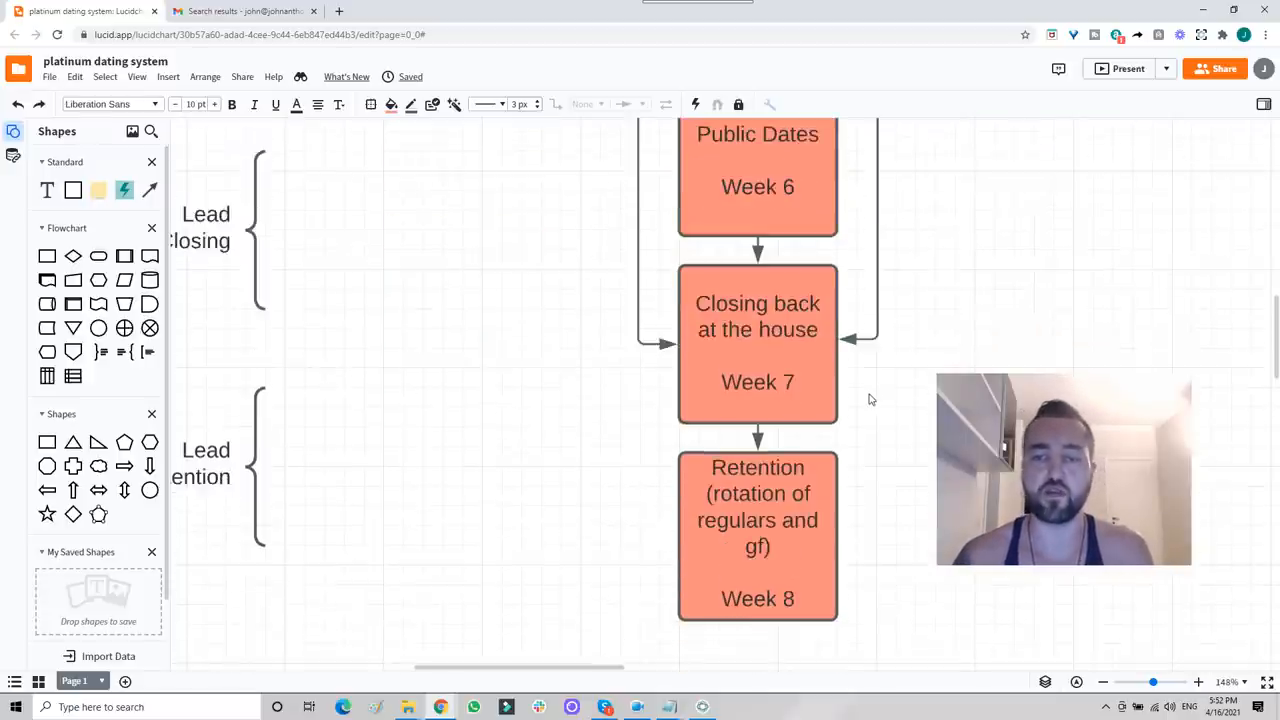
{"action": "scroll", "scroll_direction": "down", "scroll_amount": 3}
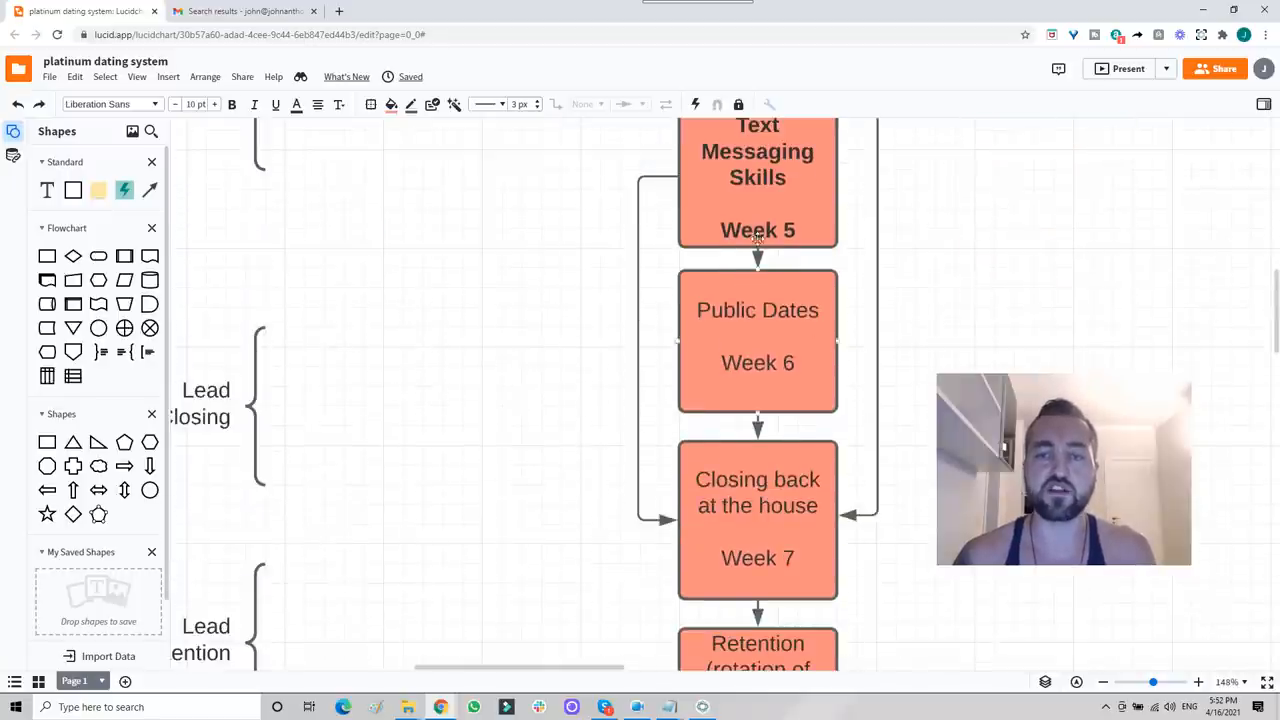
{"action": "scroll", "scroll_direction": "down", "scroll_amount": 3}
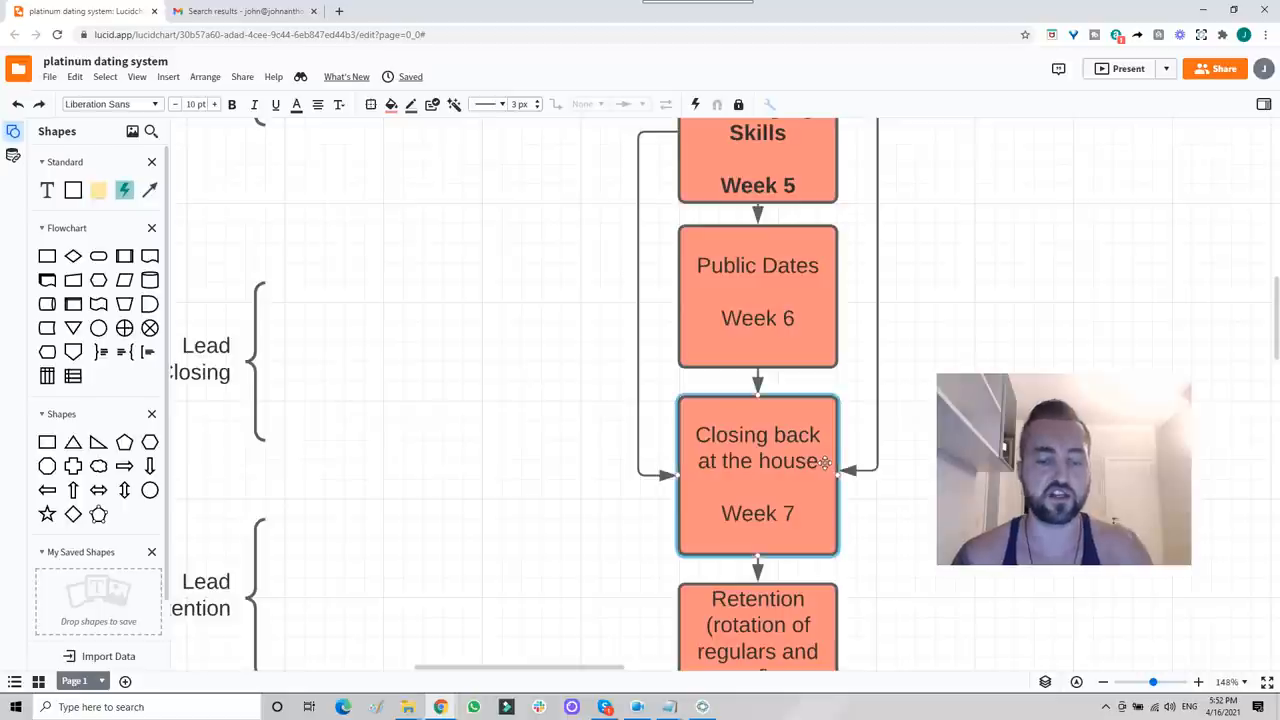
{"action": "scroll", "scroll_direction": "down", "scroll_amount": 3}
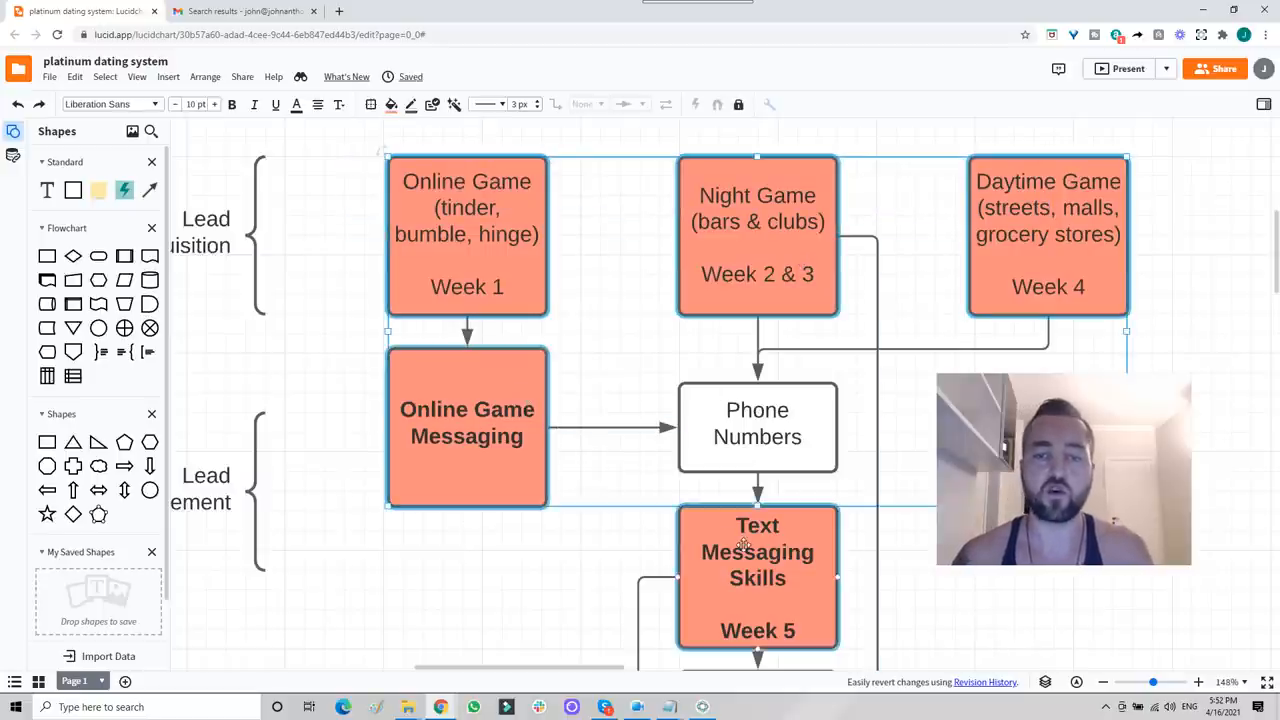
{"action": "scroll", "scroll_direction": "down", "scroll_amount": 3}
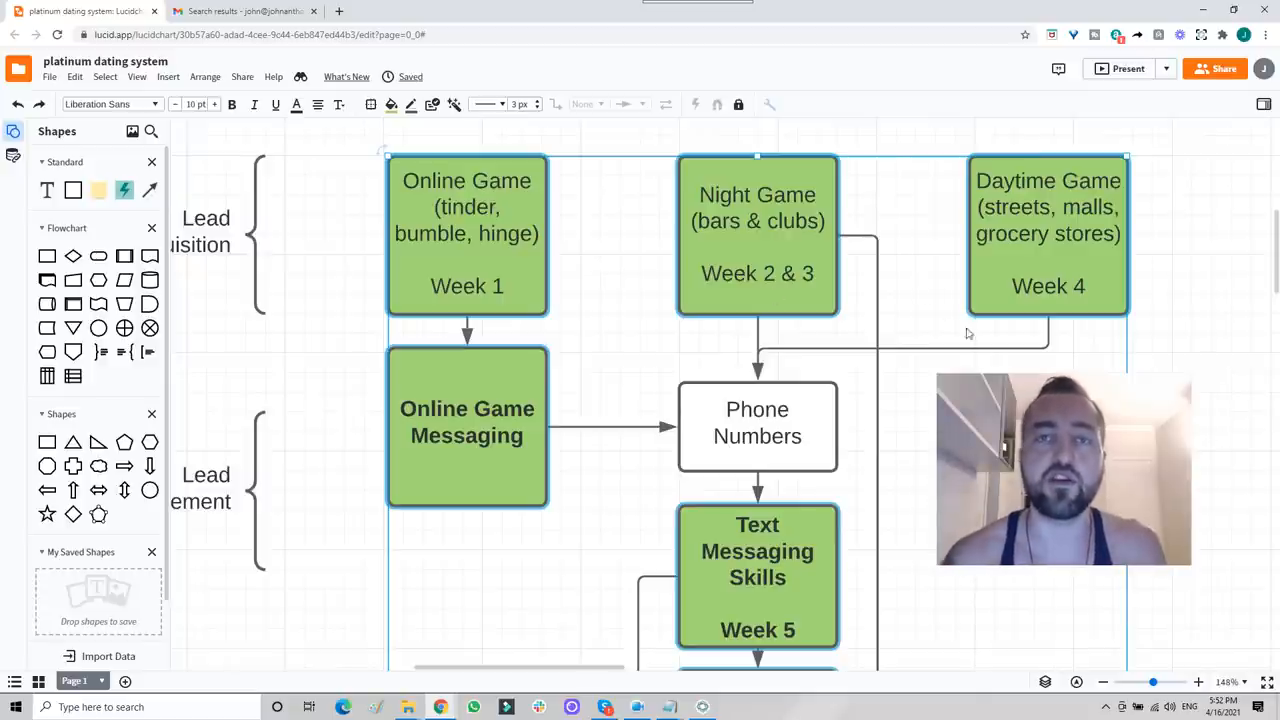
{"action": "mouse_move", "coordinate": [1016, 436]}
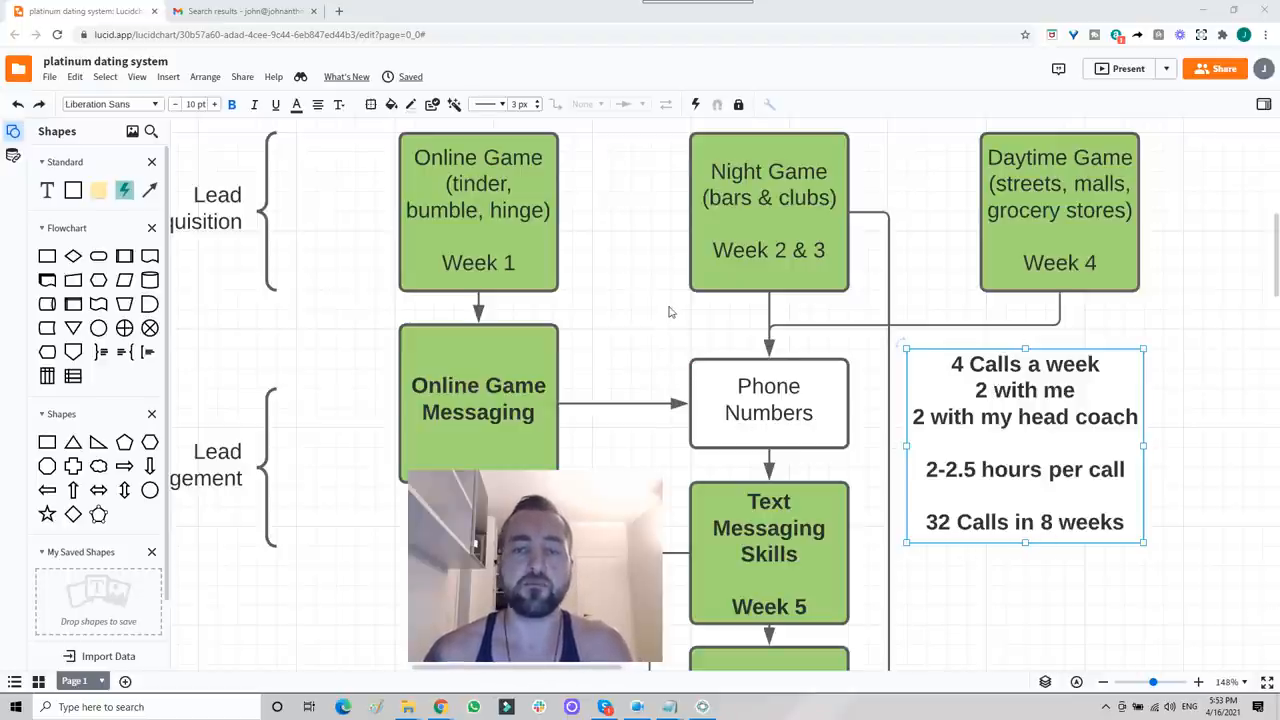
{"action": "scroll", "scroll_direction": "down", "scroll_amount": 3}
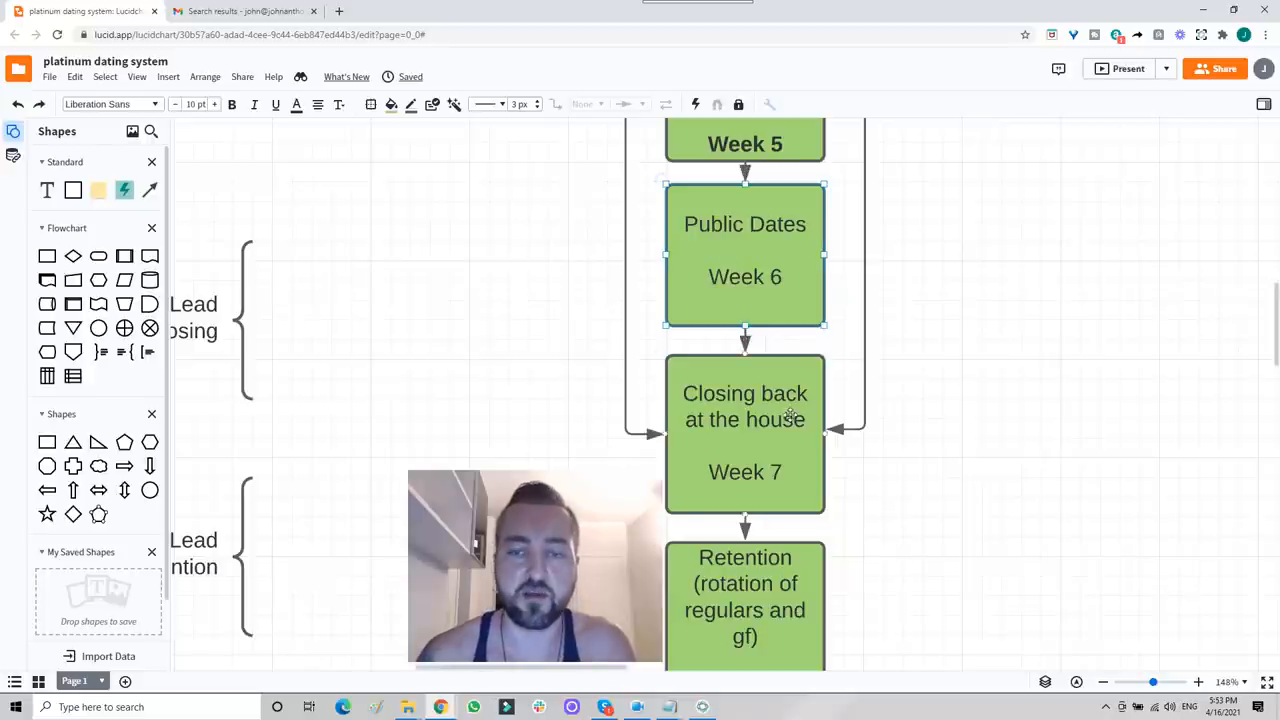
{"action": "left_click", "coordinate": [744, 432]}
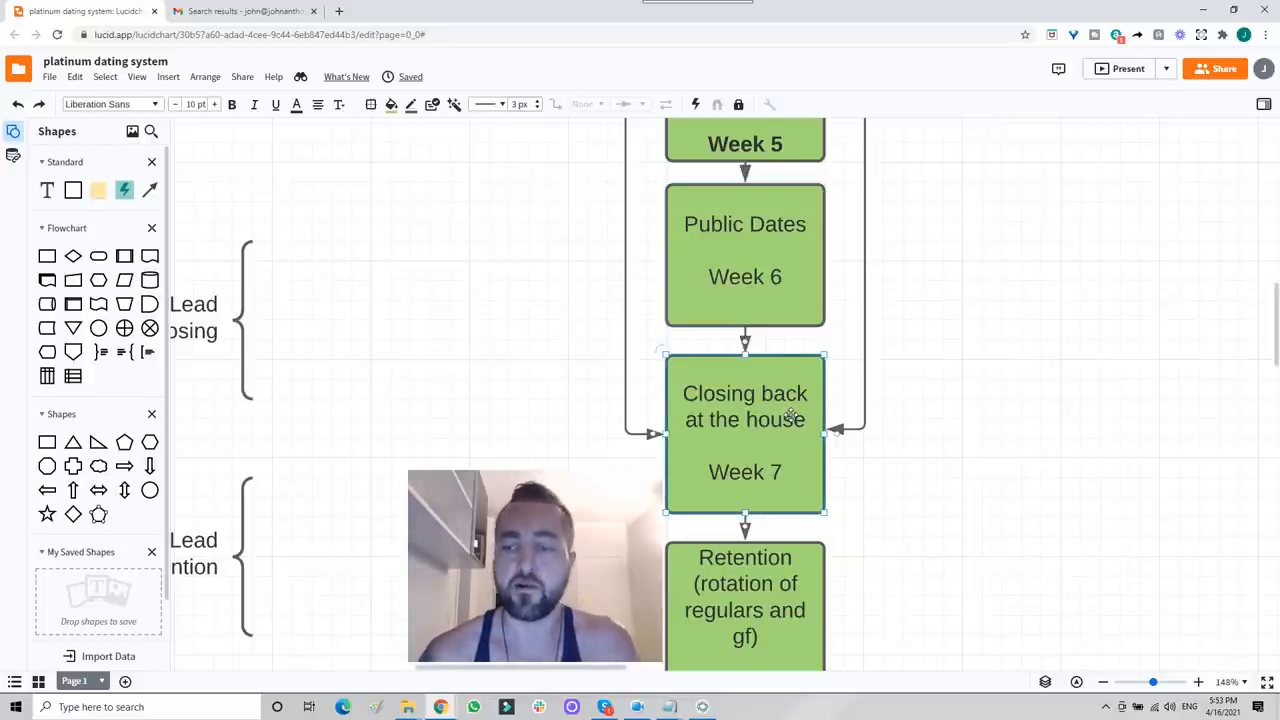
{"action": "mouse_move", "coordinate": [862, 322]}
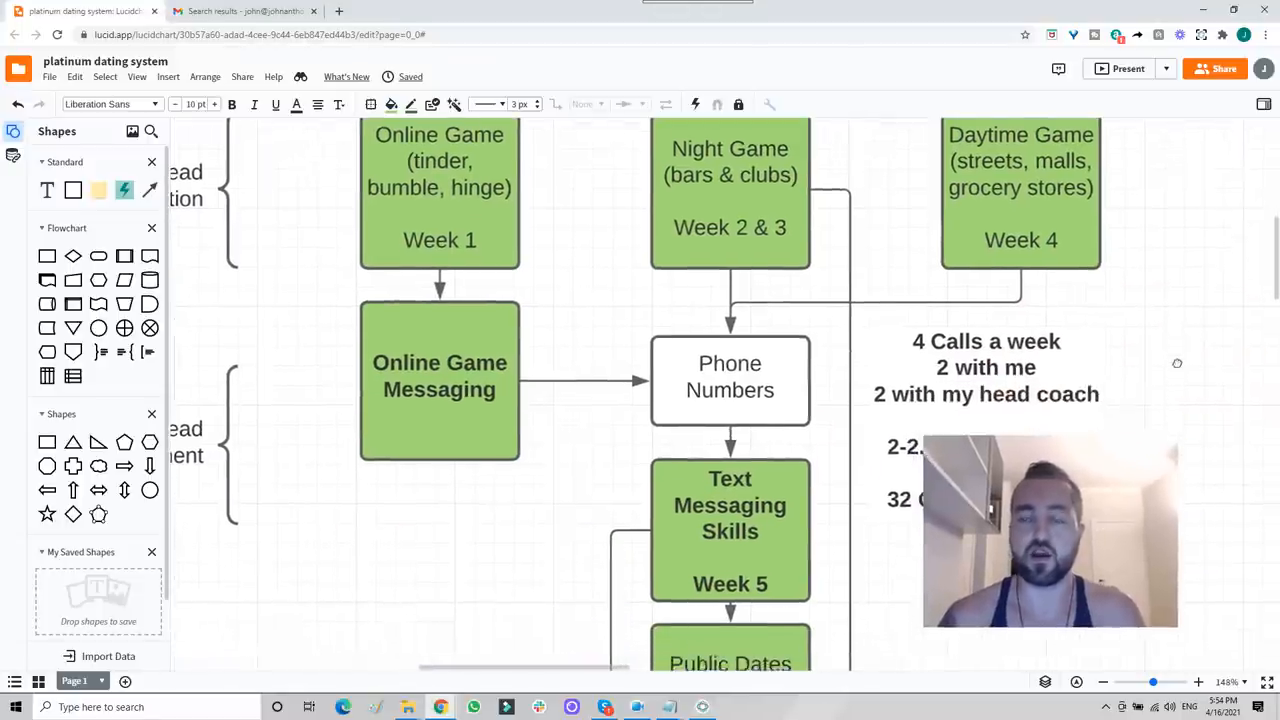
{"action": "scroll", "scroll_direction": "down", "scroll_amount": 3}
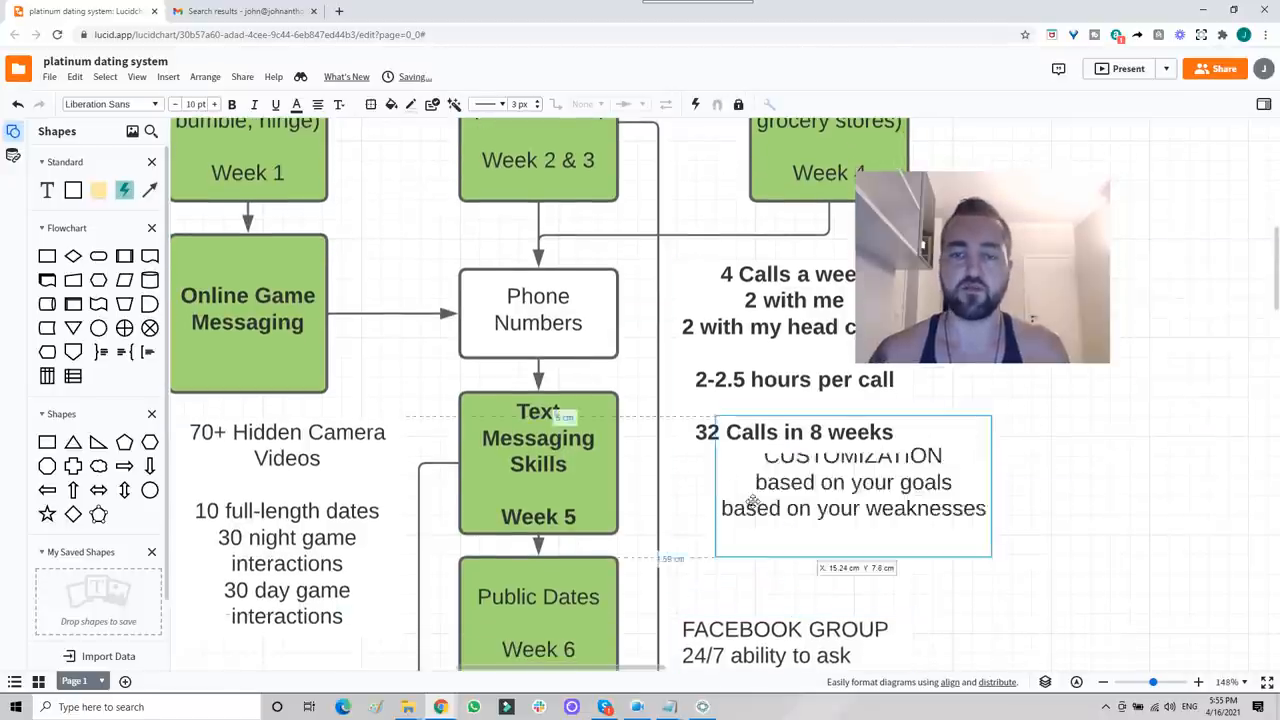
Move the CUSTOMIZATION text block so it sits beneath the calls schedule text
{"action": "left_click_drag", "start_coordinate": [852, 486], "coordinate": [792, 522]}
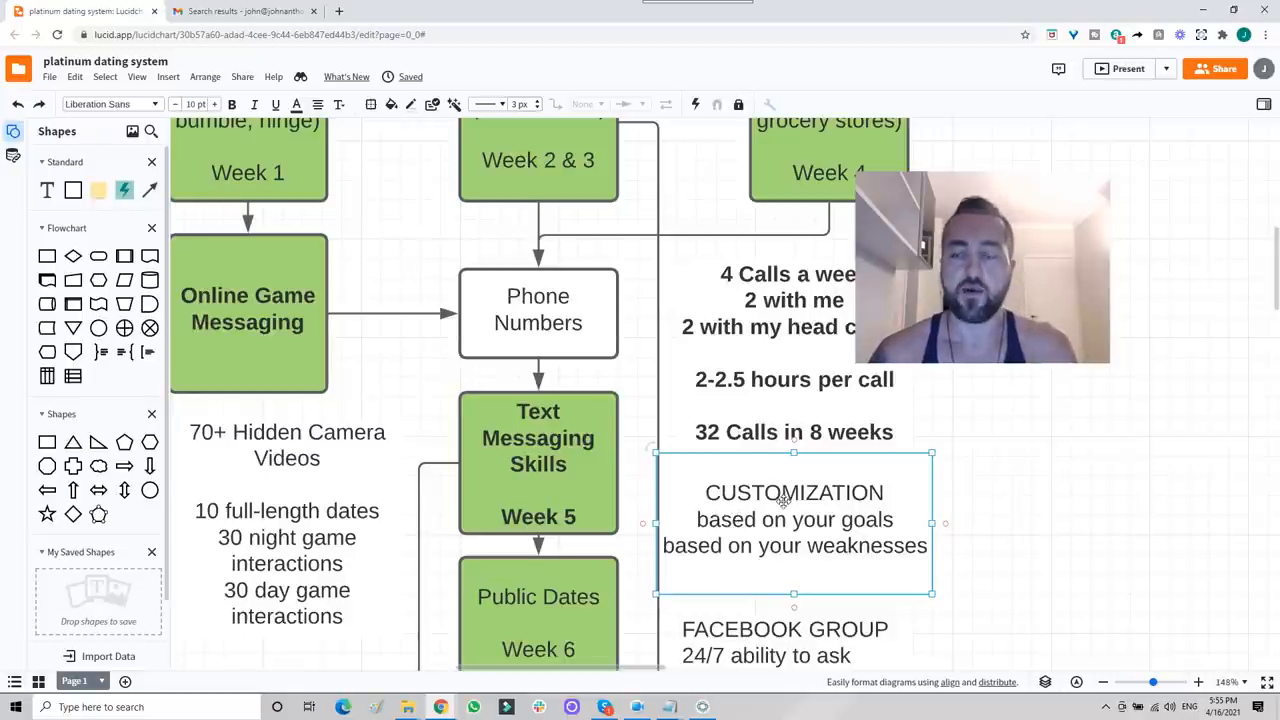
{"action": "scroll", "scroll_direction": "down", "scroll_amount": 3}
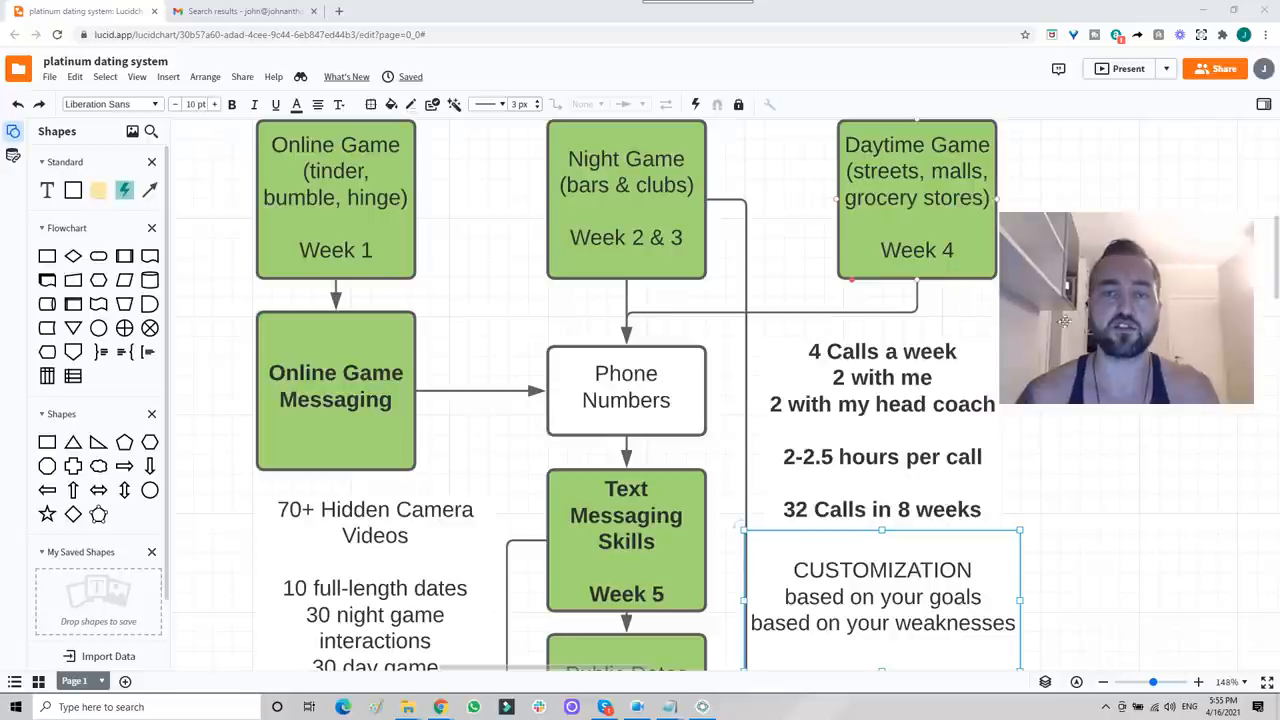
{"action": "scroll", "scroll_direction": "down", "scroll_amount": 3}
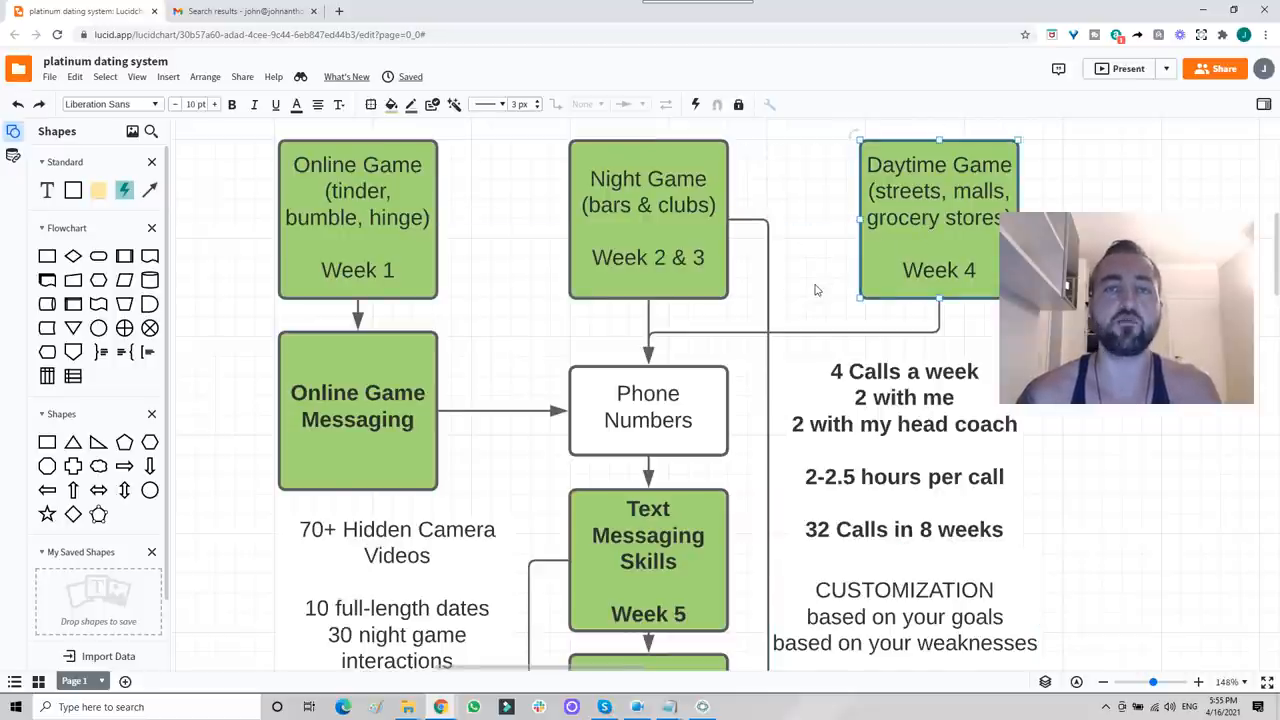
{"action": "scroll", "scroll_direction": "down", "scroll_amount": 3}
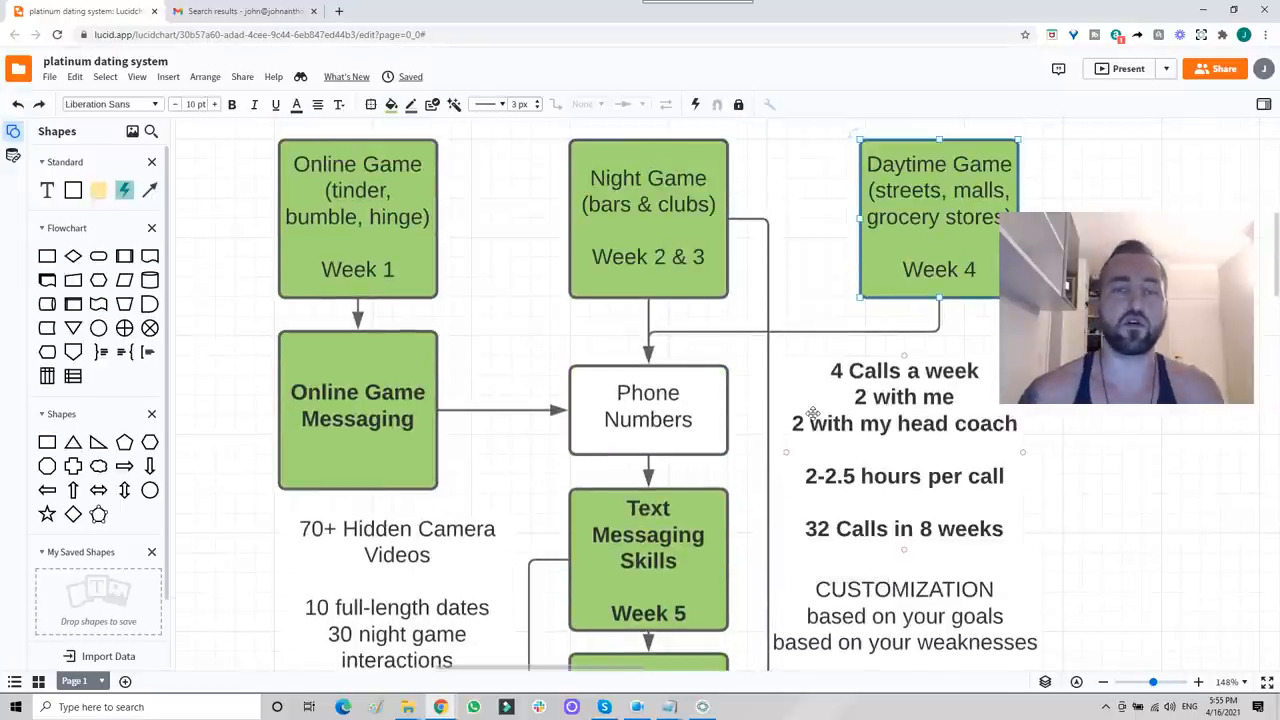
{"action": "scroll", "scroll_direction": "down", "scroll_amount": 3}
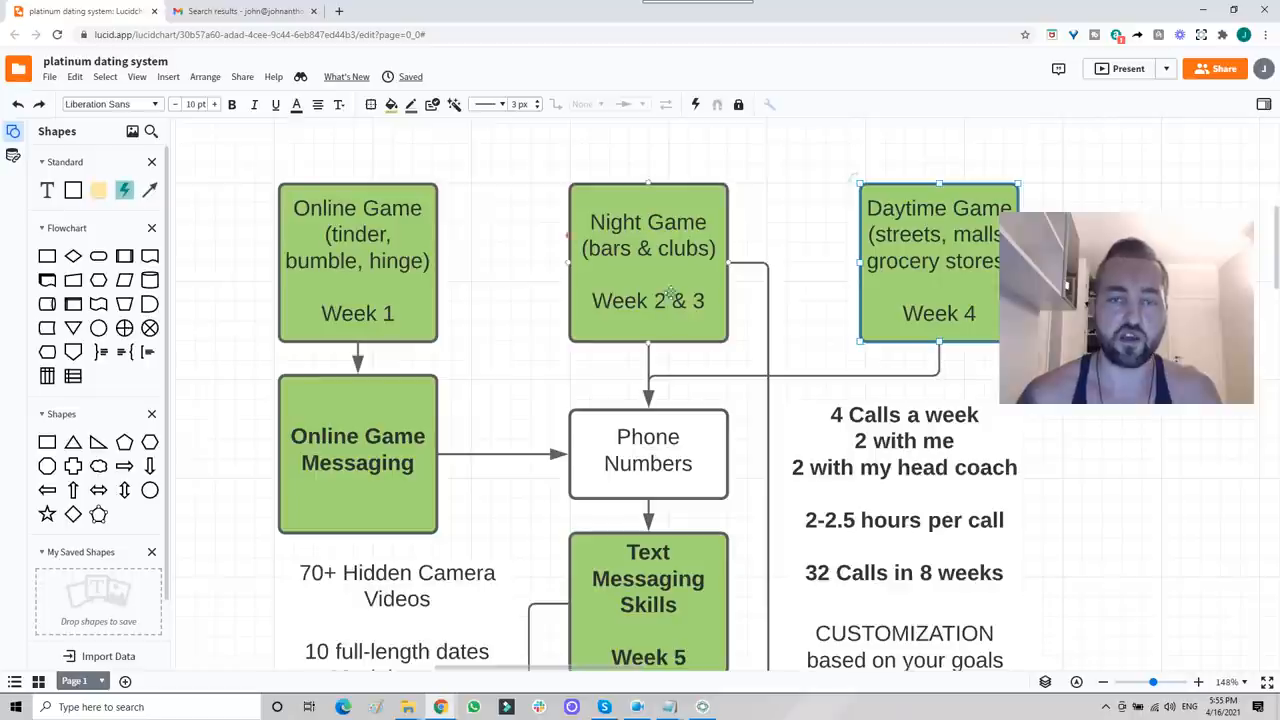
{"action": "scroll", "scroll_direction": "down", "scroll_amount": 3}
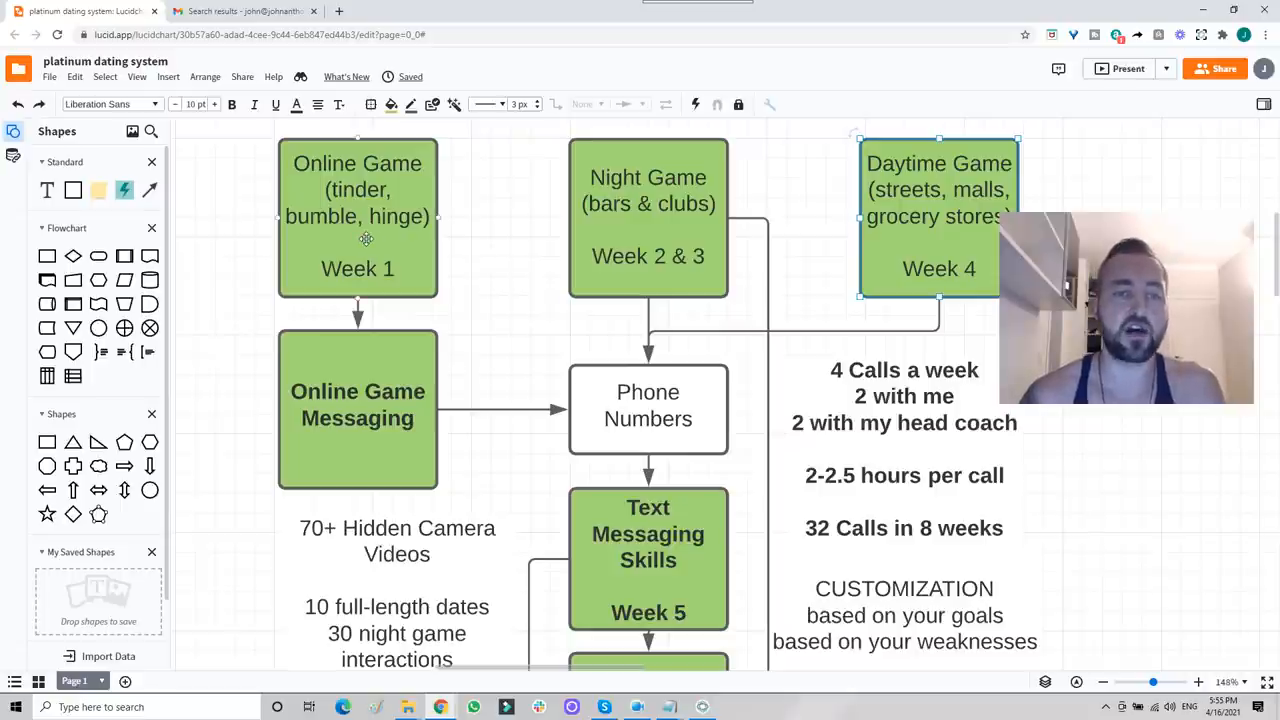
{"action": "left_click", "coordinate": [356, 216]}
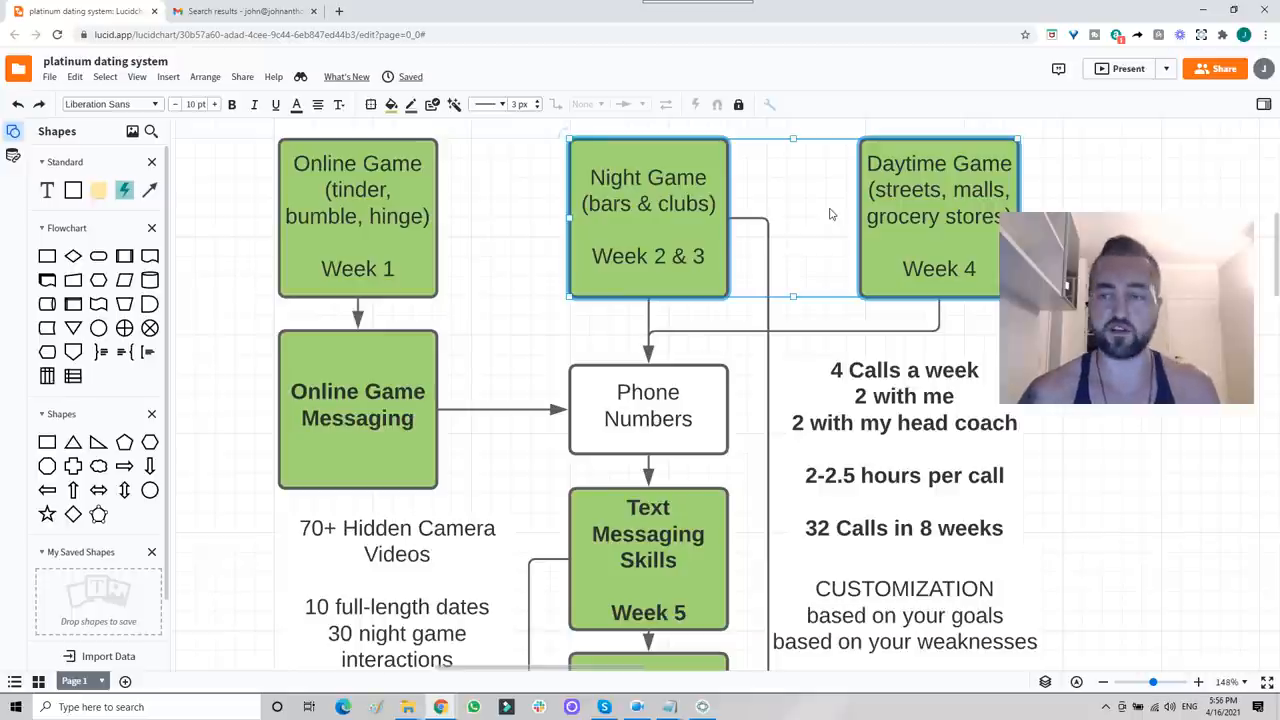
{"action": "mouse_move", "coordinate": [816, 232]}
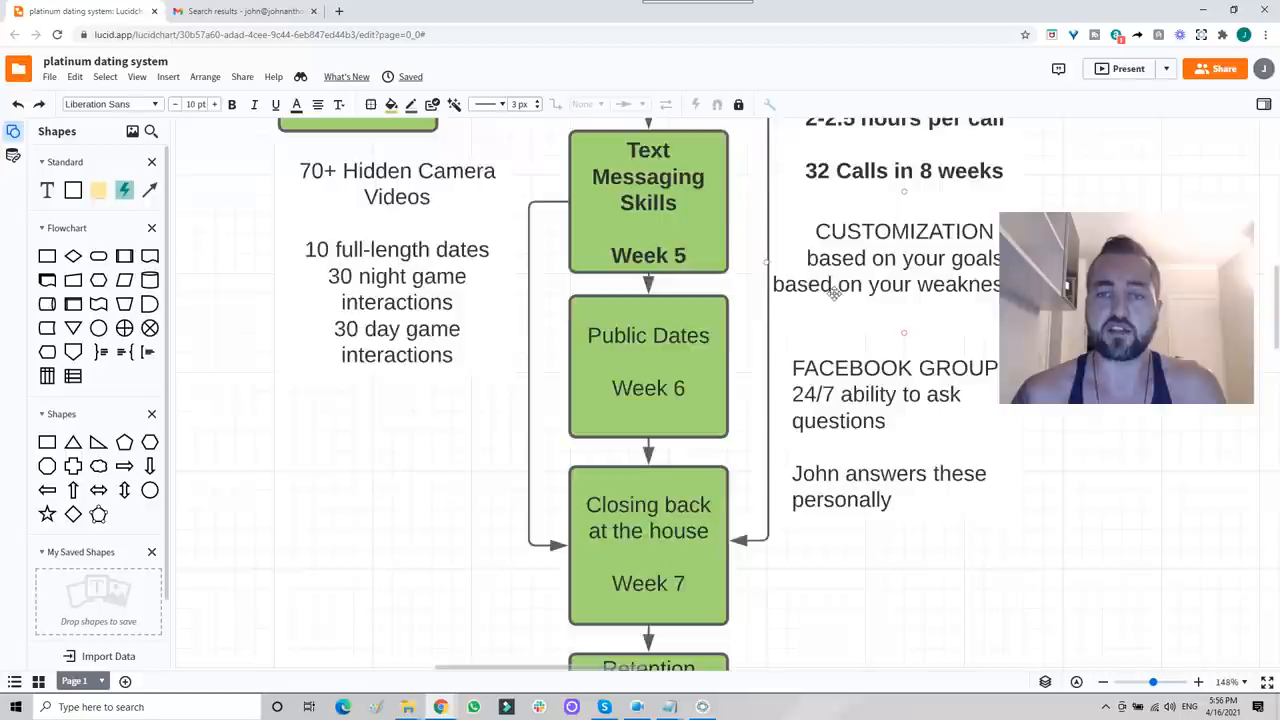
{"action": "scroll", "scroll_direction": "down", "scroll_amount": 3}
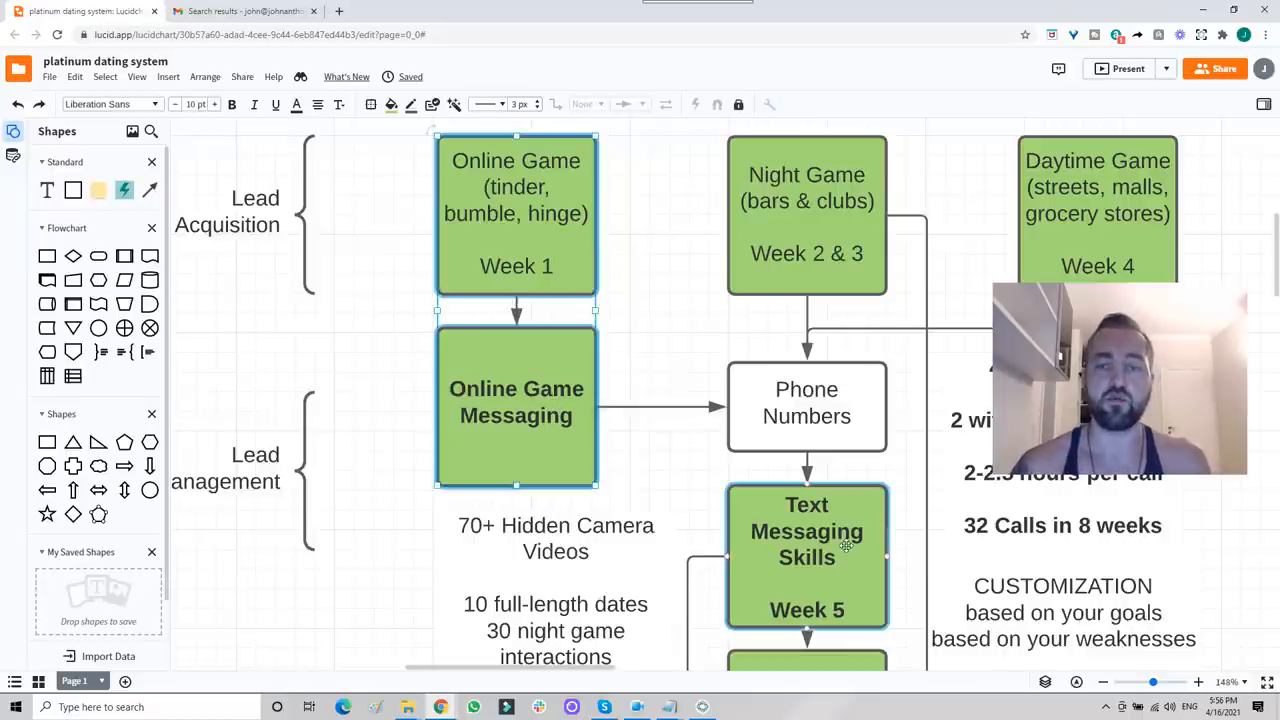
{"action": "scroll", "scroll_direction": "down", "scroll_amount": 3}
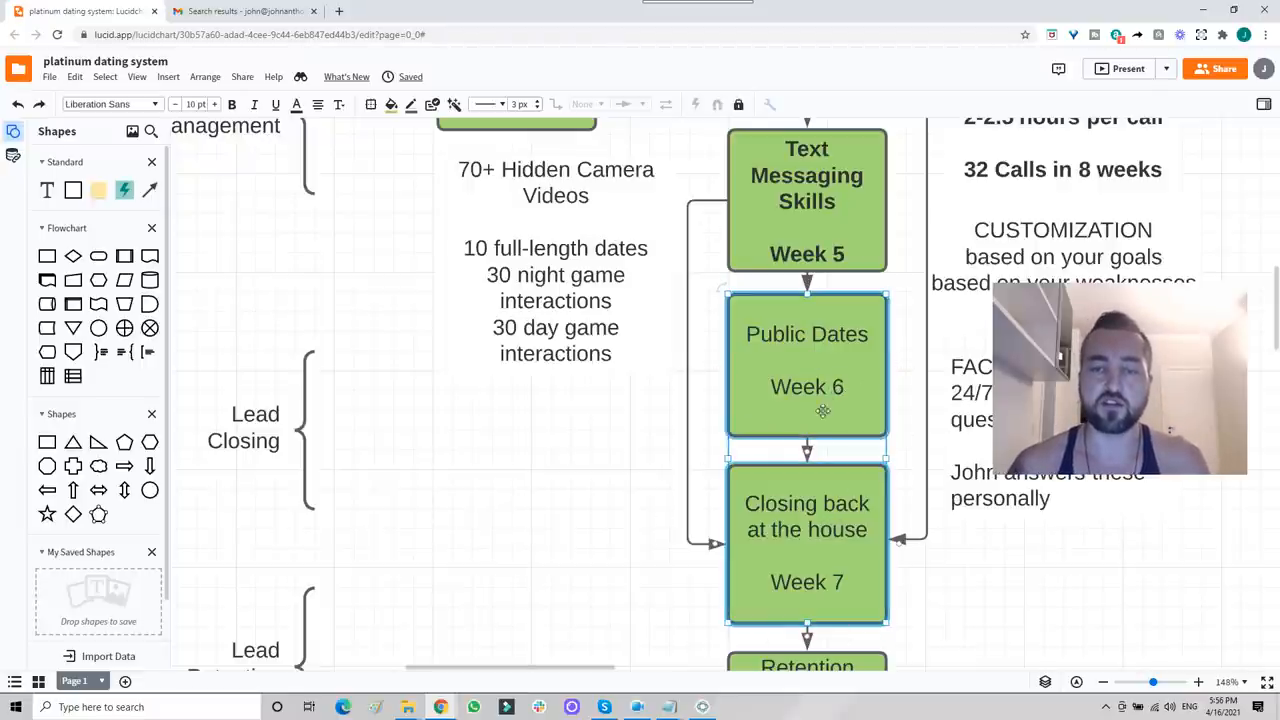
{"action": "scroll", "scroll_direction": "down", "scroll_amount": 3}
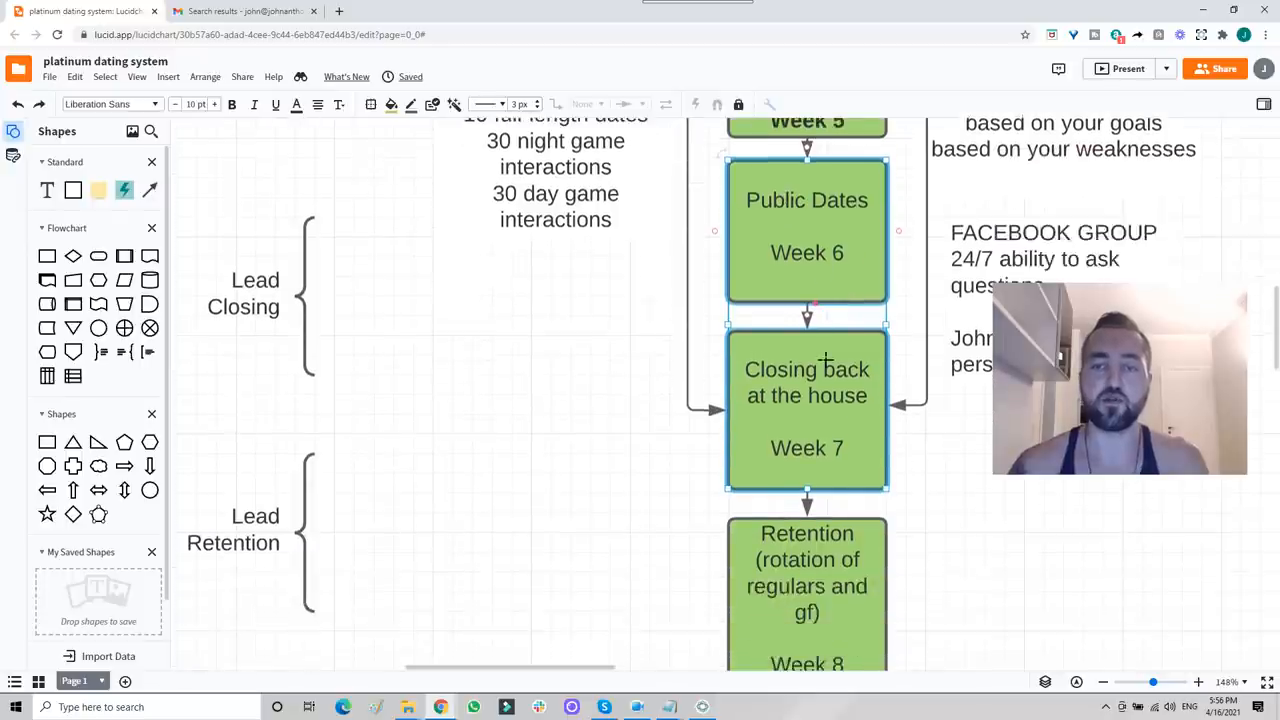
{"action": "scroll", "scroll_direction": "down", "scroll_amount": 3}
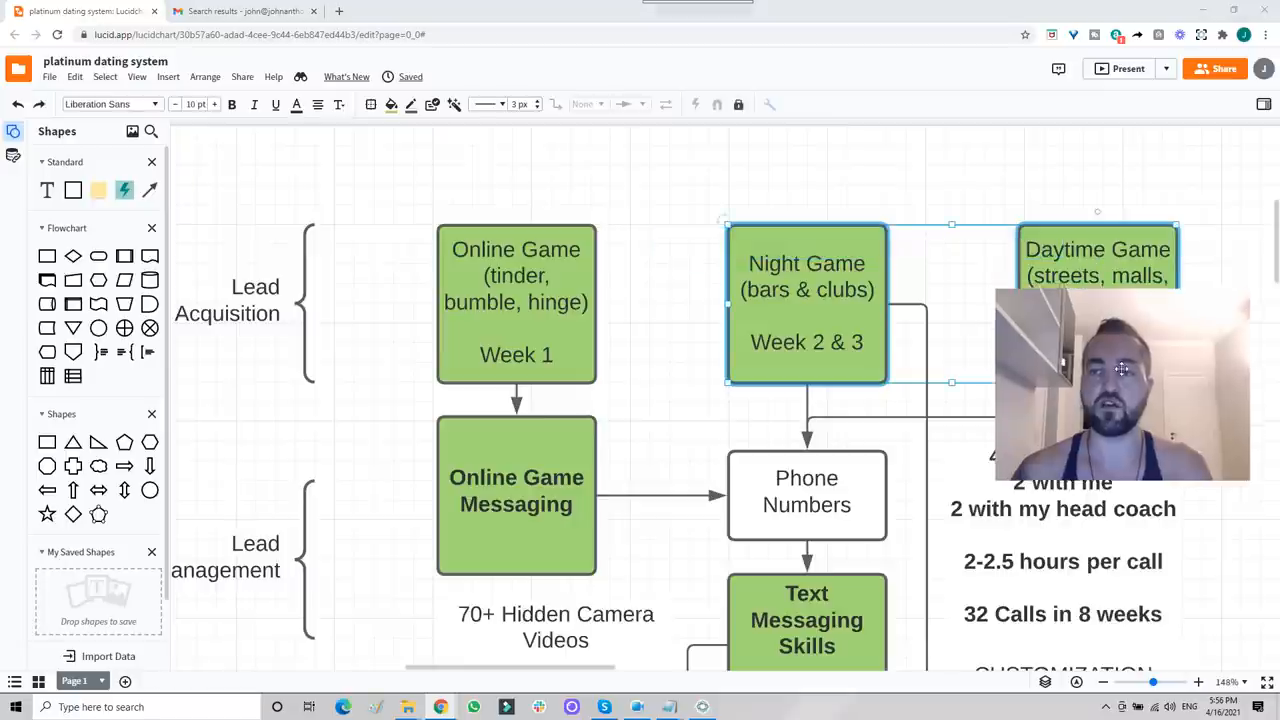
{"action": "scroll", "scroll_direction": "down", "scroll_amount": 3}
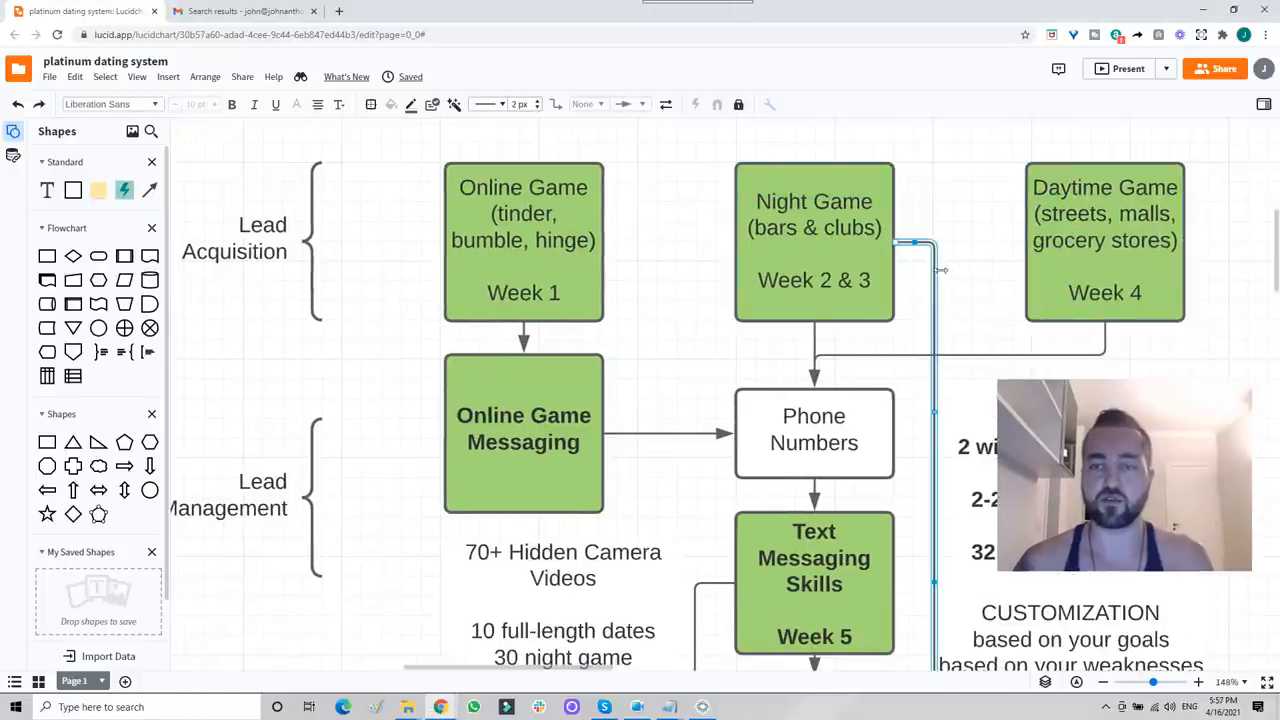
{"action": "scroll", "scroll_direction": "down", "scroll_amount": 3}
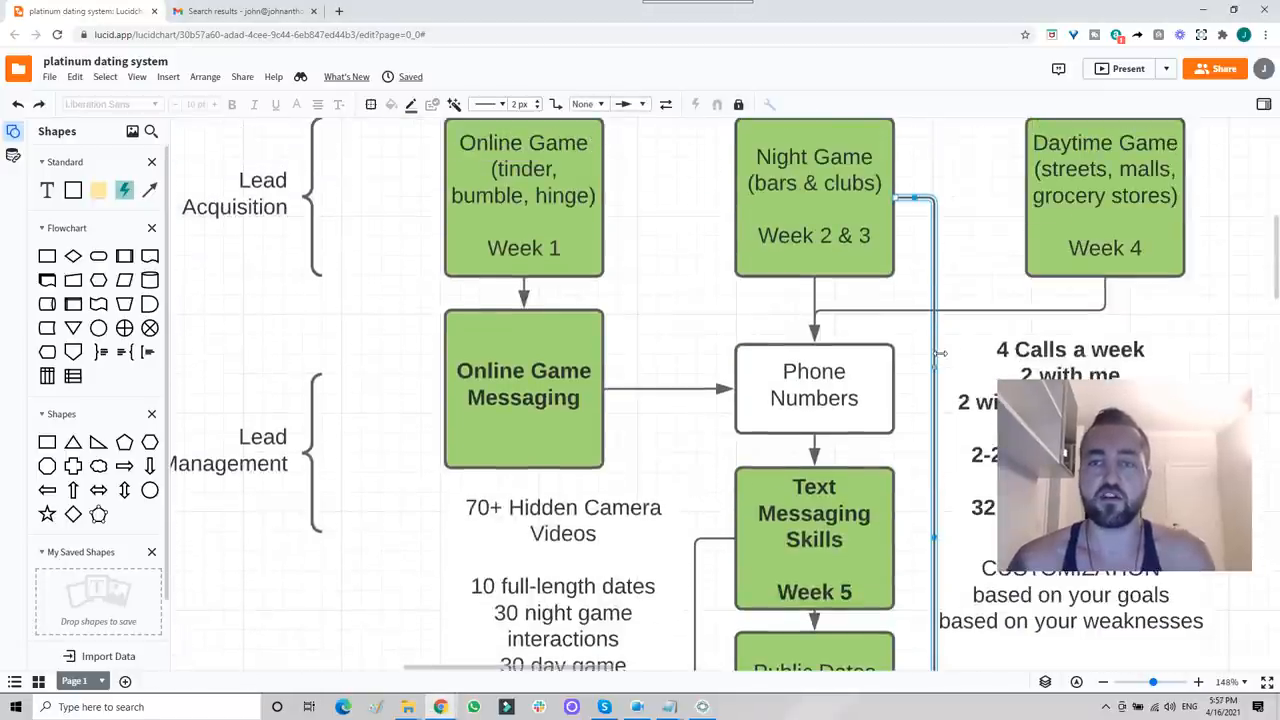
{"action": "scroll", "scroll_direction": "down", "scroll_amount": 3}
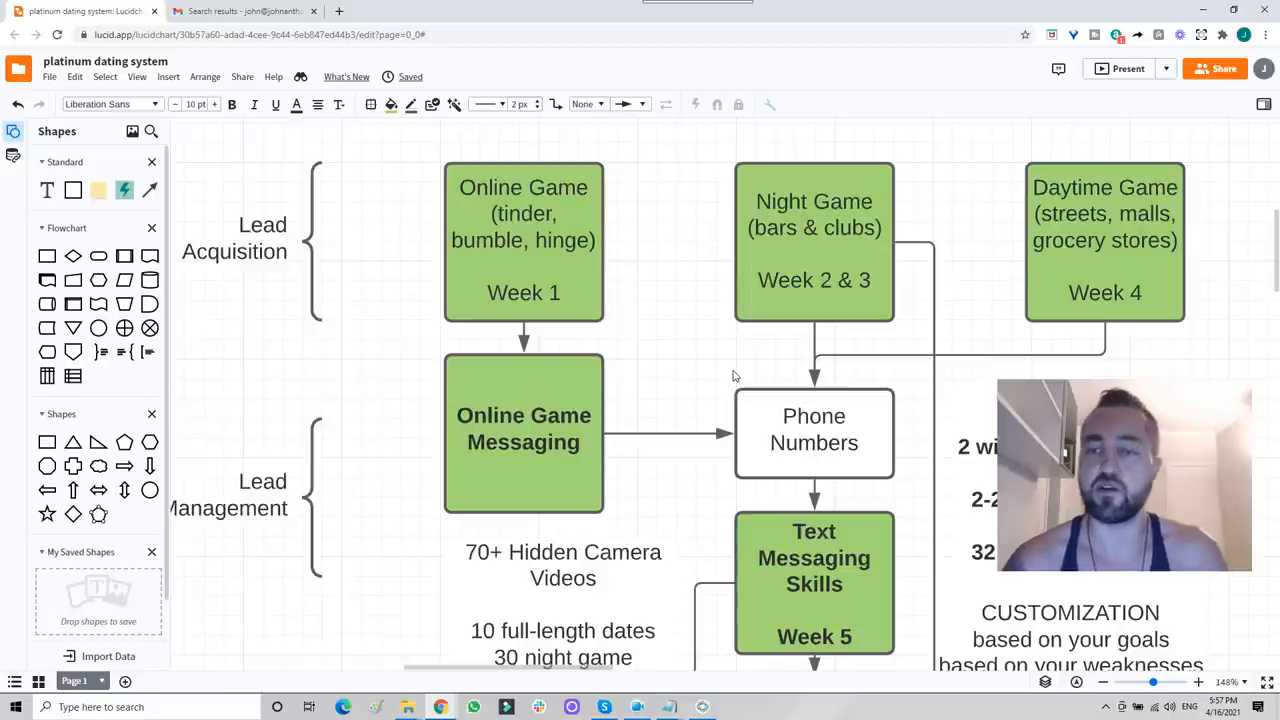
{"action": "mouse_move", "coordinate": [710, 366]}
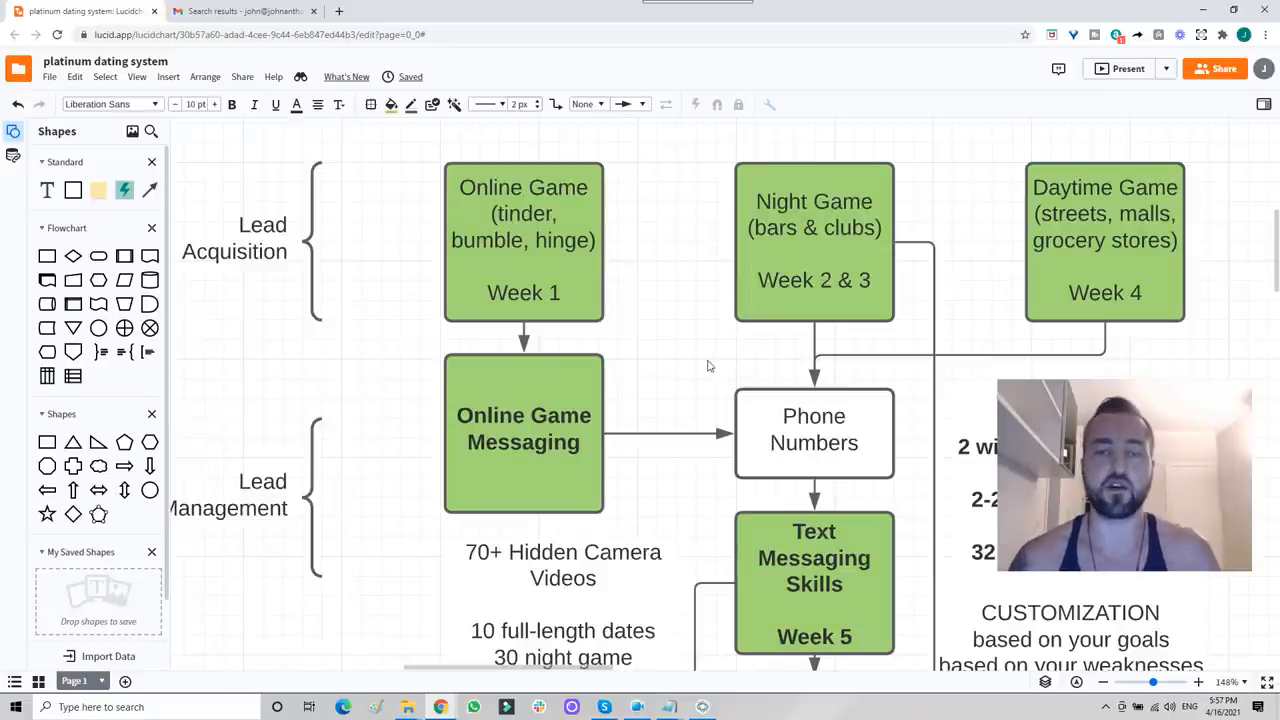
{"action": "mouse_move", "coordinate": [700, 364]}
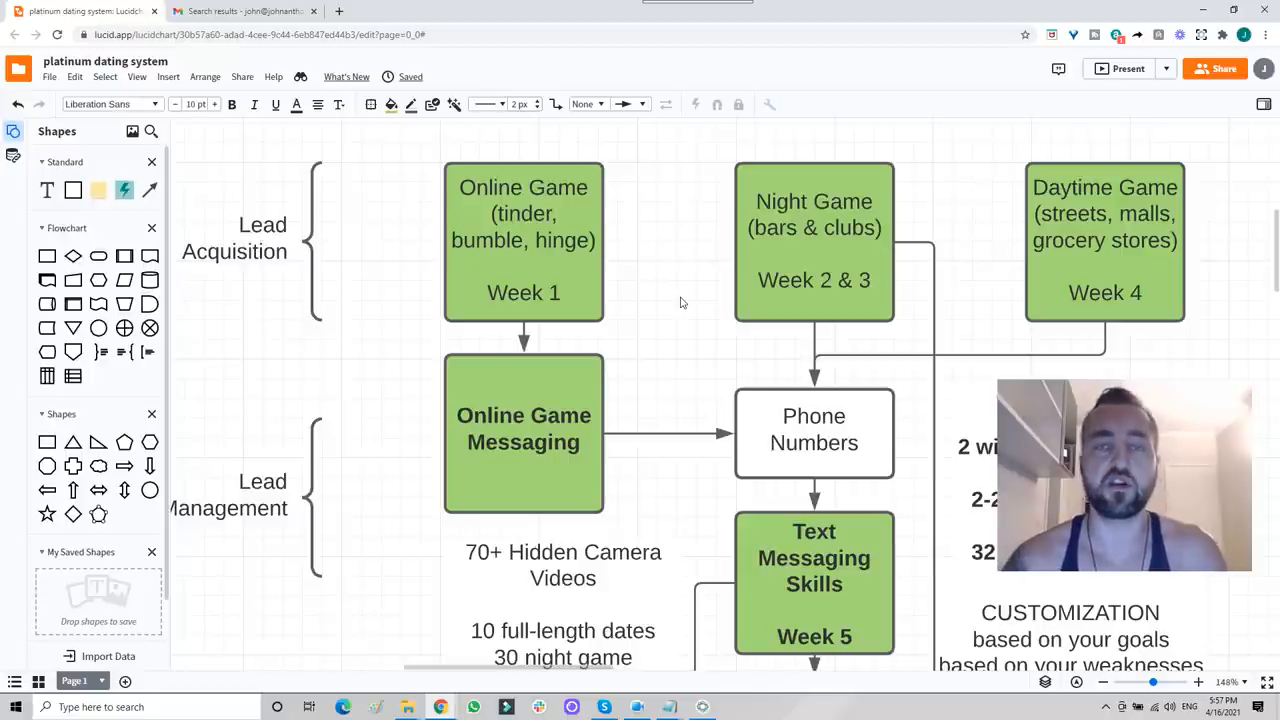
{"action": "mouse_move", "coordinate": [694, 302]}
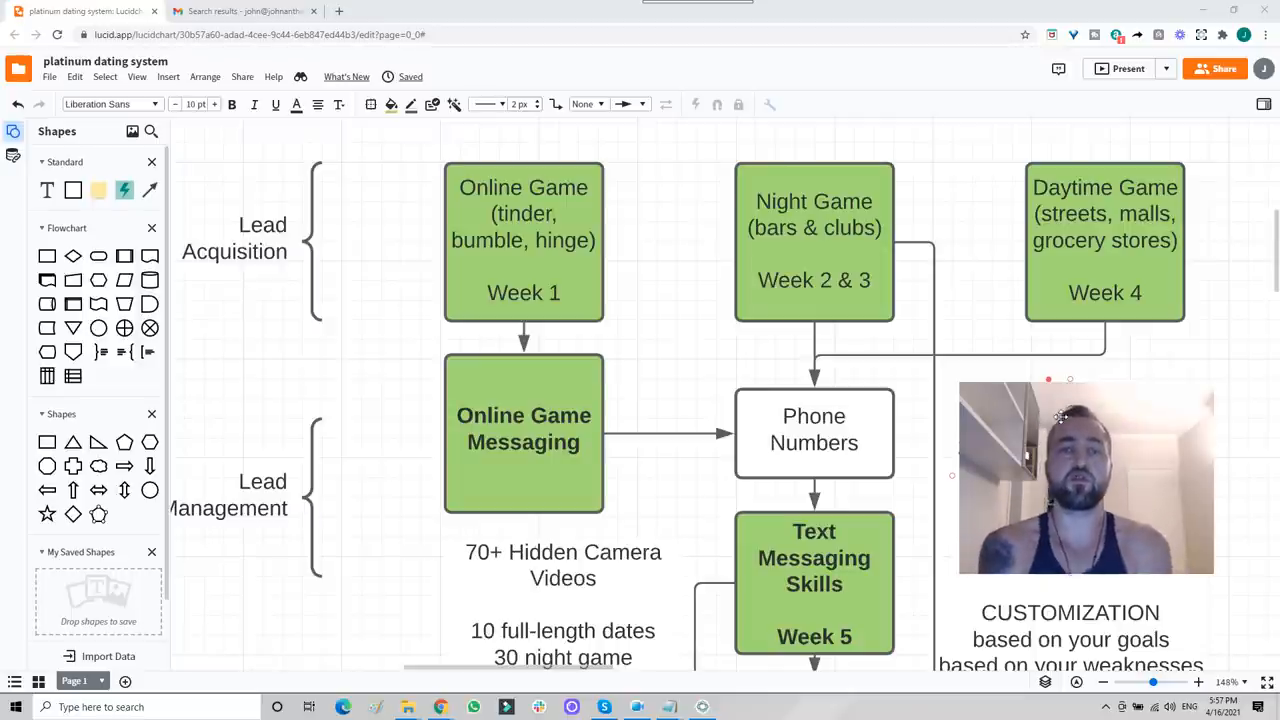
{"action": "mouse_move", "coordinate": [680, 286]}
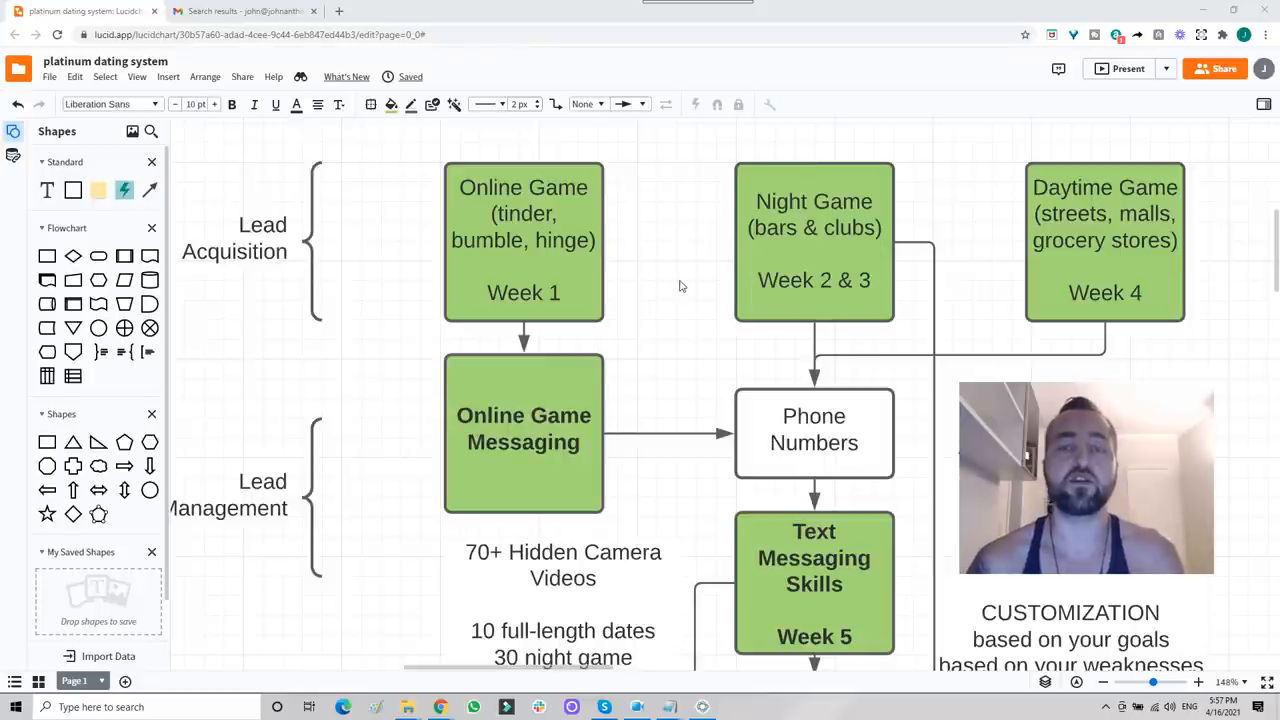